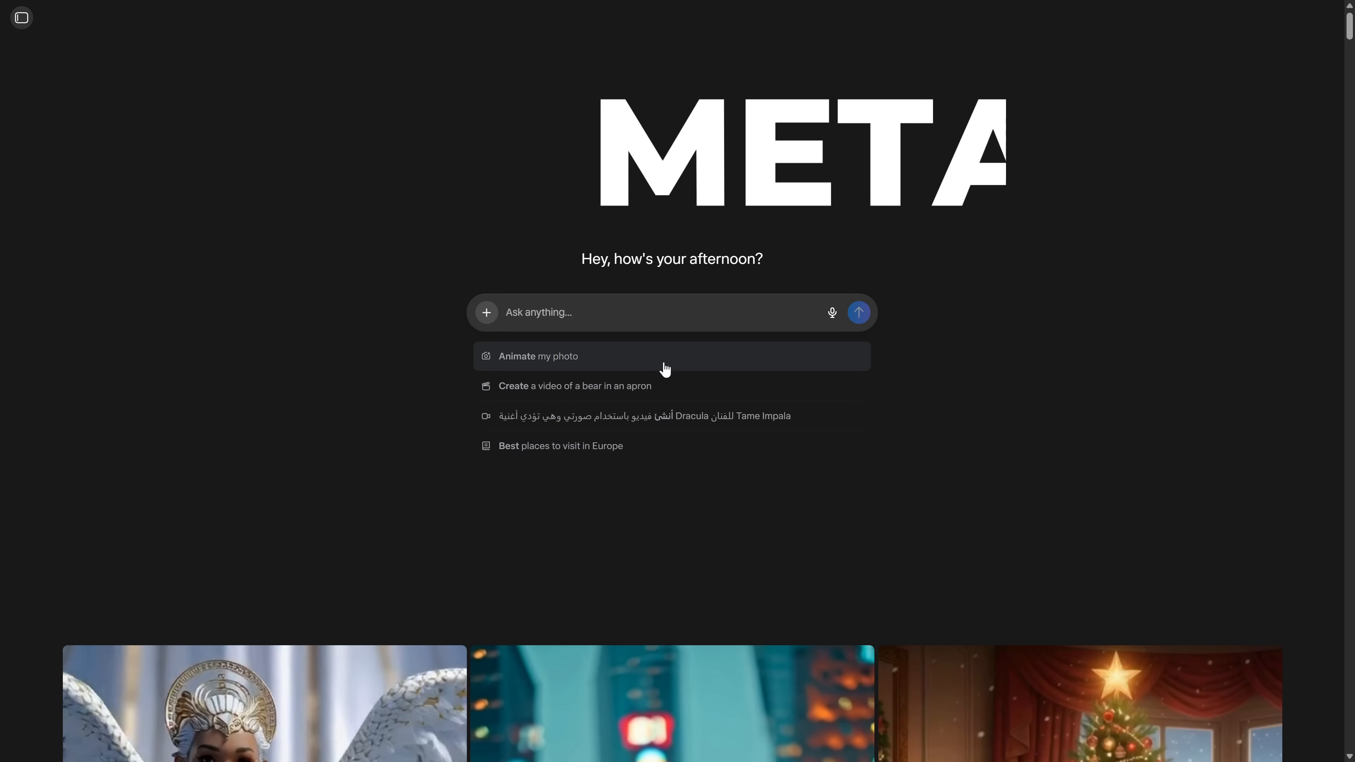
Step: Scroll down through the Meta AI feed of generated media
scroll(down, 3)
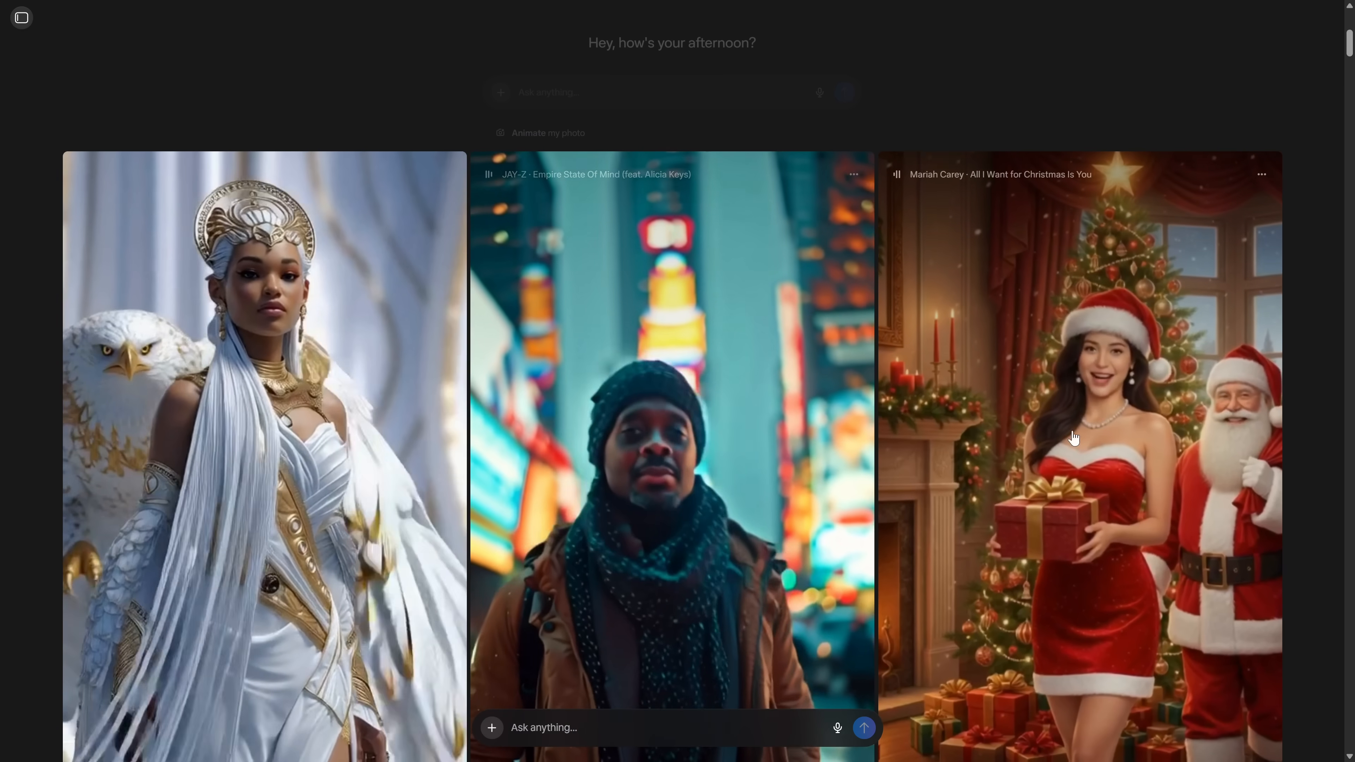
scroll(down, 3)
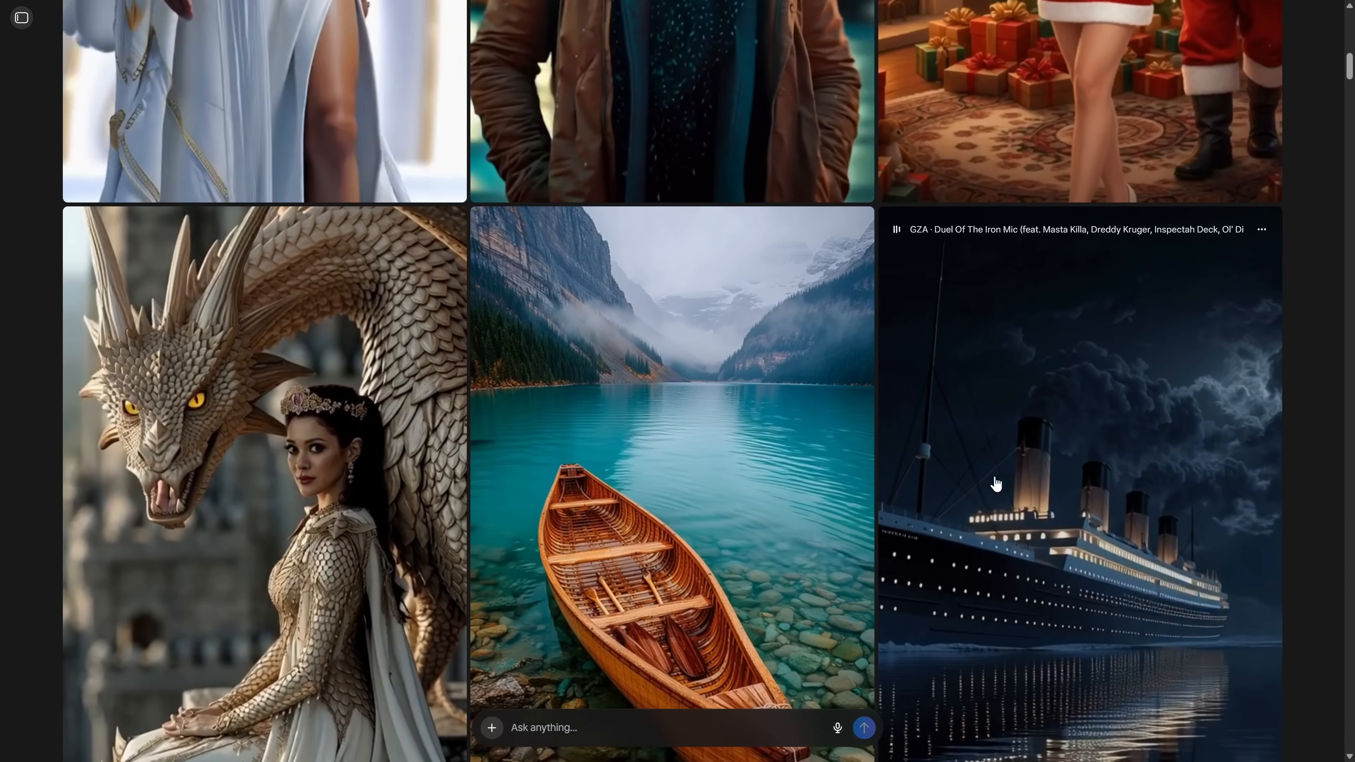
scroll(down, 3)
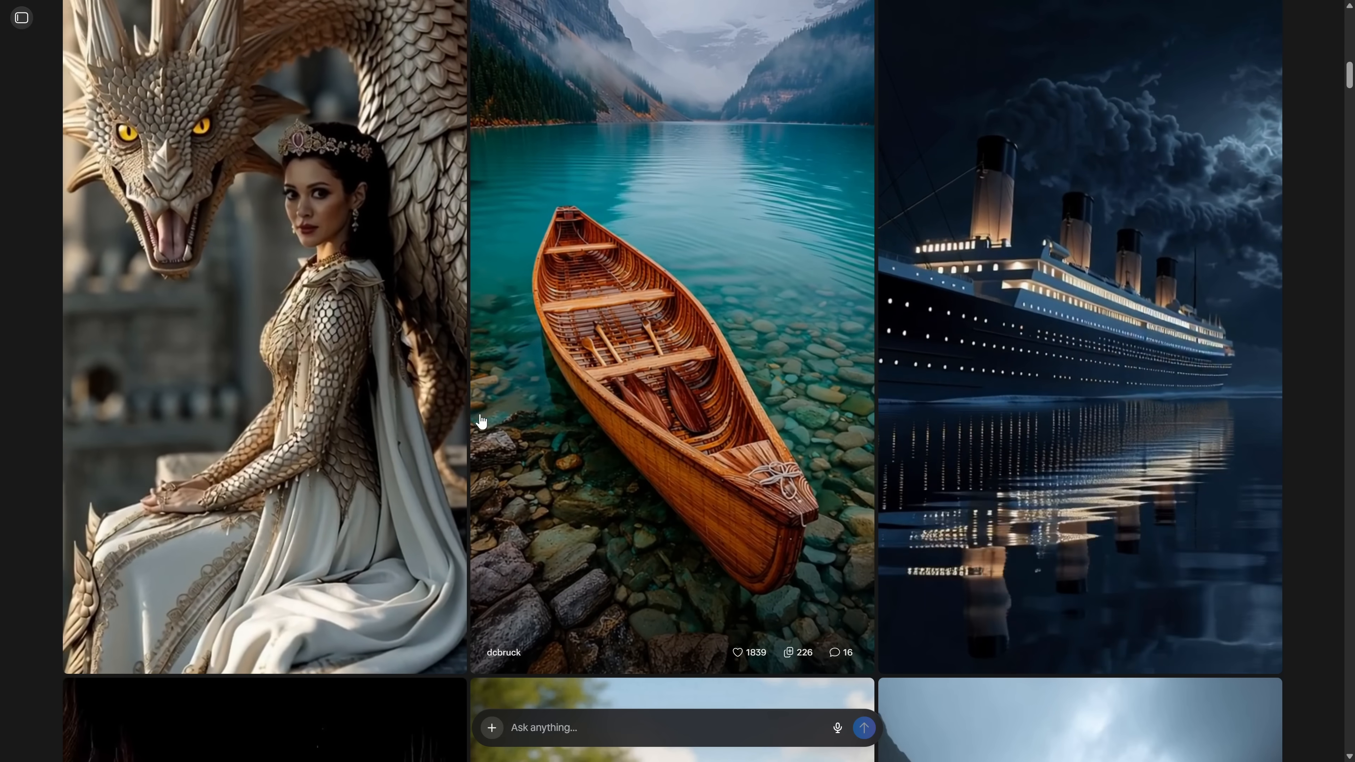
scroll(down, 3)
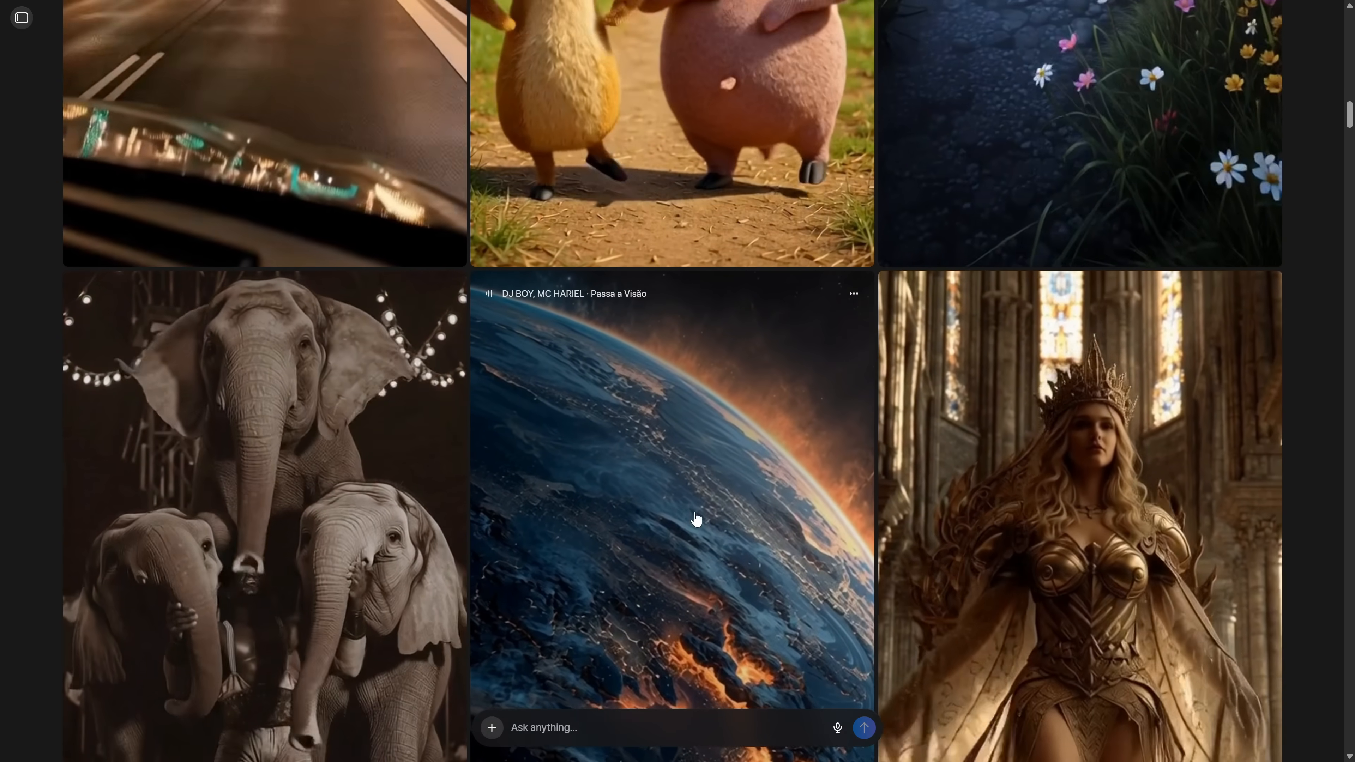
scroll(down, 3)
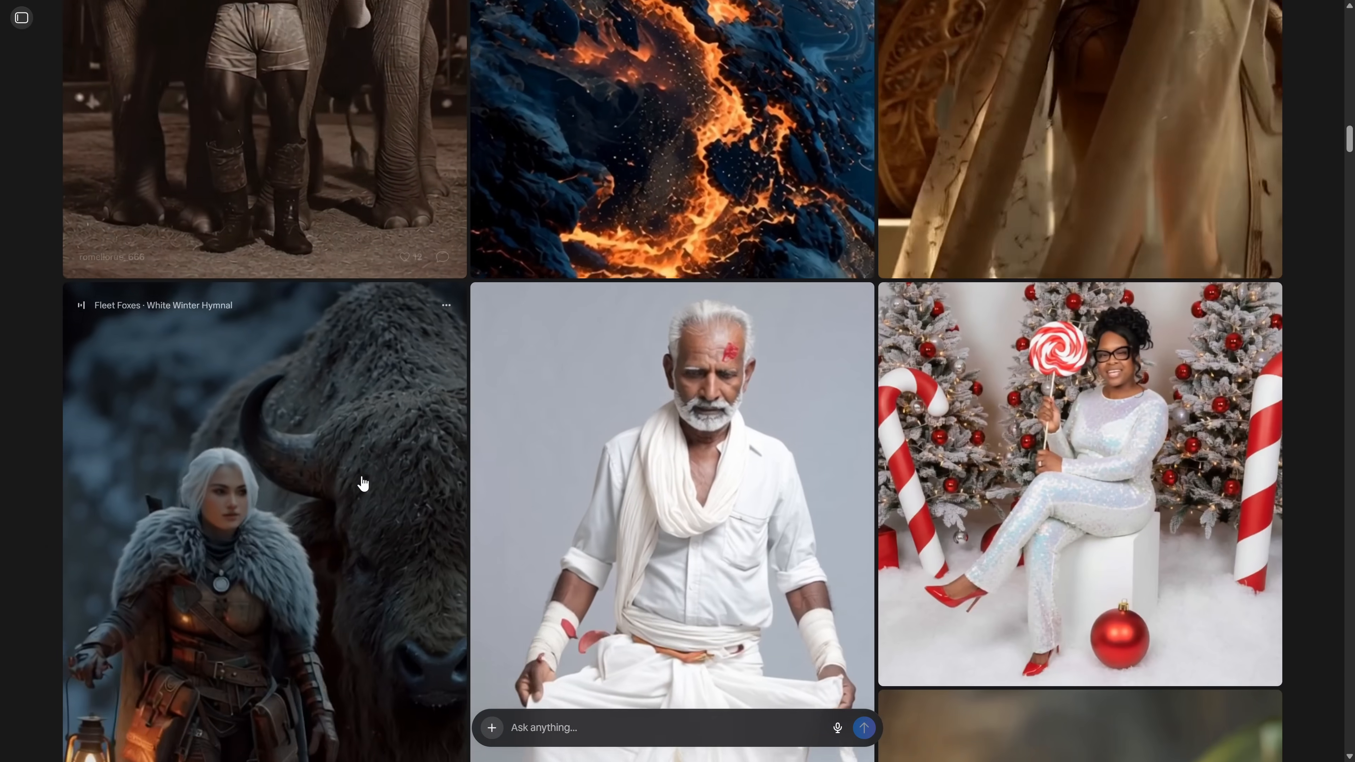
scroll(down, 3)
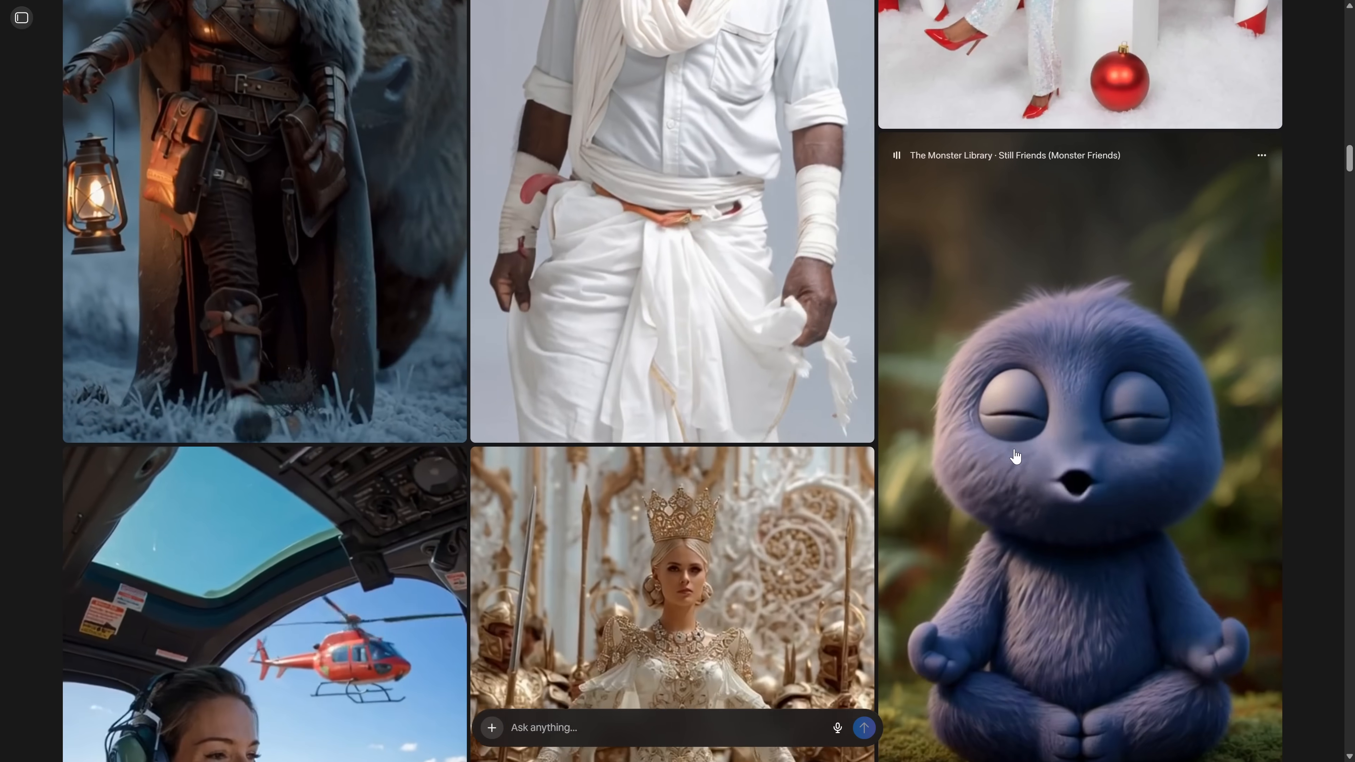
scroll(down, 3)
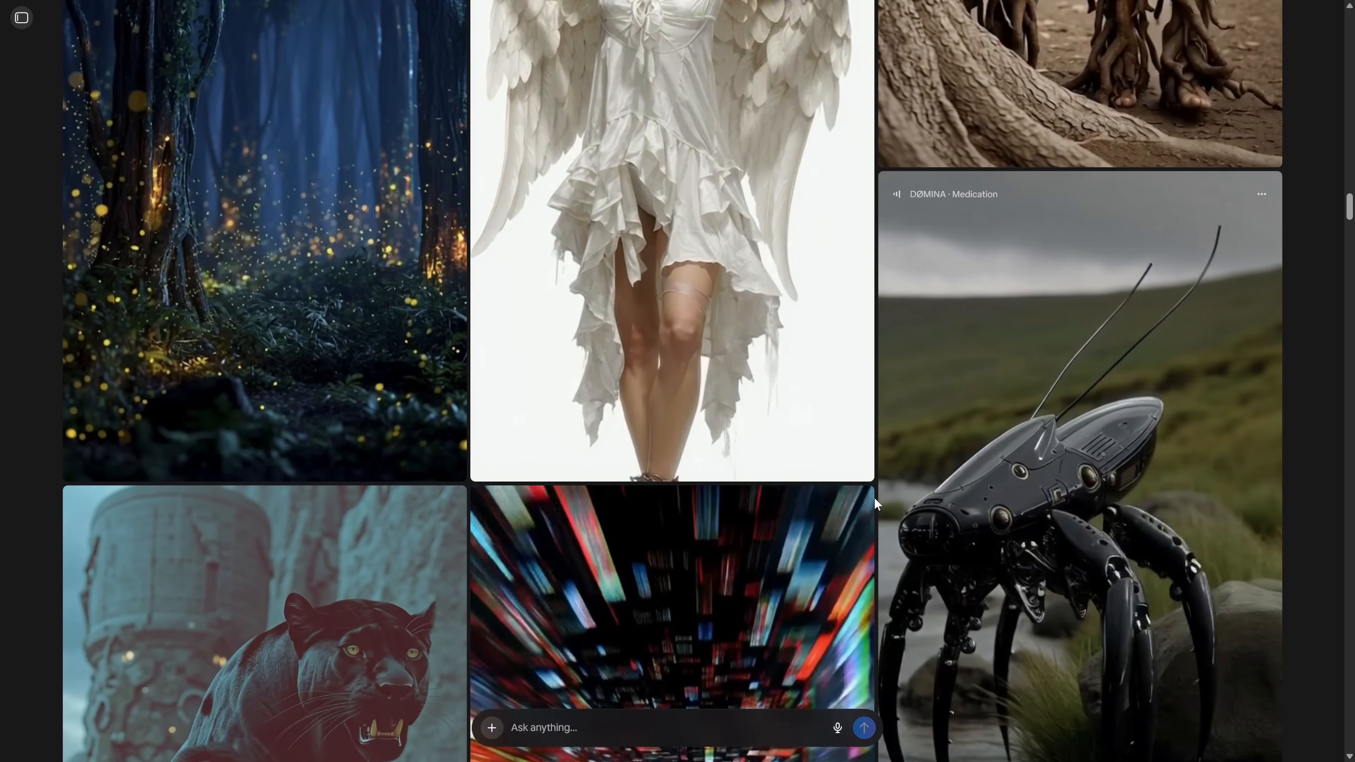
scroll(down, 3)
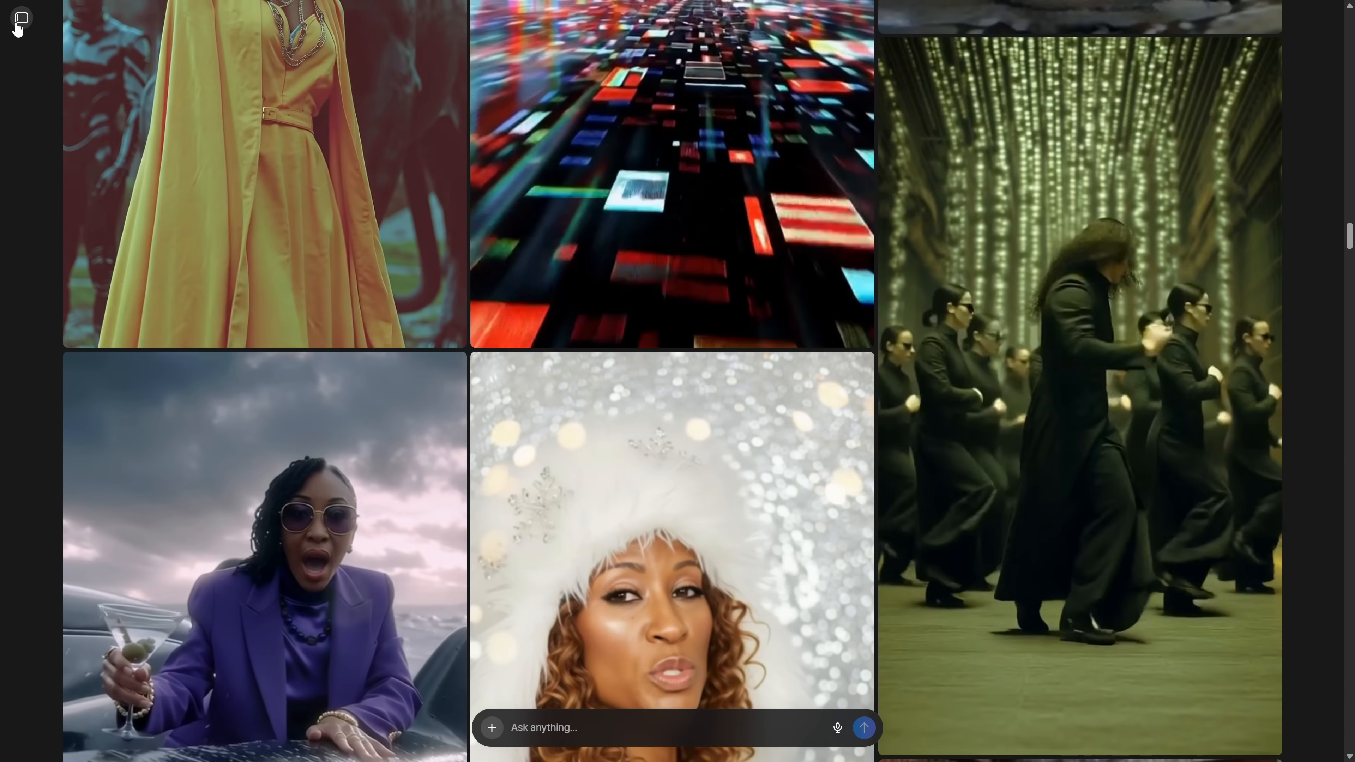
Step: Review the own-creations history from December and place the cursor in the prompt box
click(17, 19)
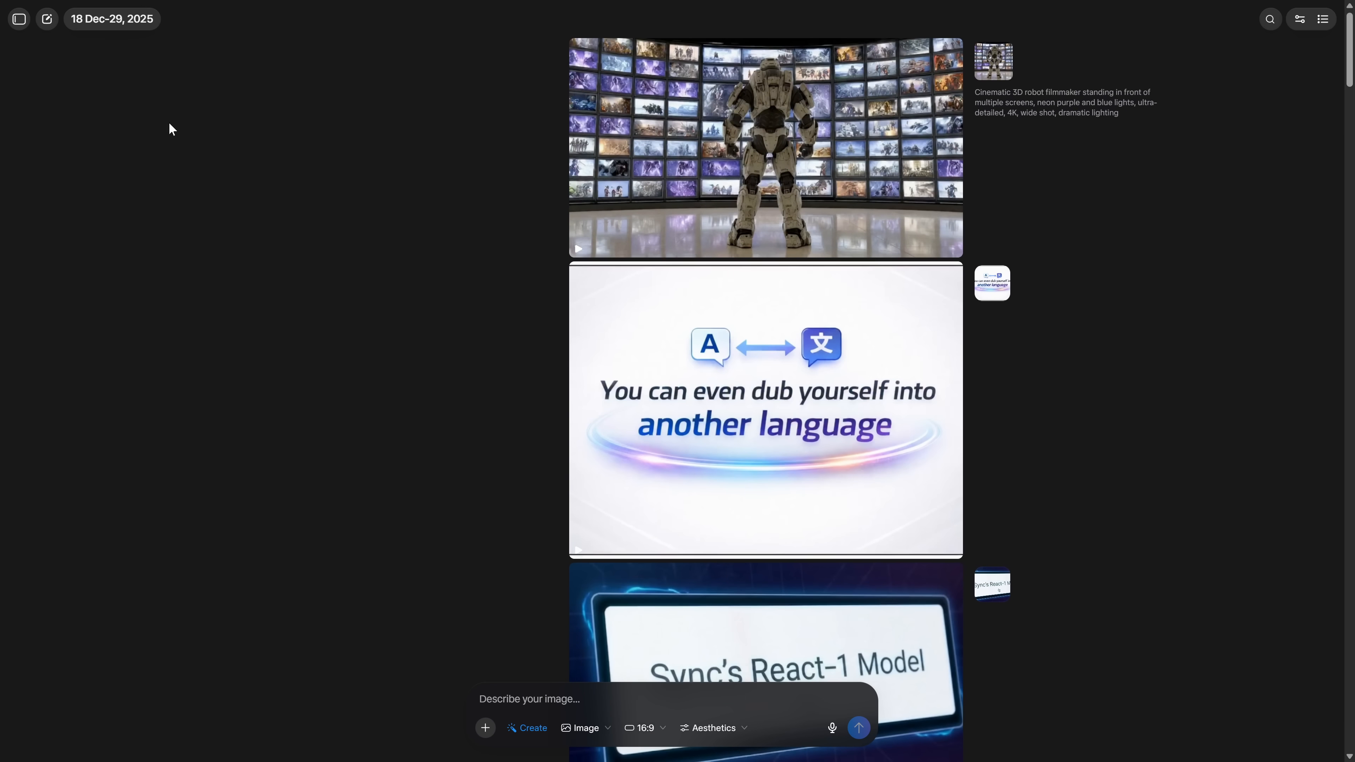
scroll(down, 3)
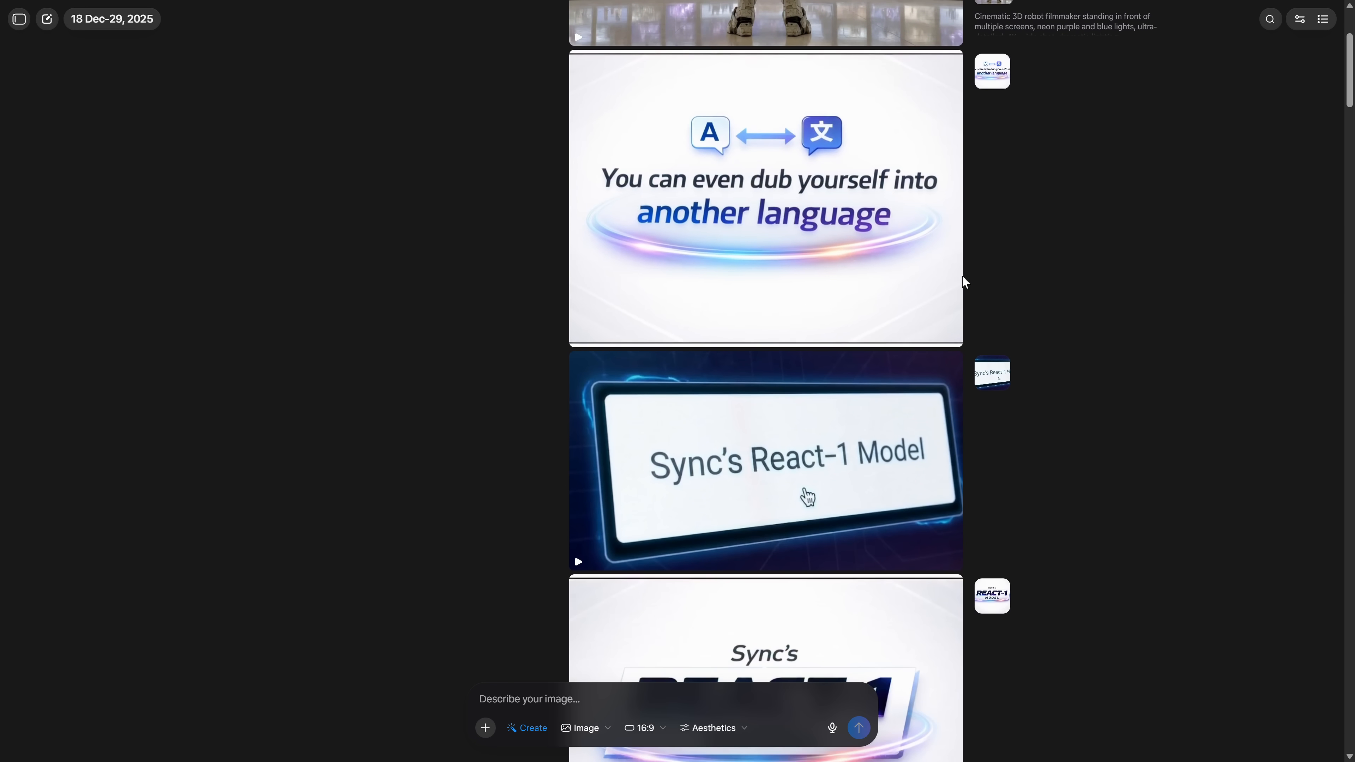
scroll(down, 3)
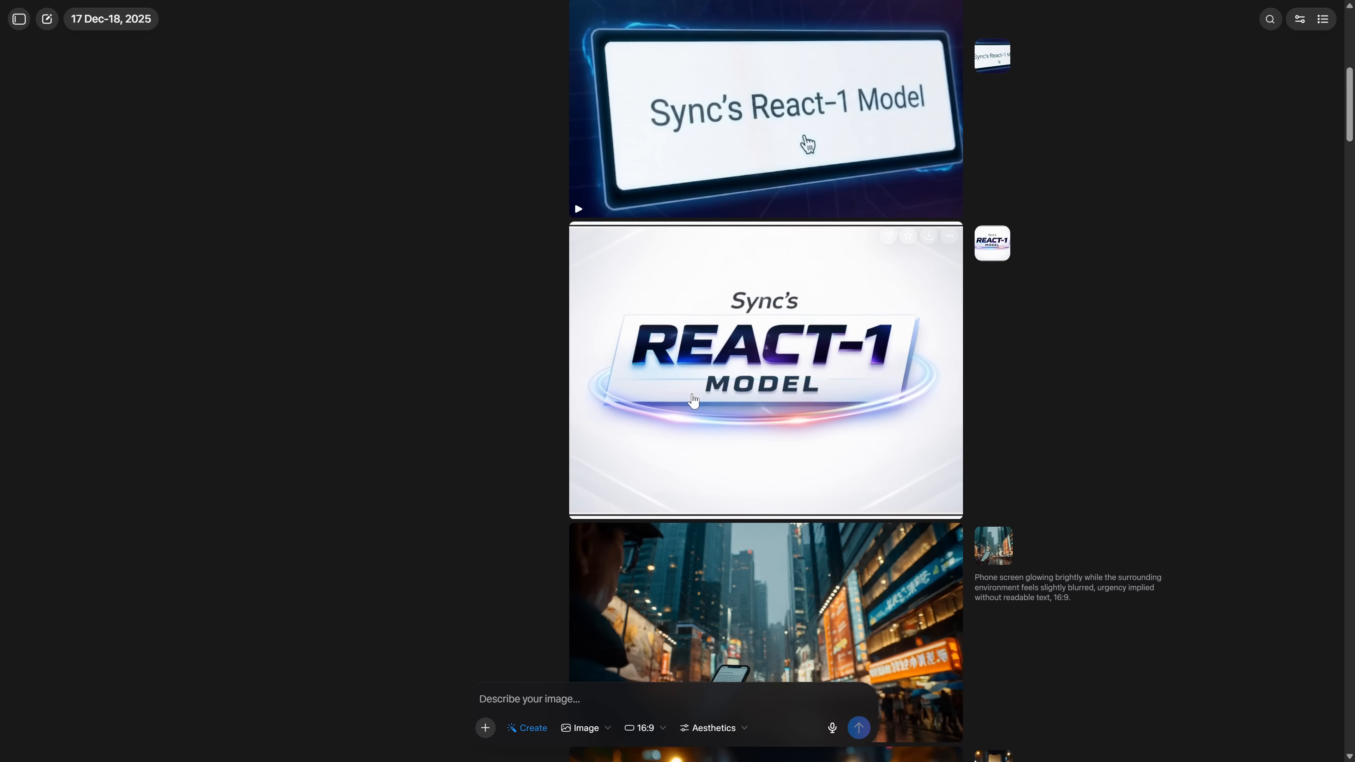
scroll(down, 3)
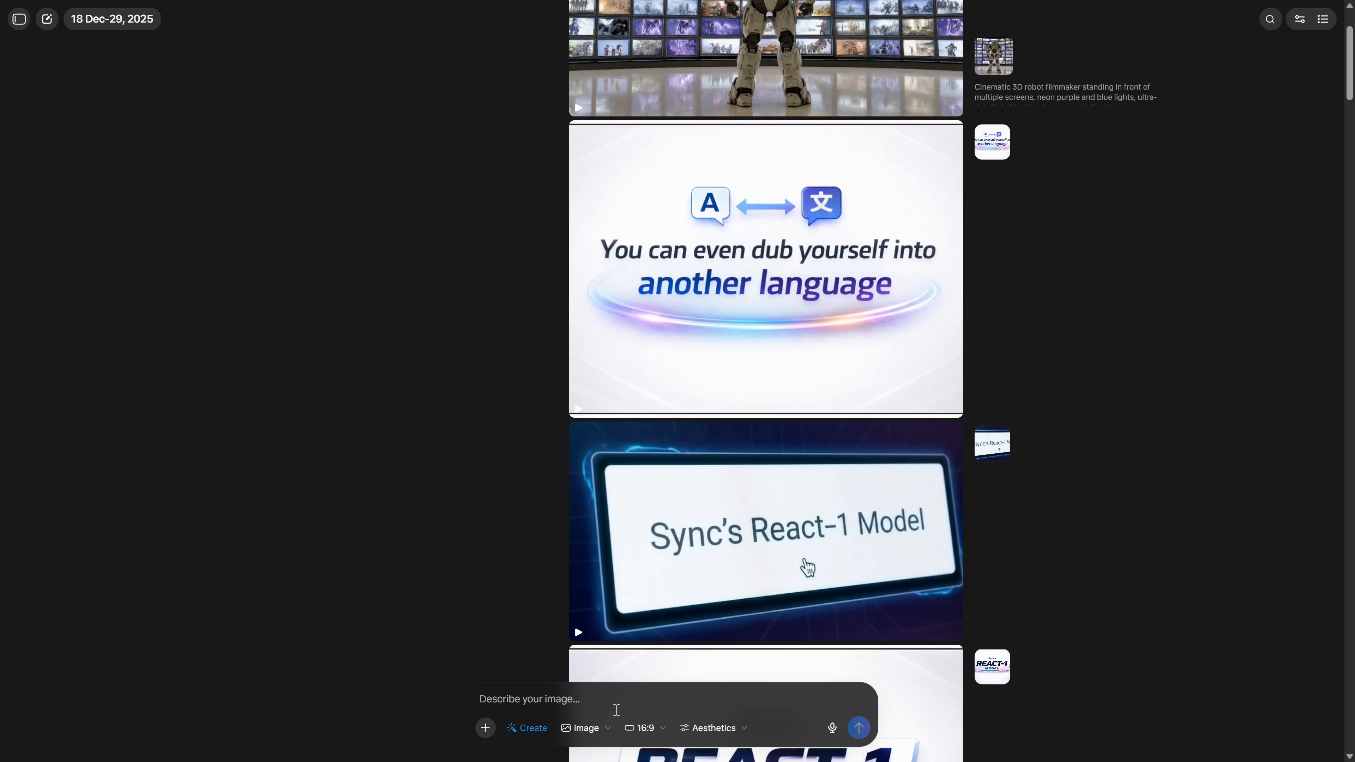
click(585, 727)
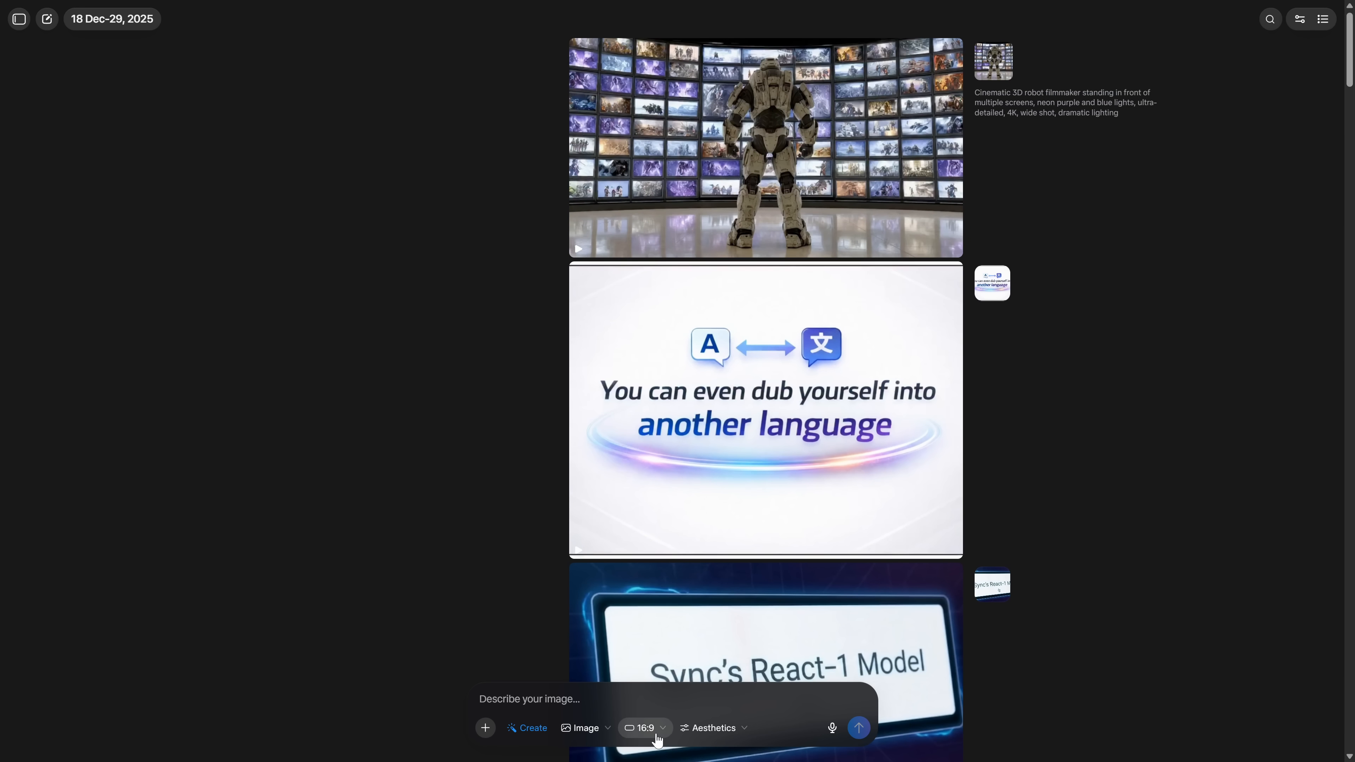
Step: Keep the 16:9 aspect ratio and adjust the Aesthetics sliders for the hourglass image
click(644, 728)
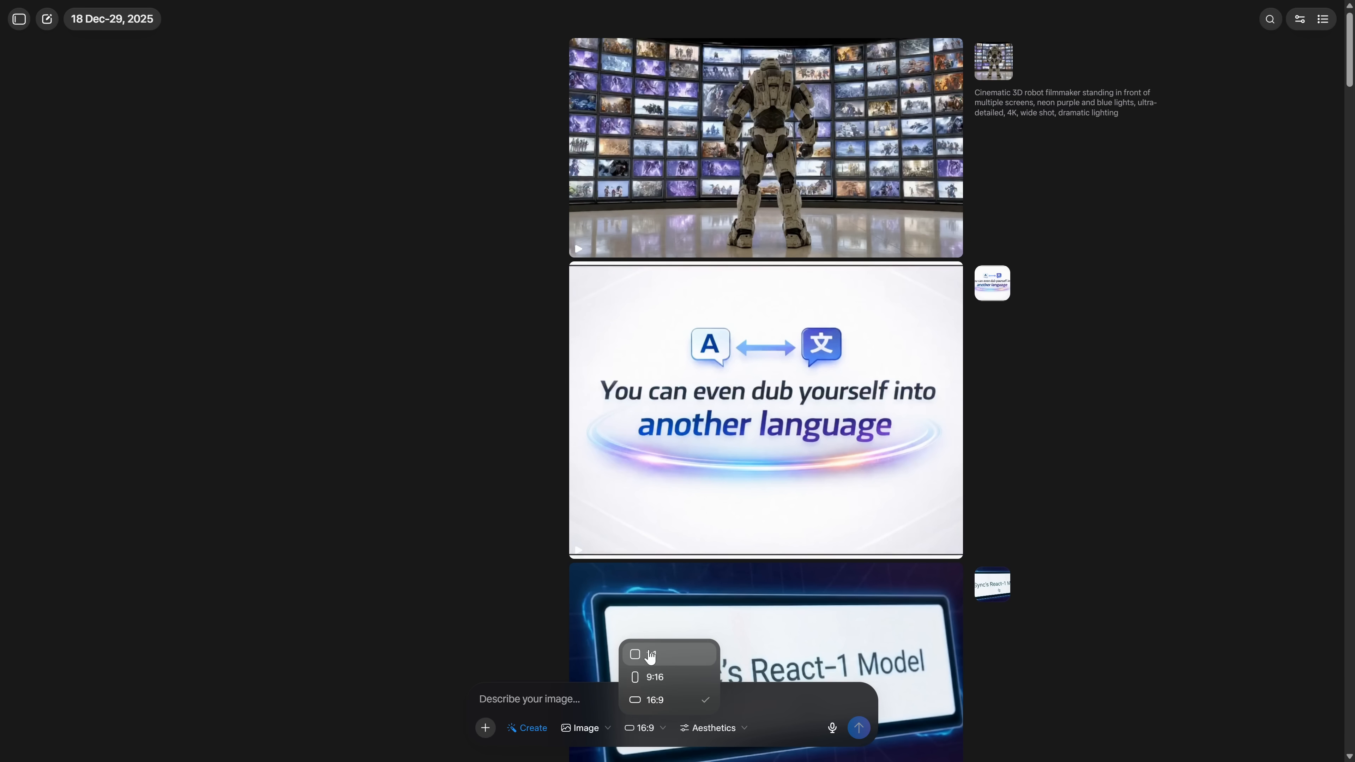
mouse_move(655, 677)
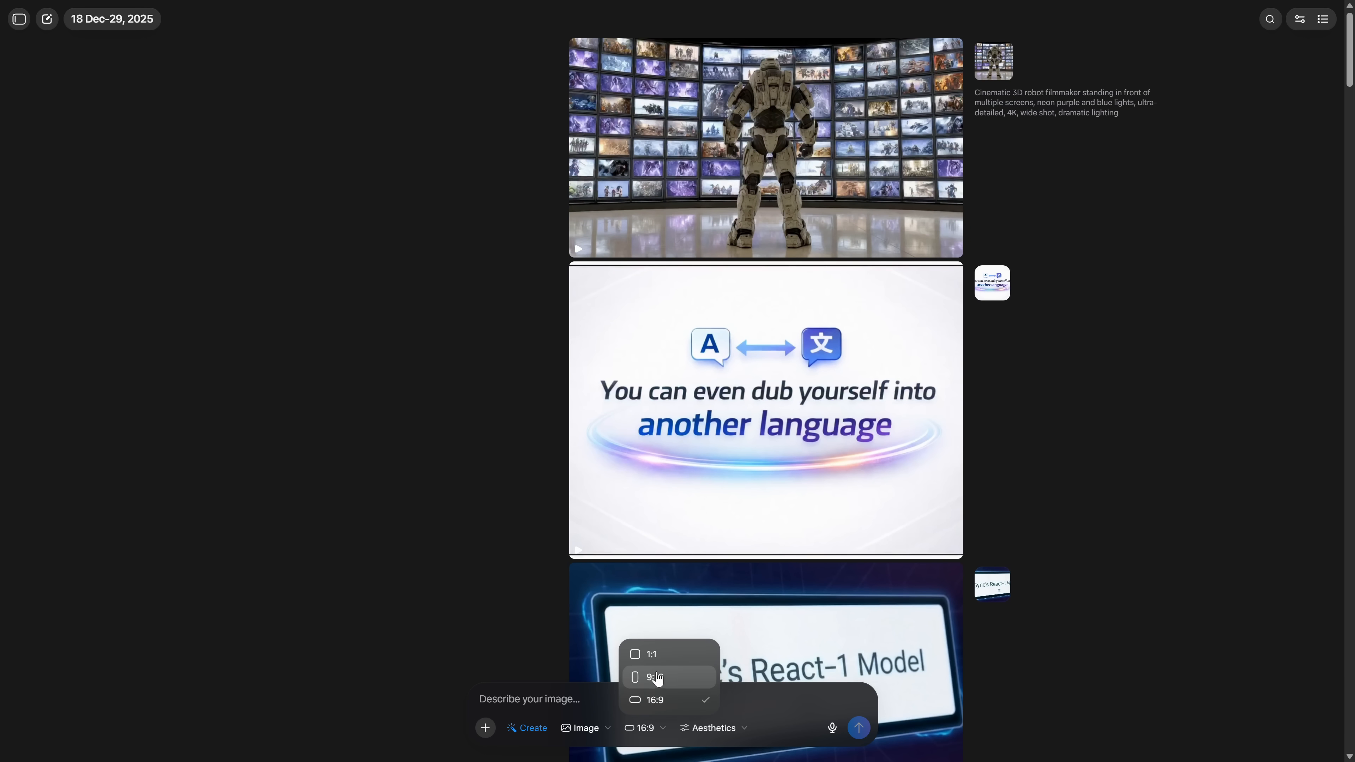
mouse_move(673, 704)
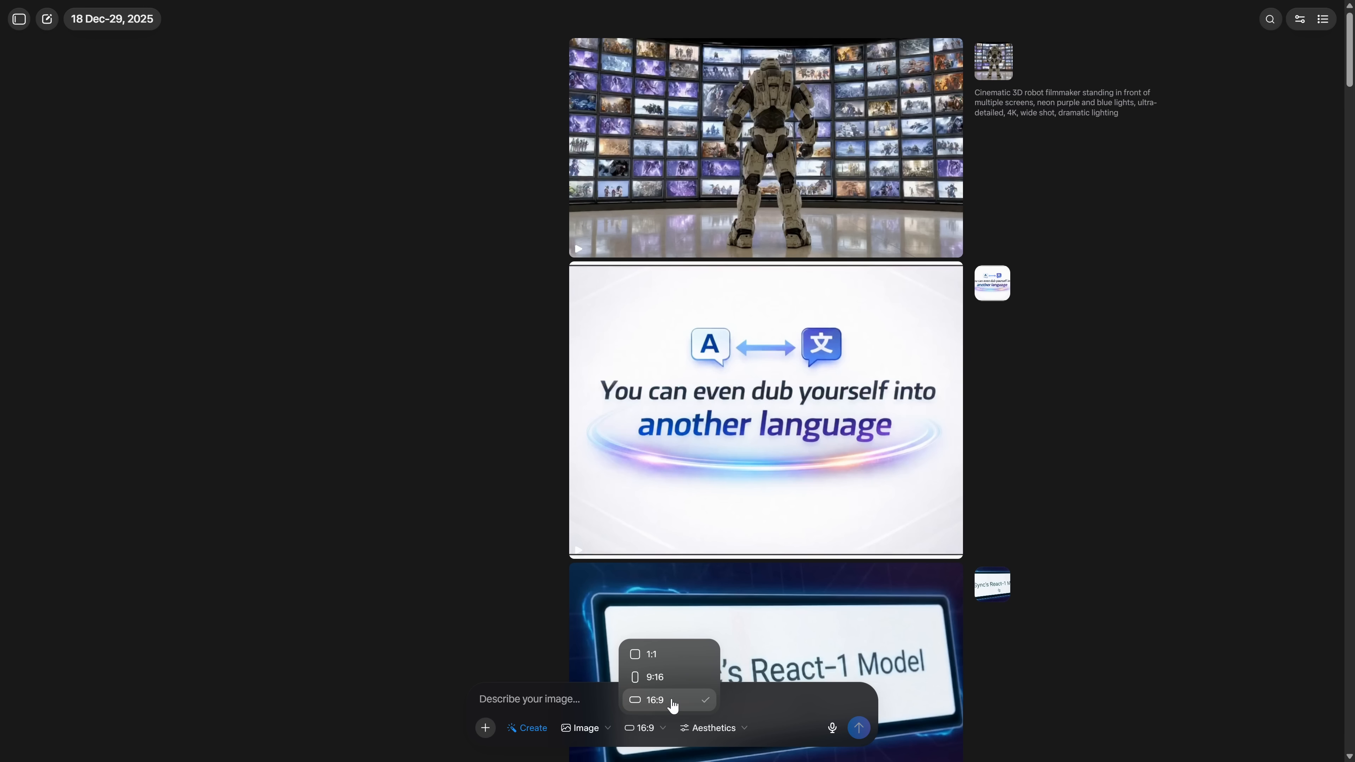
click(654, 700)
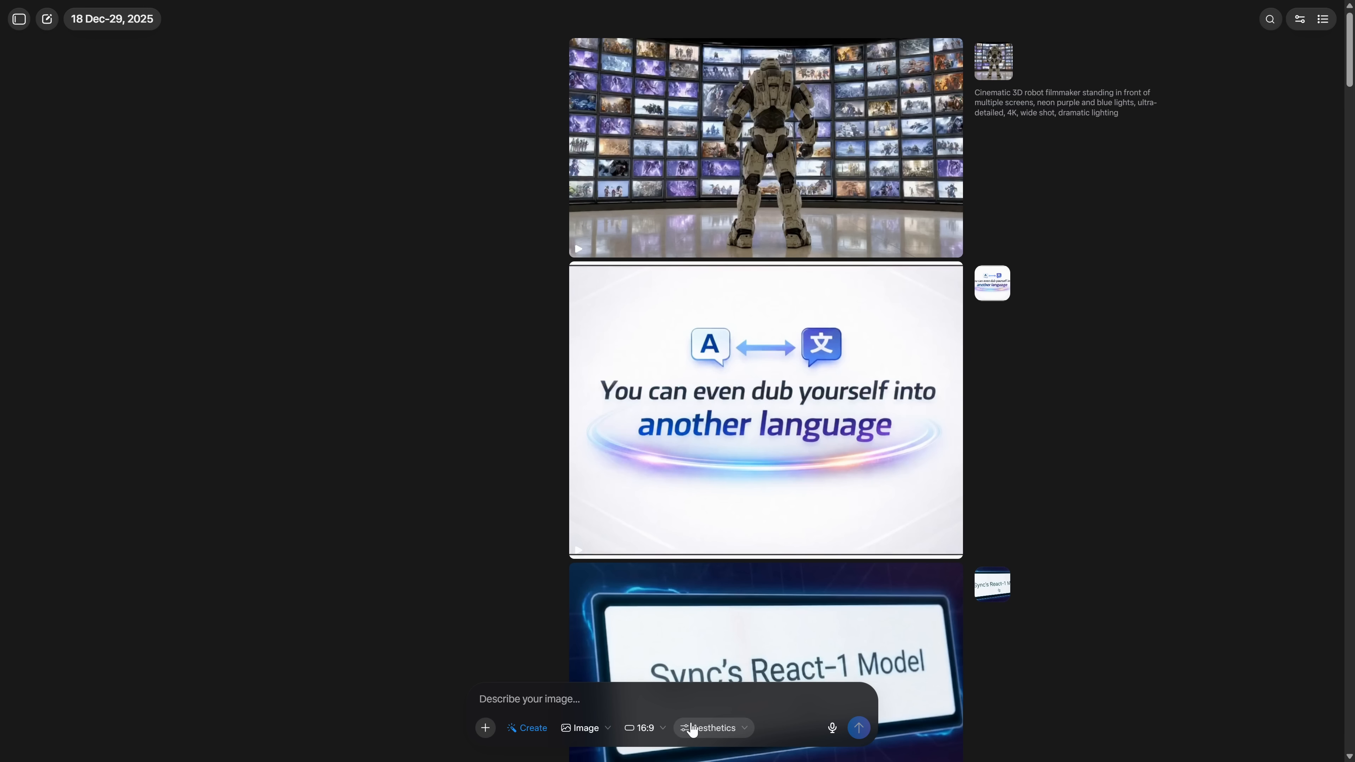
click(713, 727)
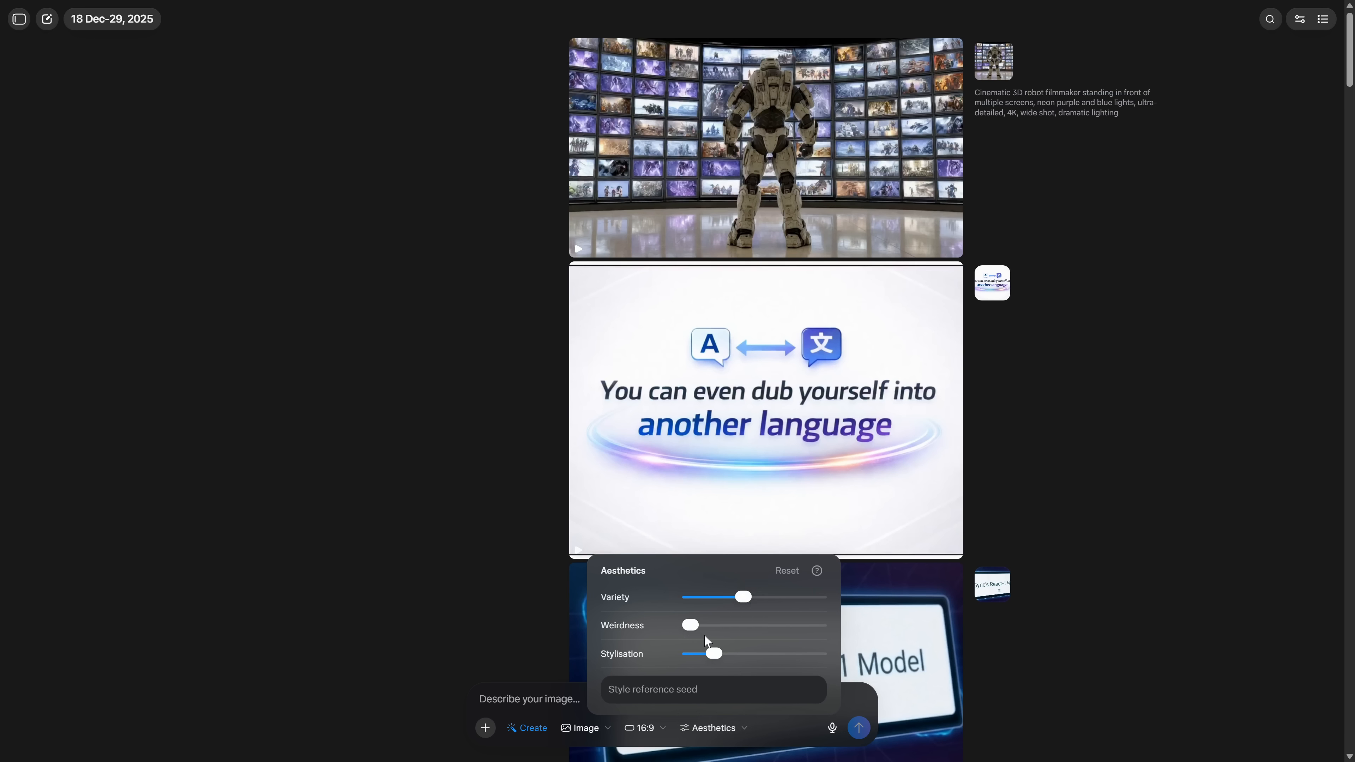
drag(707, 653, 713, 654)
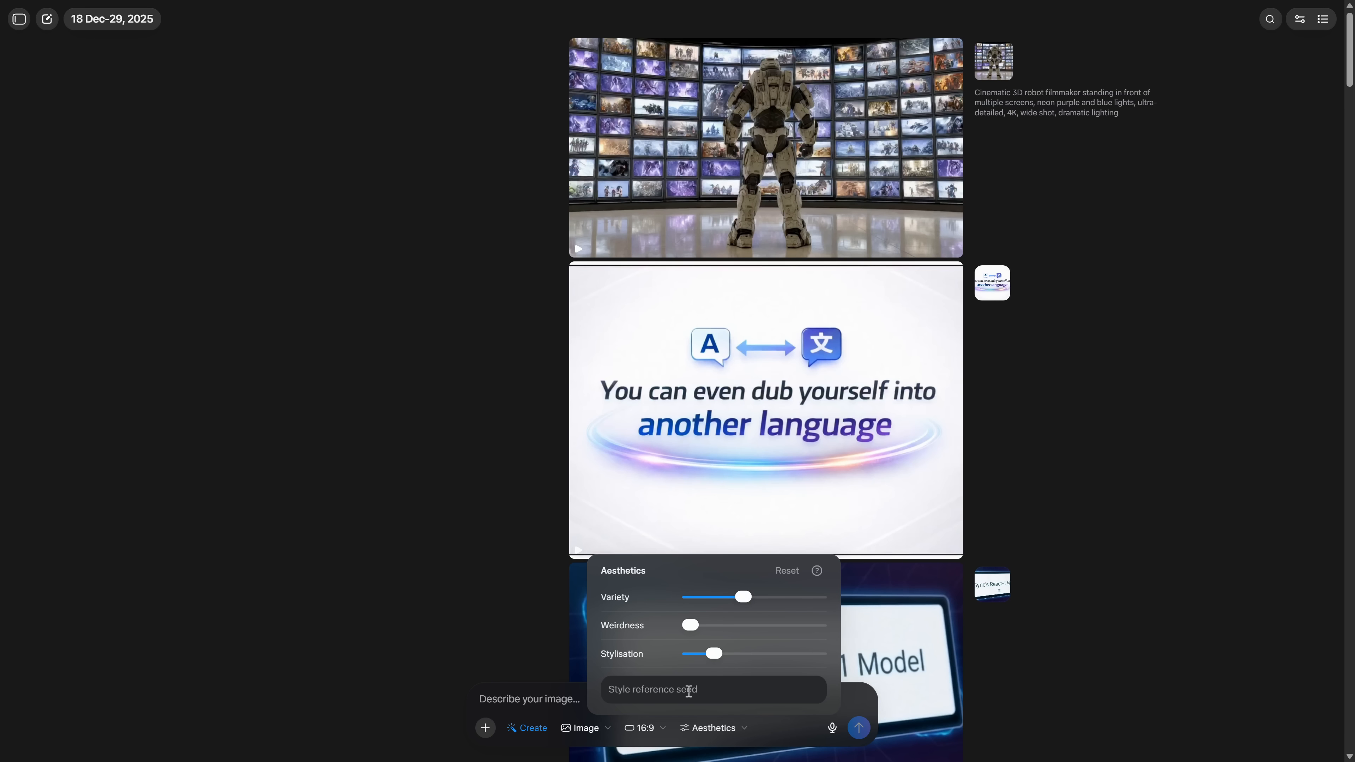
mouse_move(557, 684)
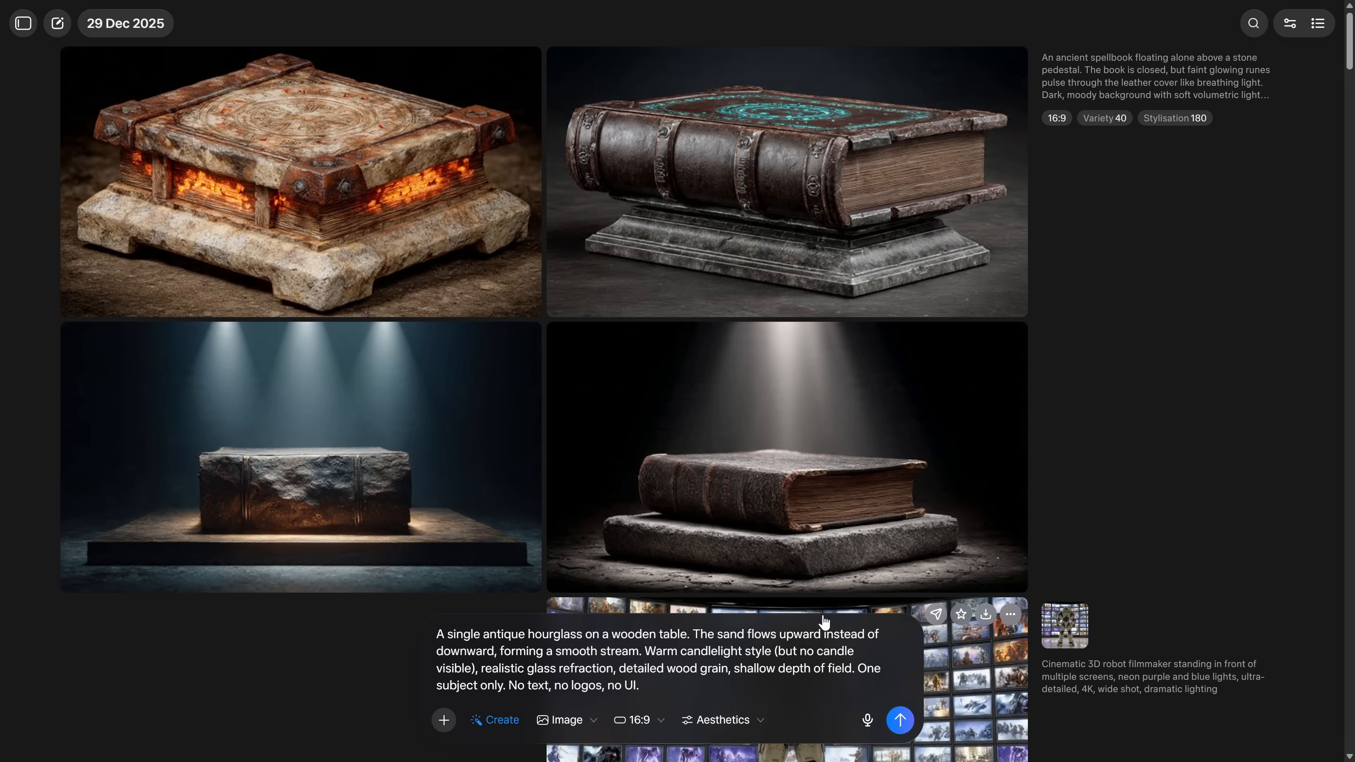
Step: Scroll to the four generated antique hourglass images
scroll(down, 3)
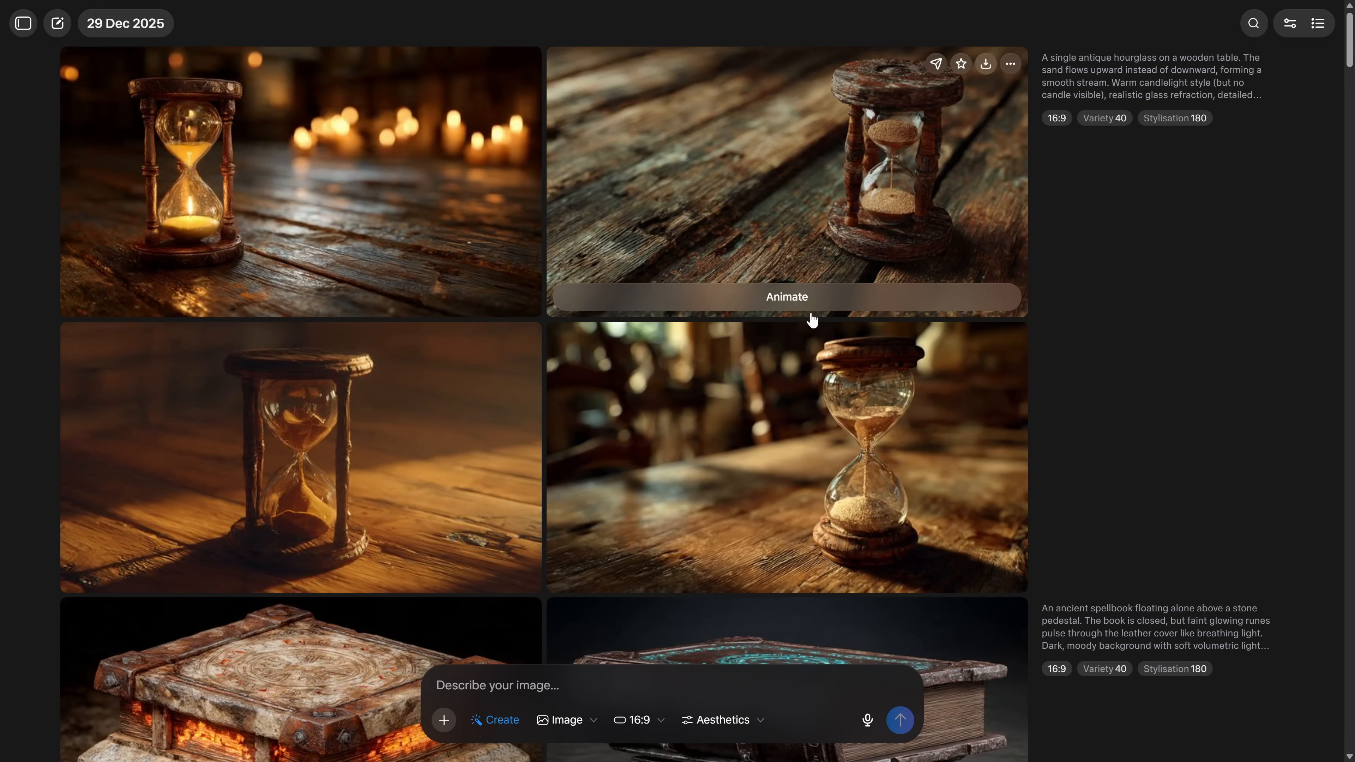
Step: View a hourglass image full size, then restyle it with the kawaii anime preset
click(786, 182)
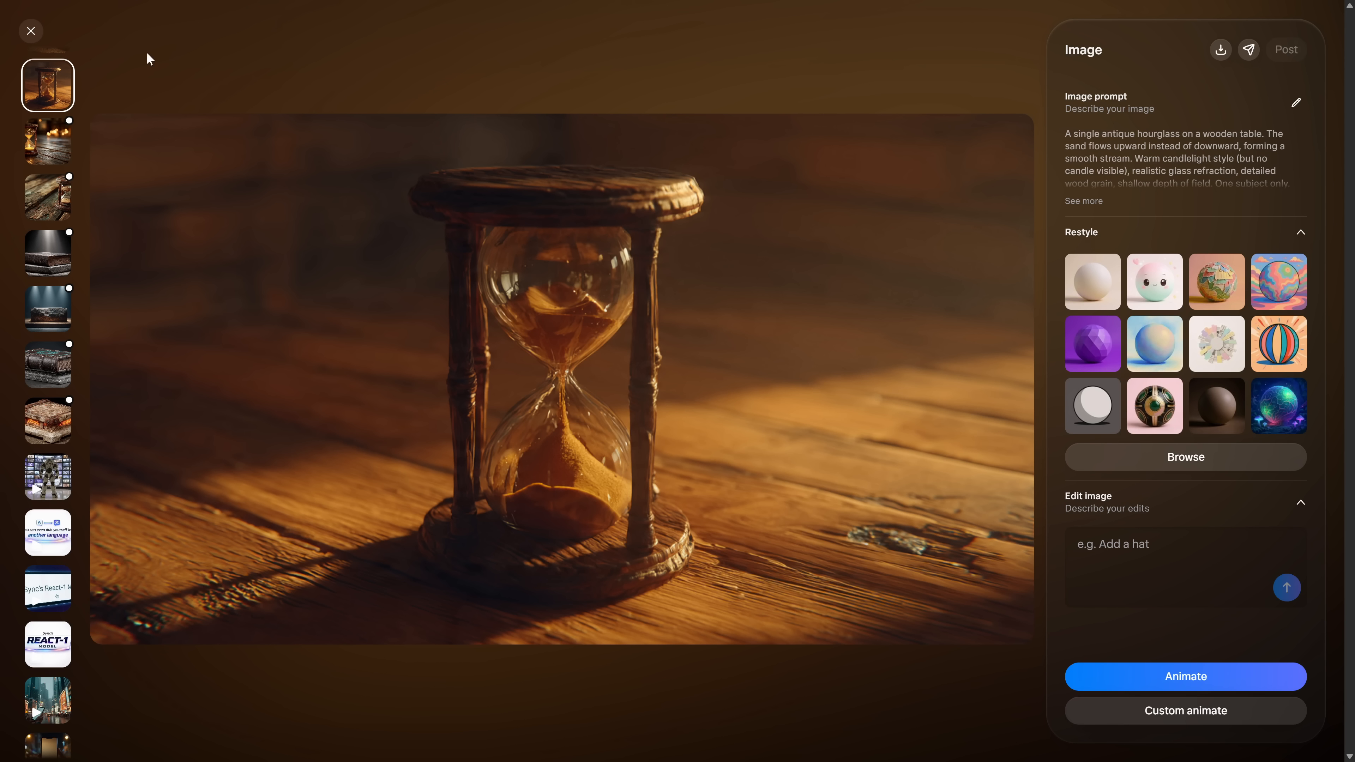
click(30, 30)
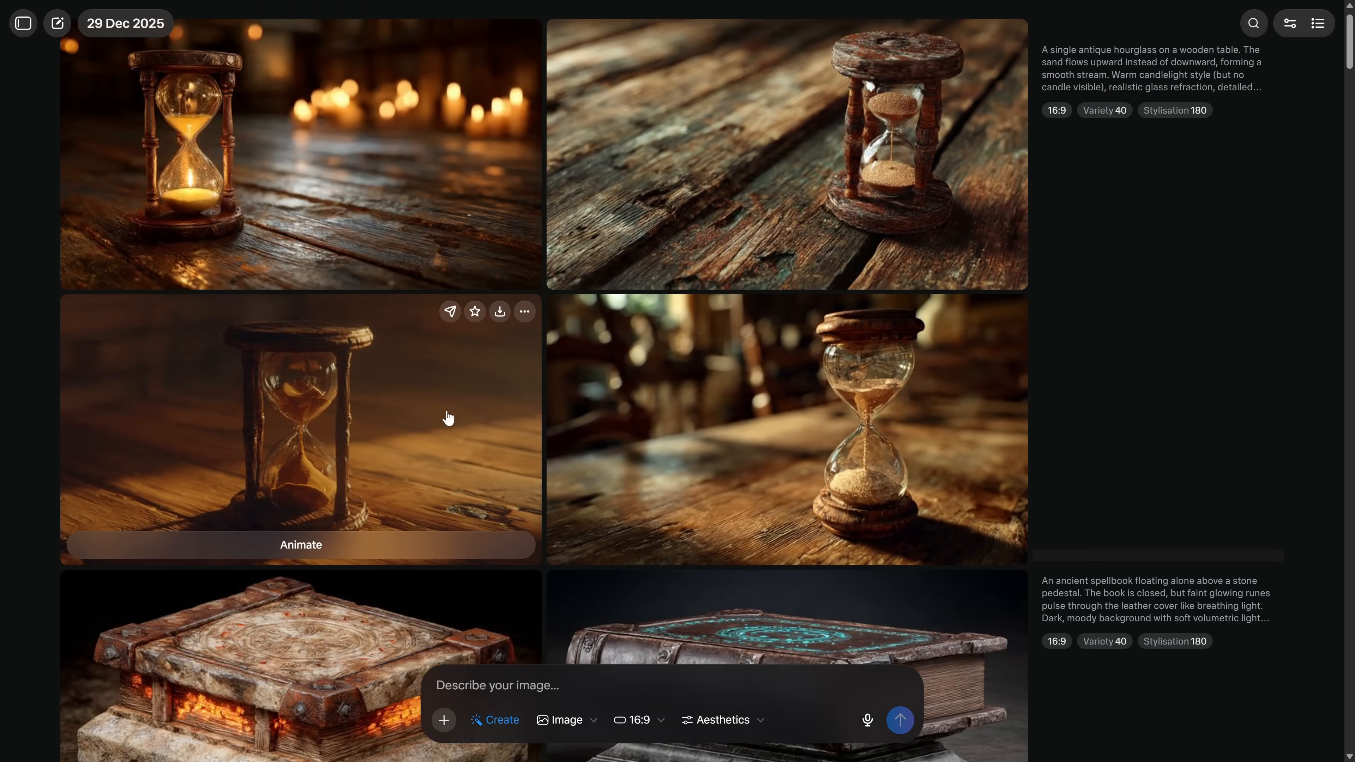
scroll(down, 3)
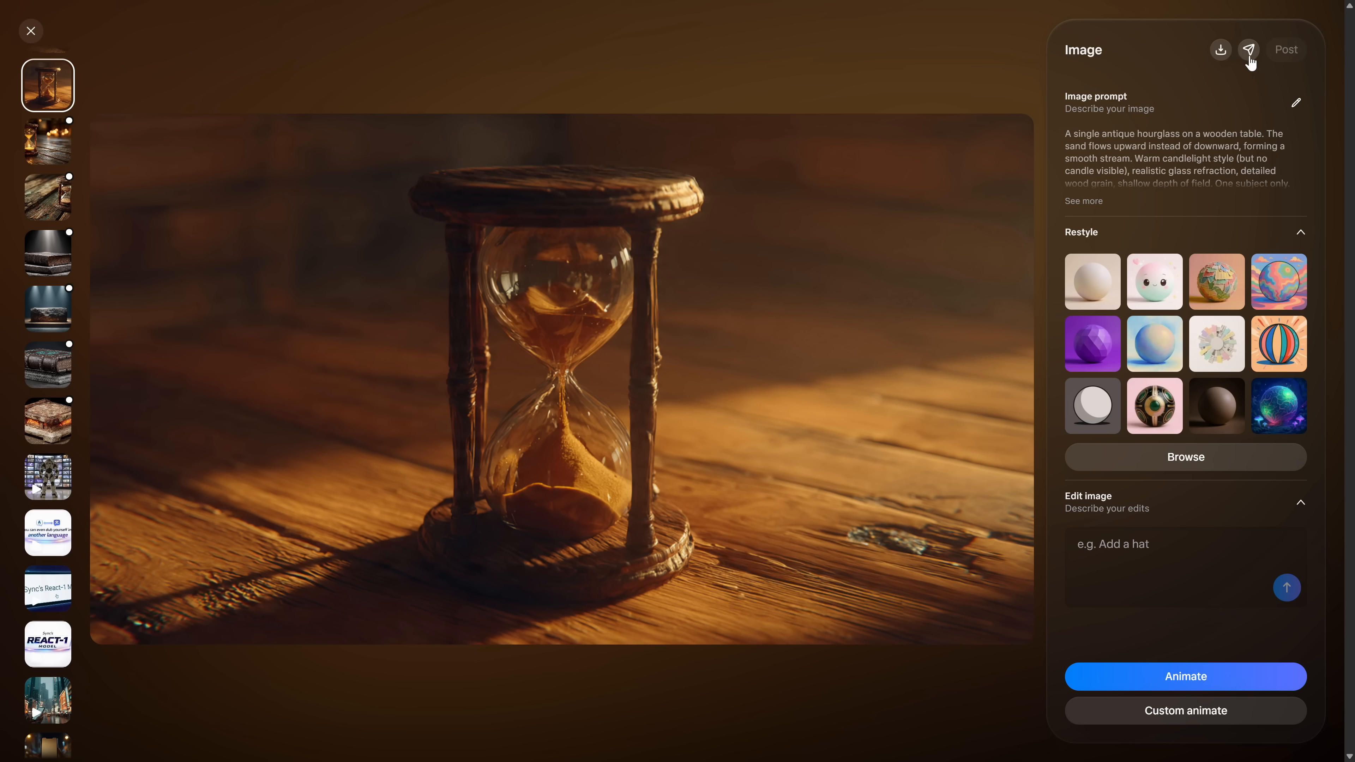
click(1155, 281)
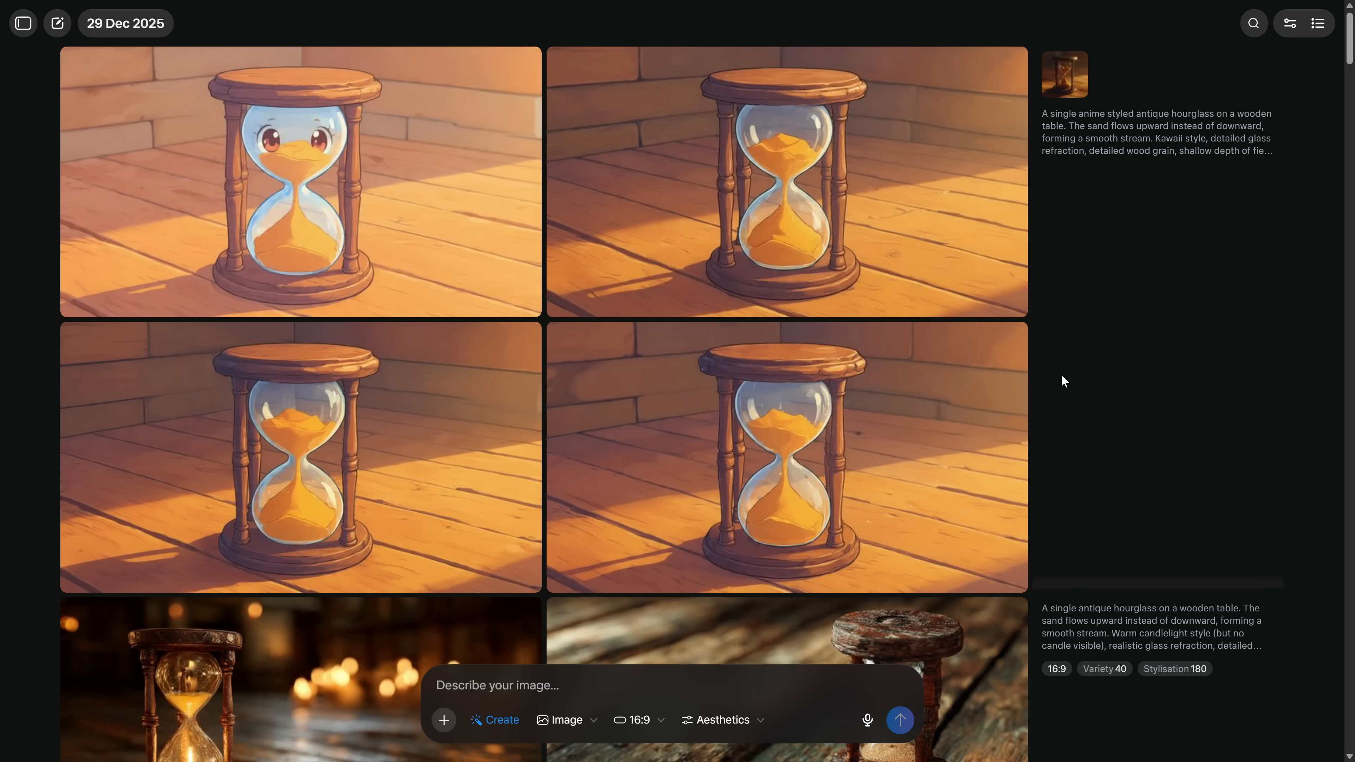
mouse_move(401, 260)
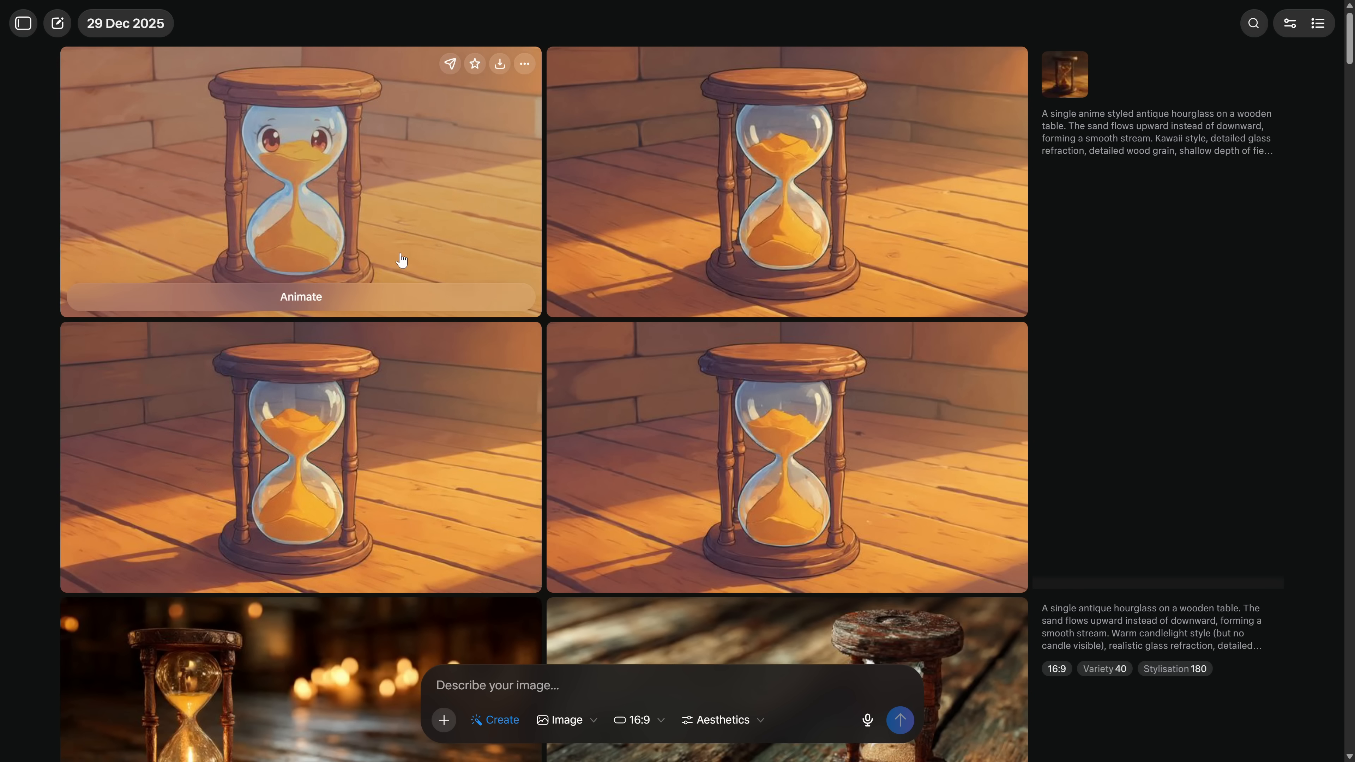
mouse_move(280, 481)
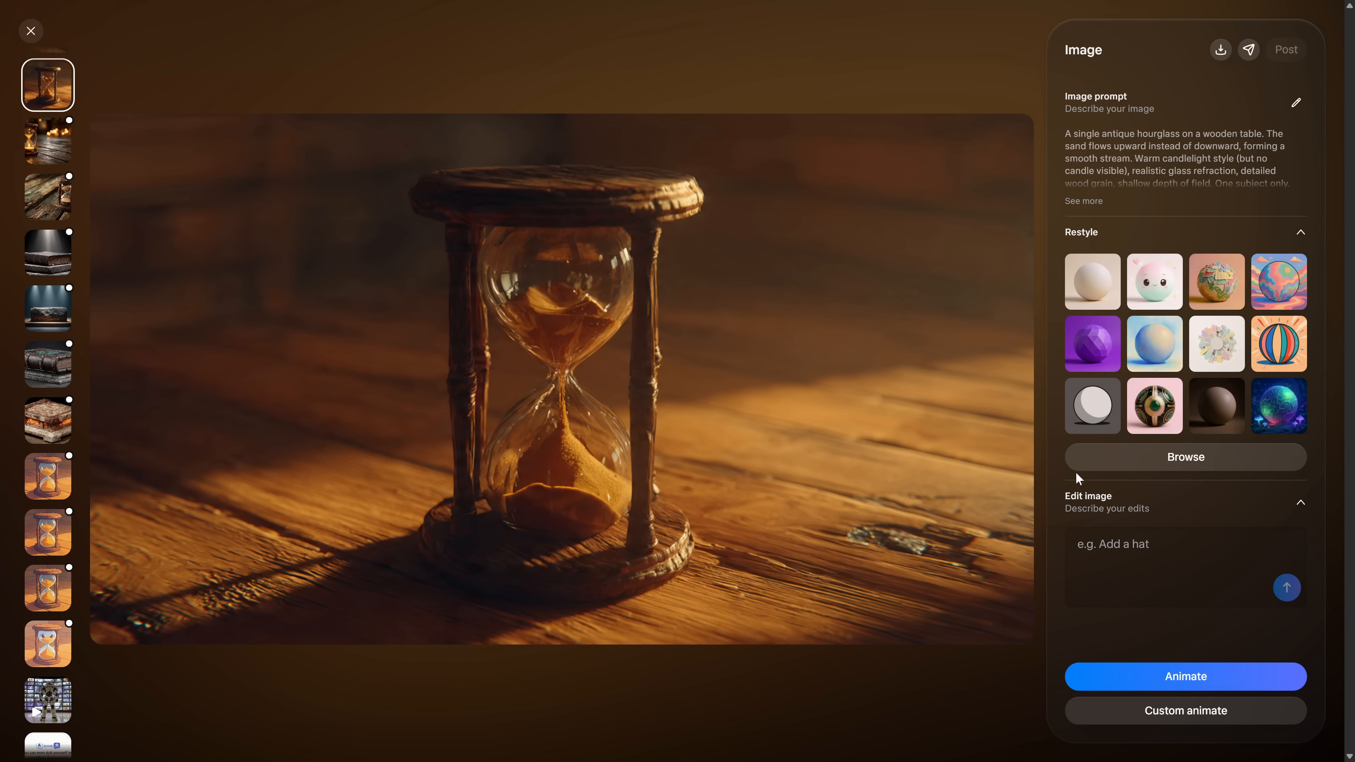
Step: Close the hourglass viewer and switch the output mode from image to video
click(1185, 562)
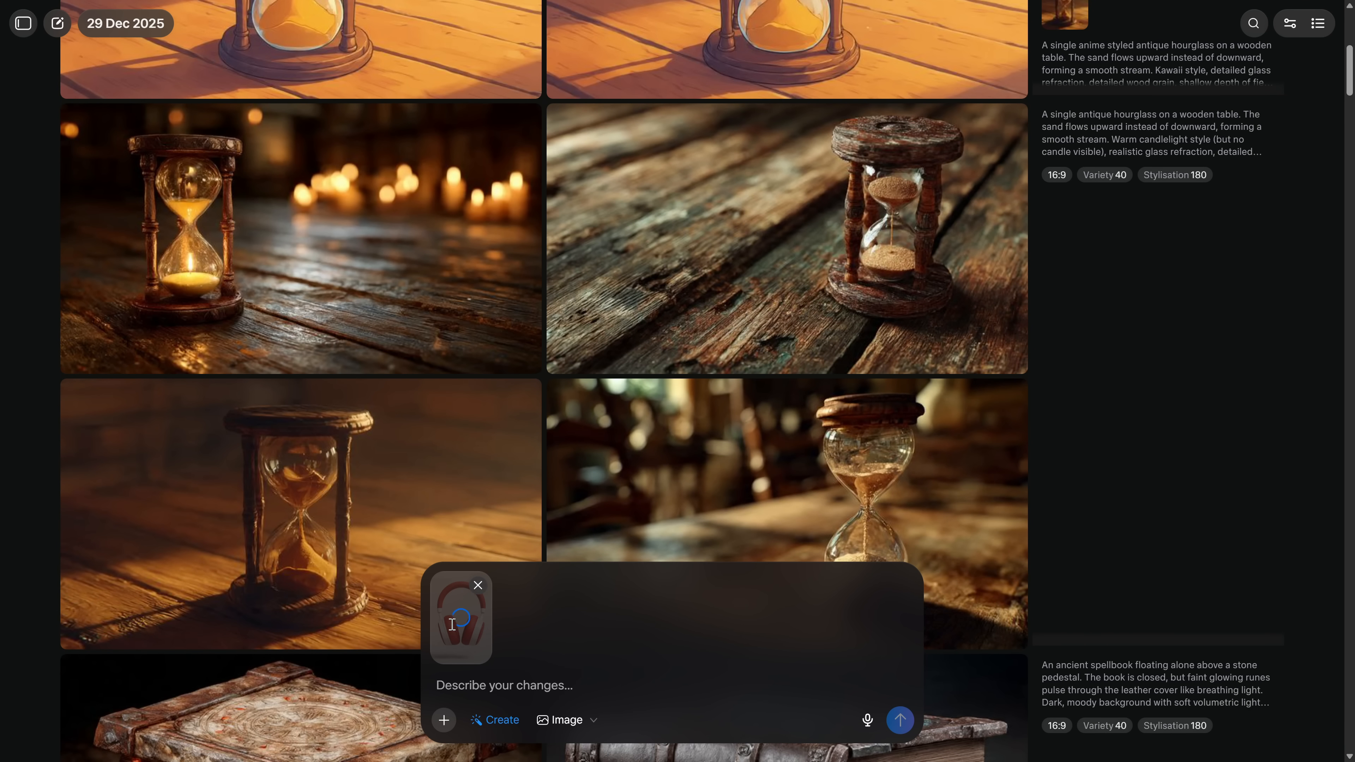
click(567, 720)
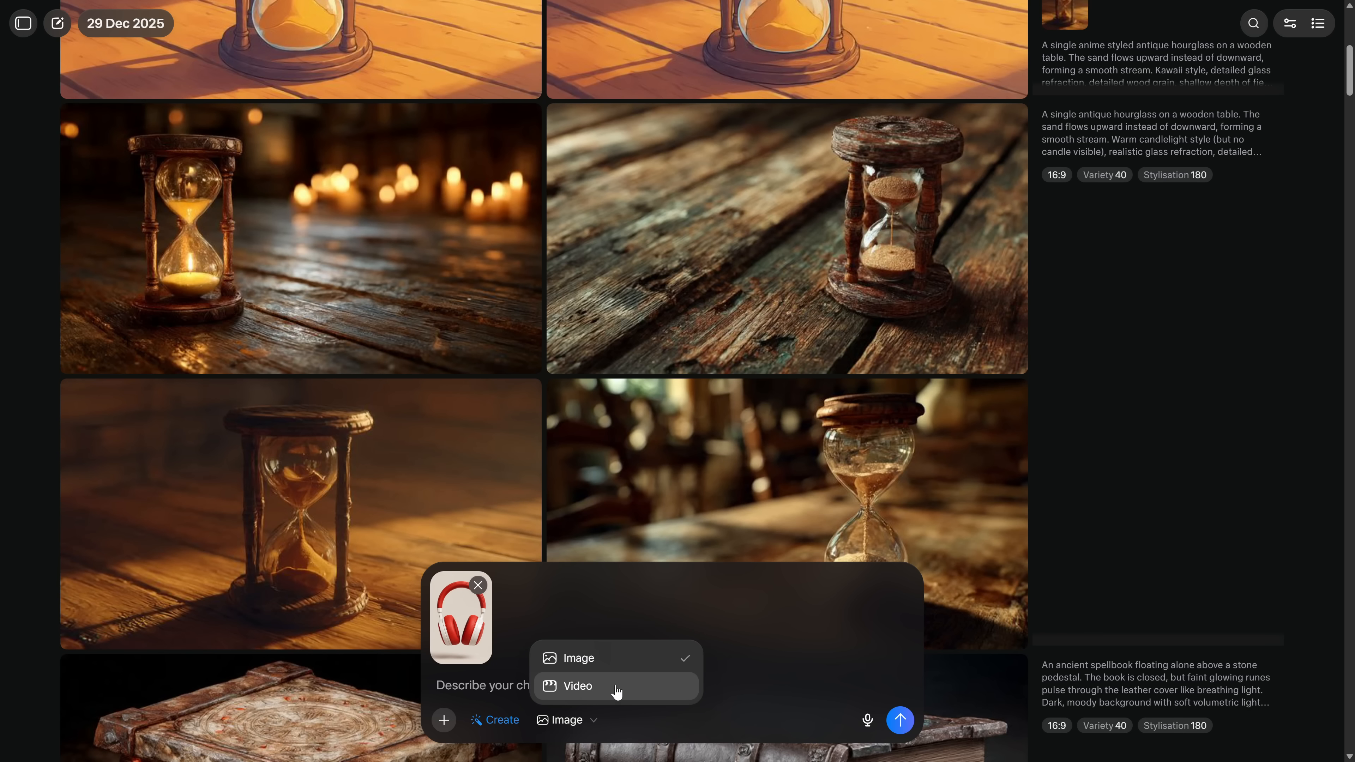
click(578, 686)
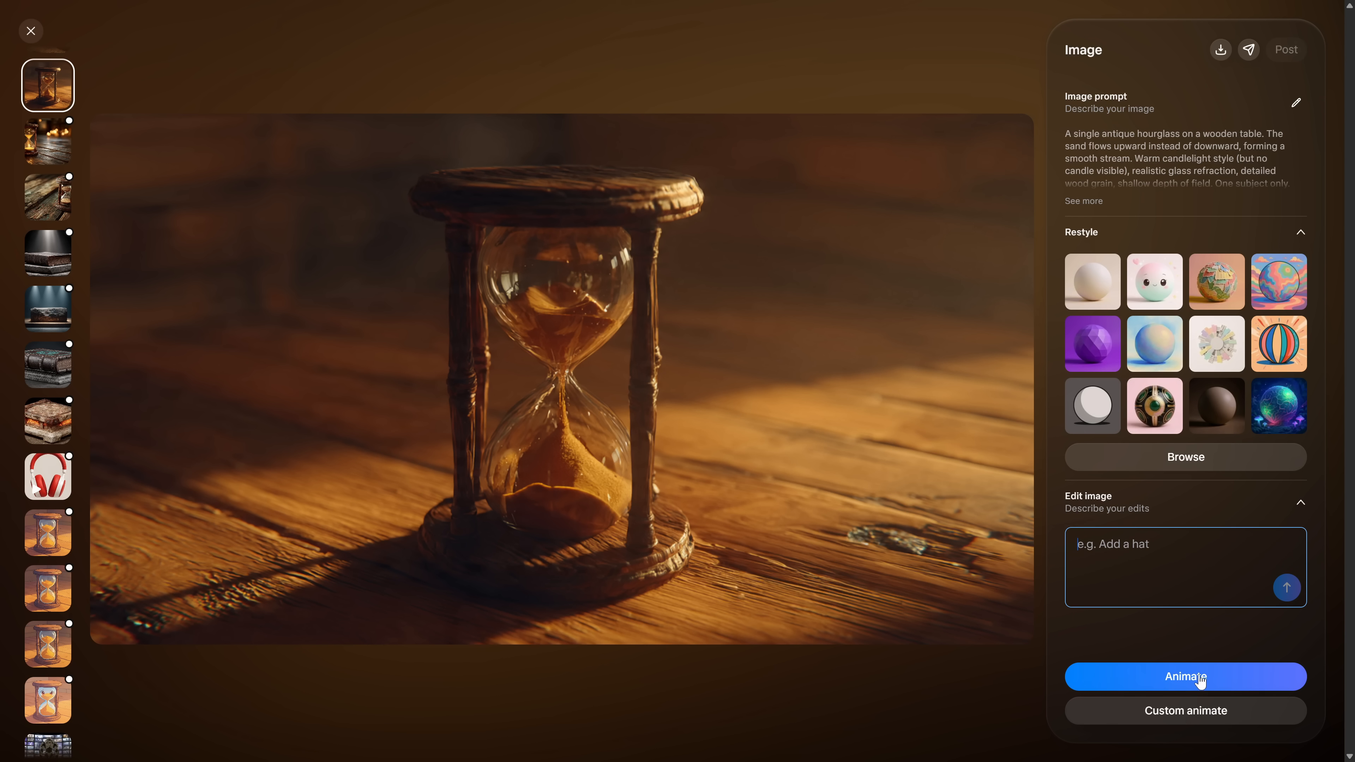
Step: Custom-animate the hourglass: clean close-up, sand flowing upward in one stream, then play the result
click(30, 30)
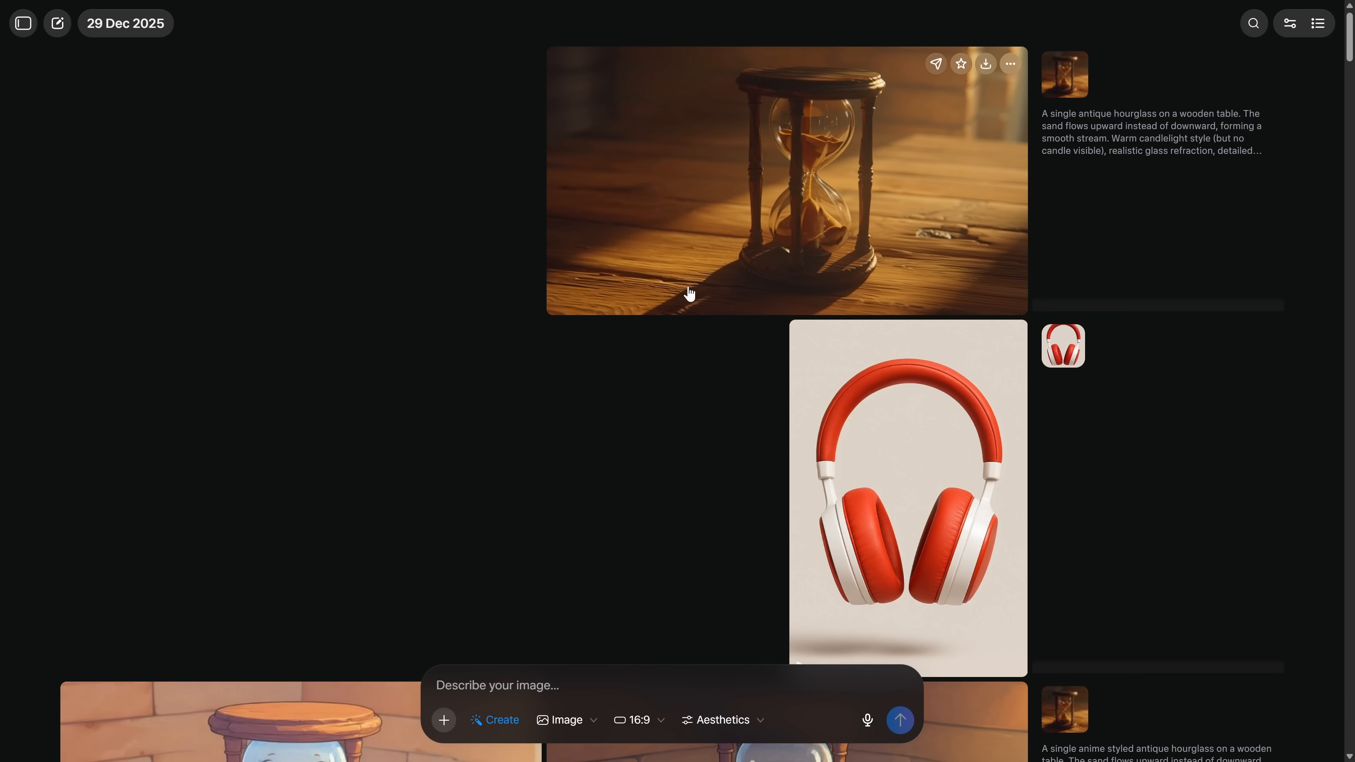
click(784, 181)
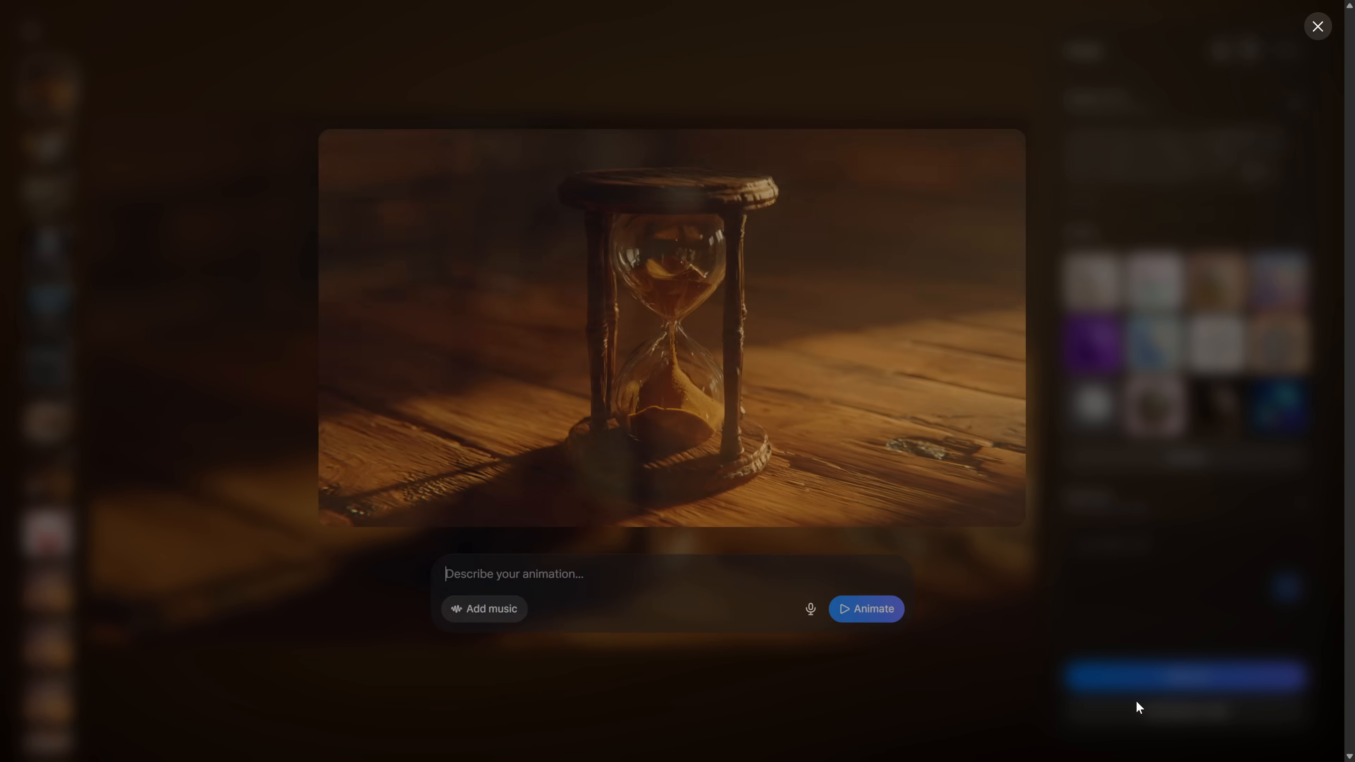
text(Animate a clean close-up. Sand flows upward smoothly in one continuous stream, with tiny grains catching light realistically. Add a slow rack focus from the bottom chamber to the top chamber. Camera movement minimal and professional. No text, no UI, no glitches.)
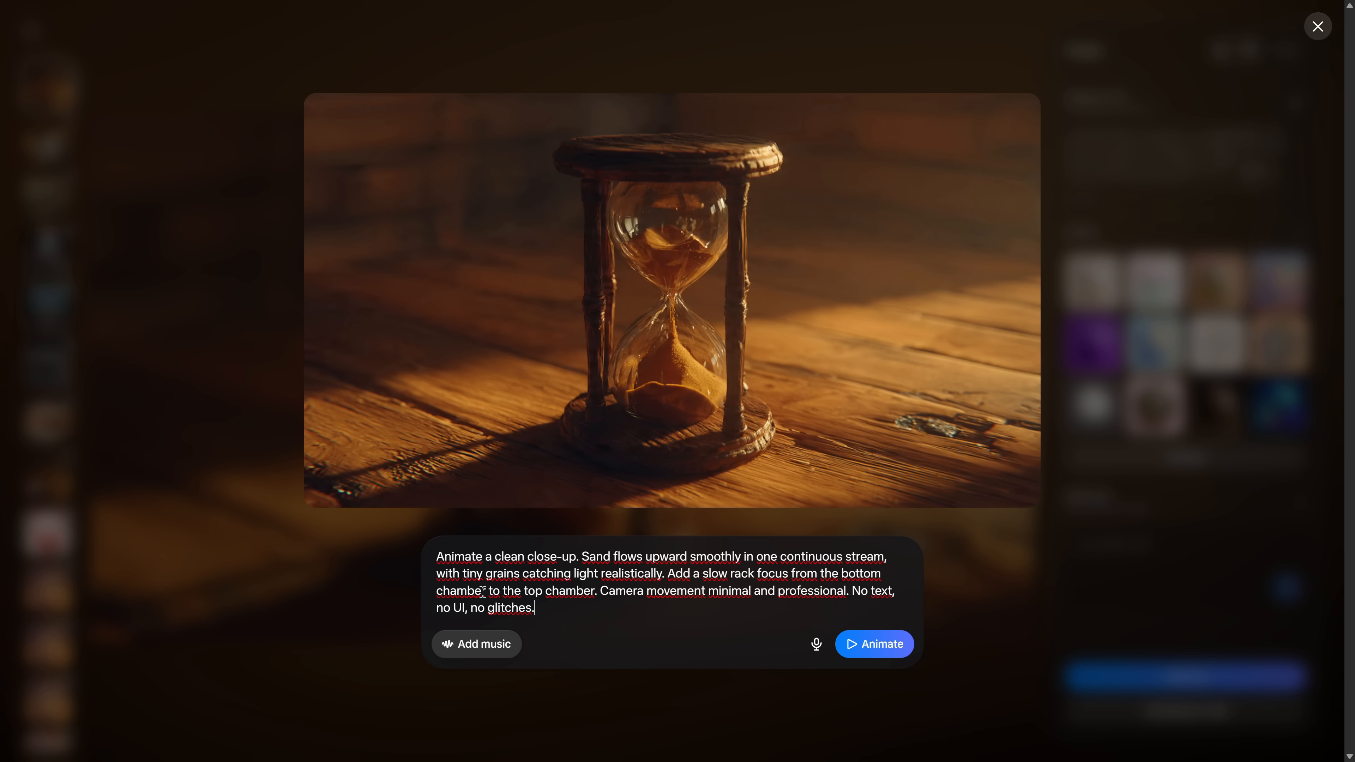
click(873, 644)
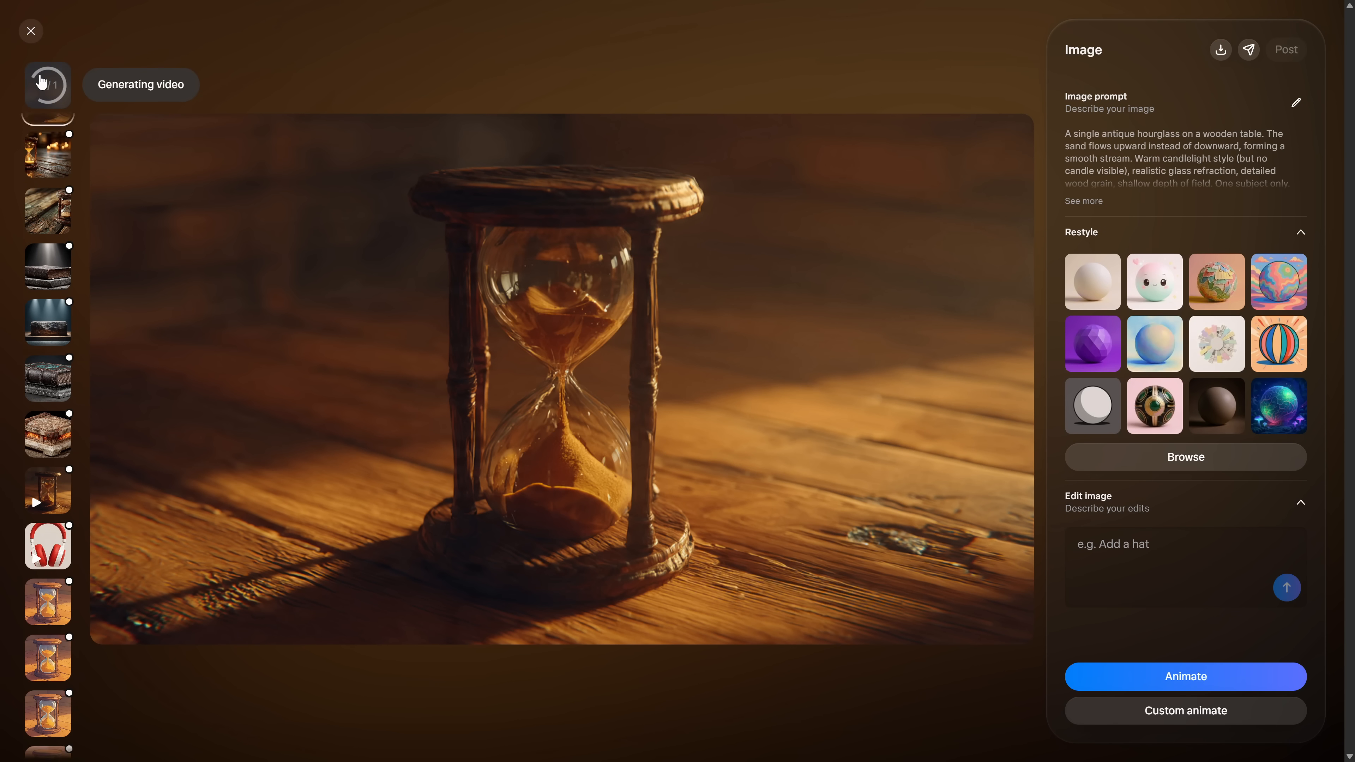
click(31, 30)
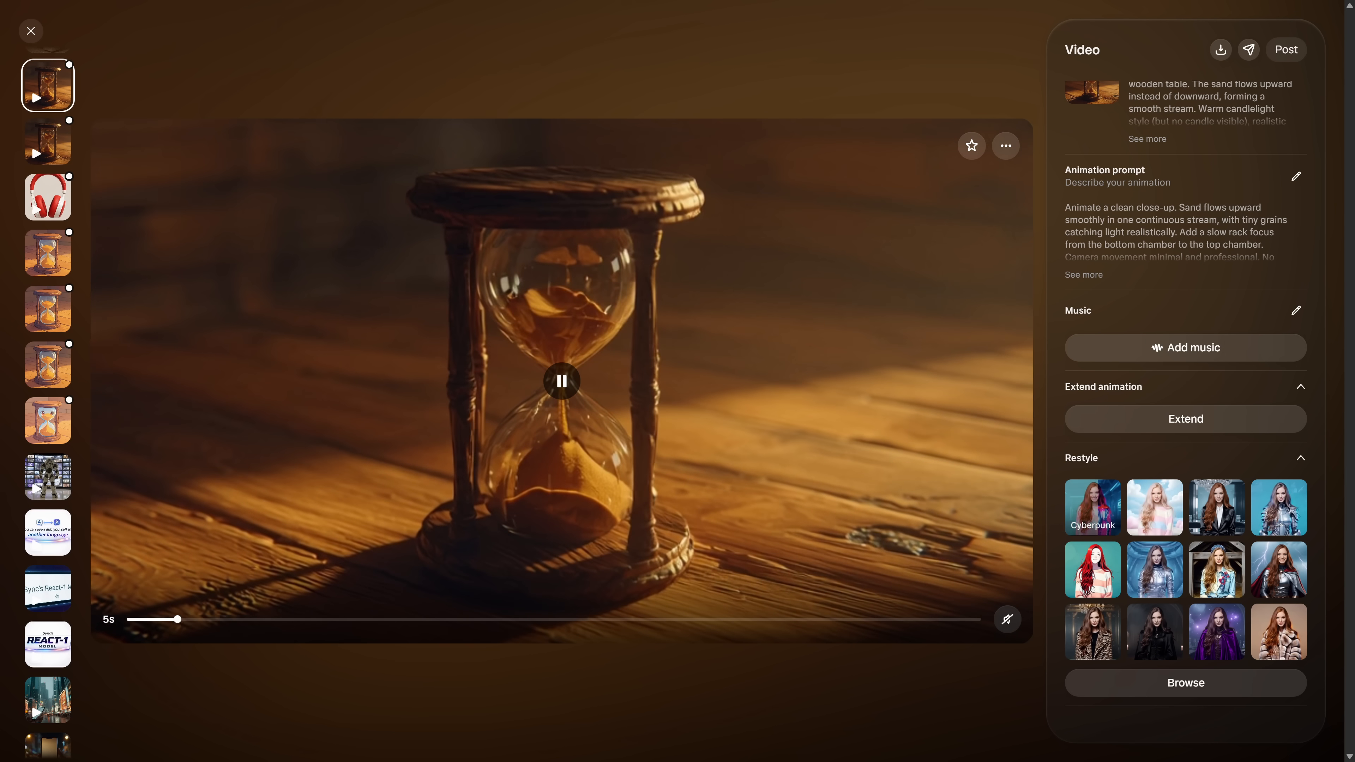
Step: Restyle the hourglass video as neon Cyberpunk and request an extended version of the original
click(1092, 508)
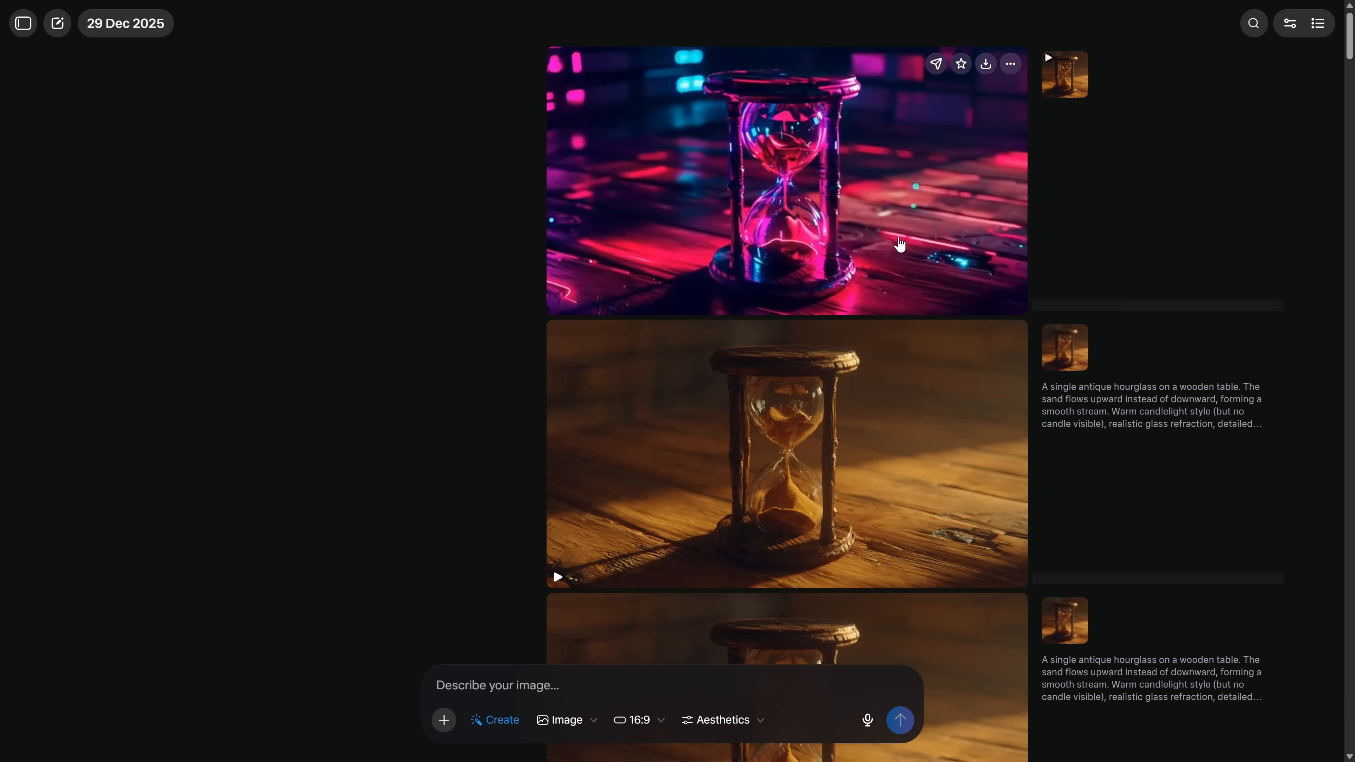
click(785, 454)
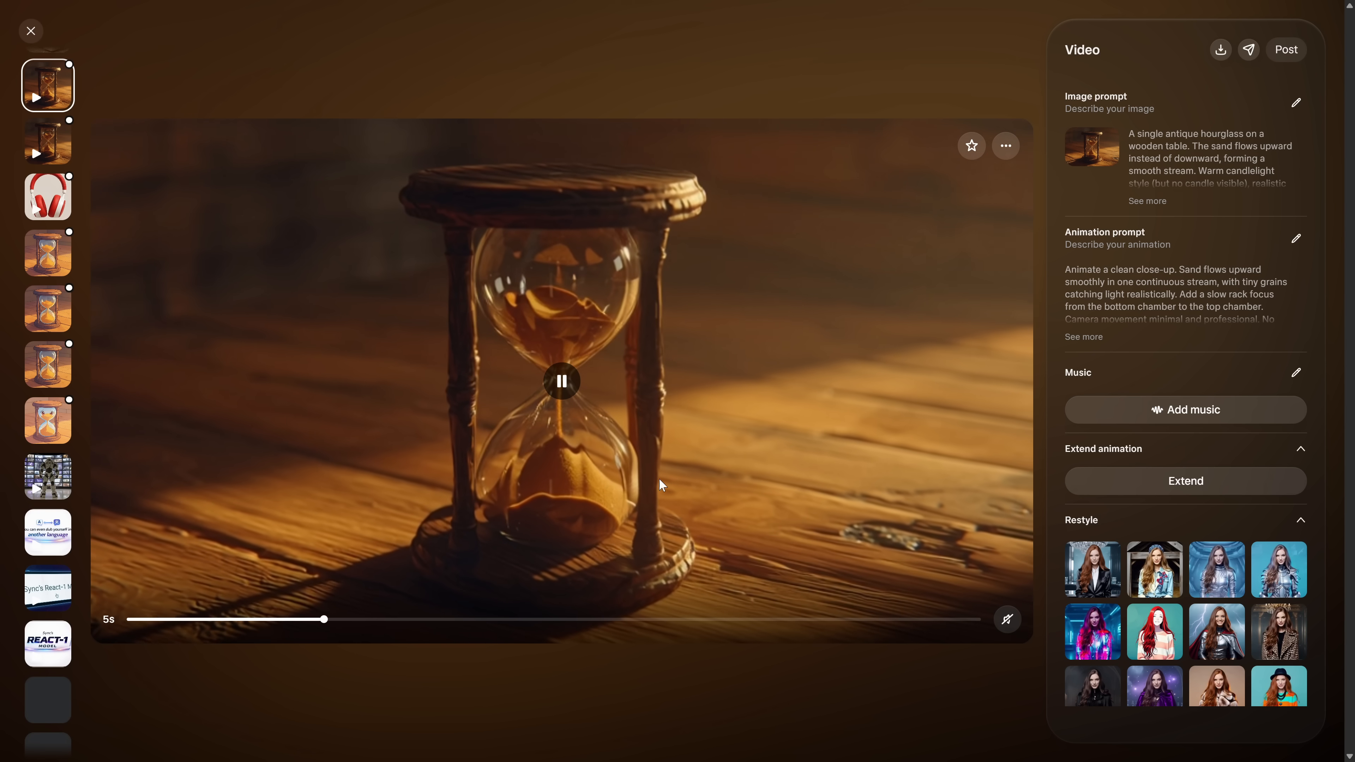
click(1185, 481)
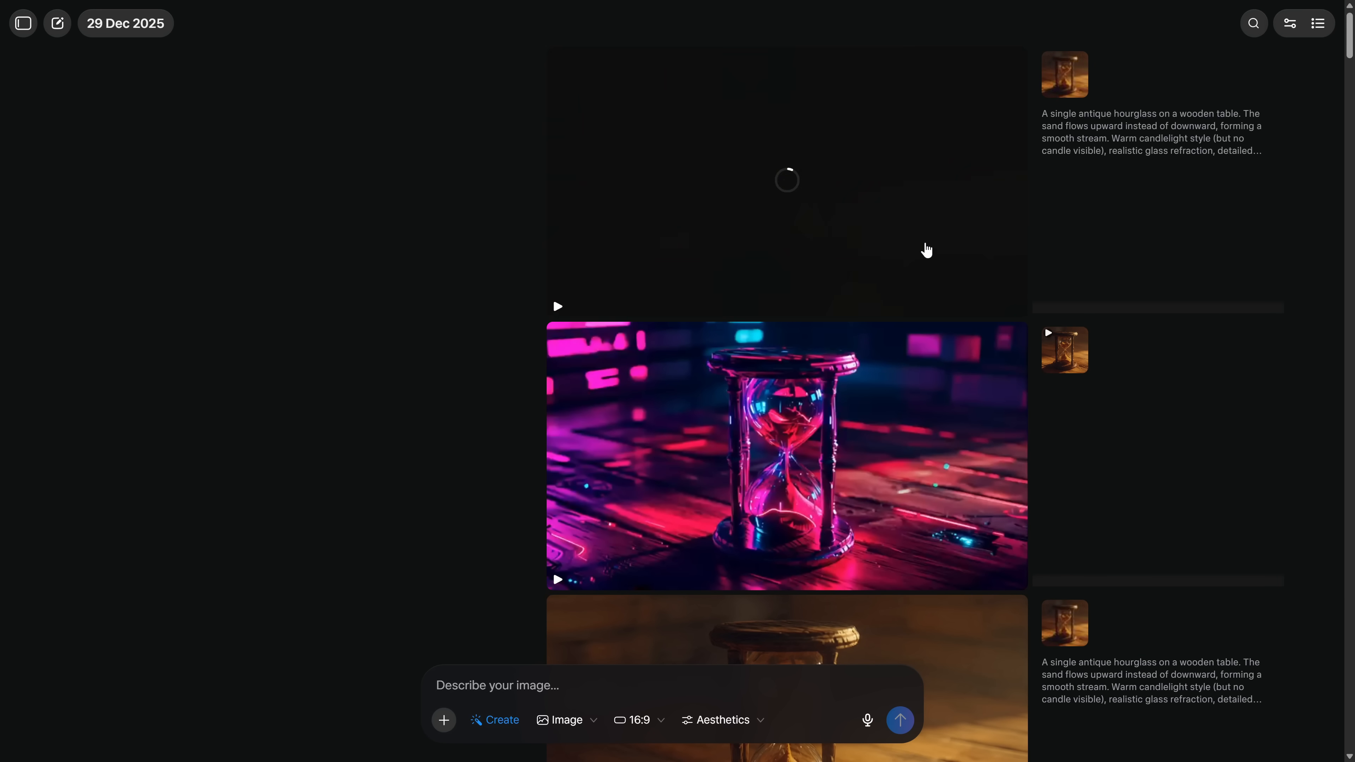
Step: Review the extended 9-second hourglass clip and return to the feed
click(785, 457)
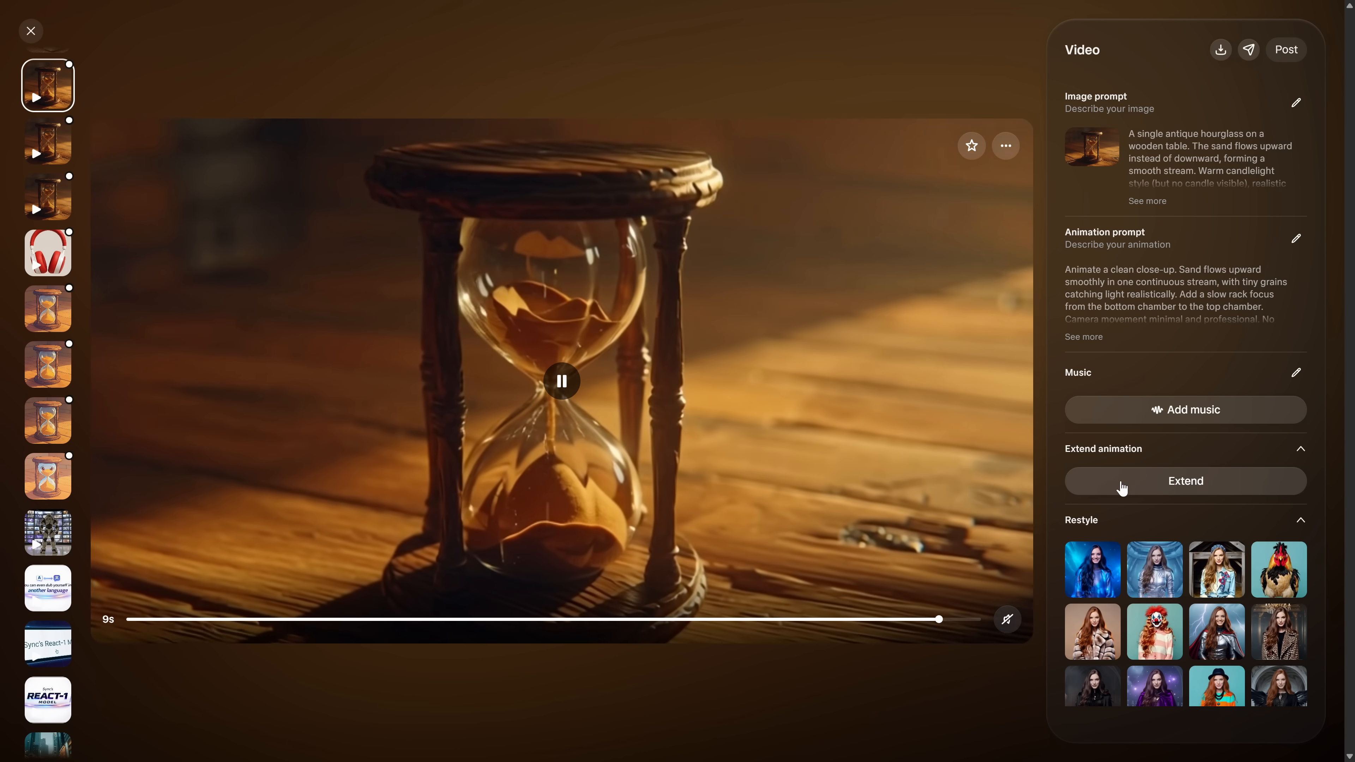
click(1185, 481)
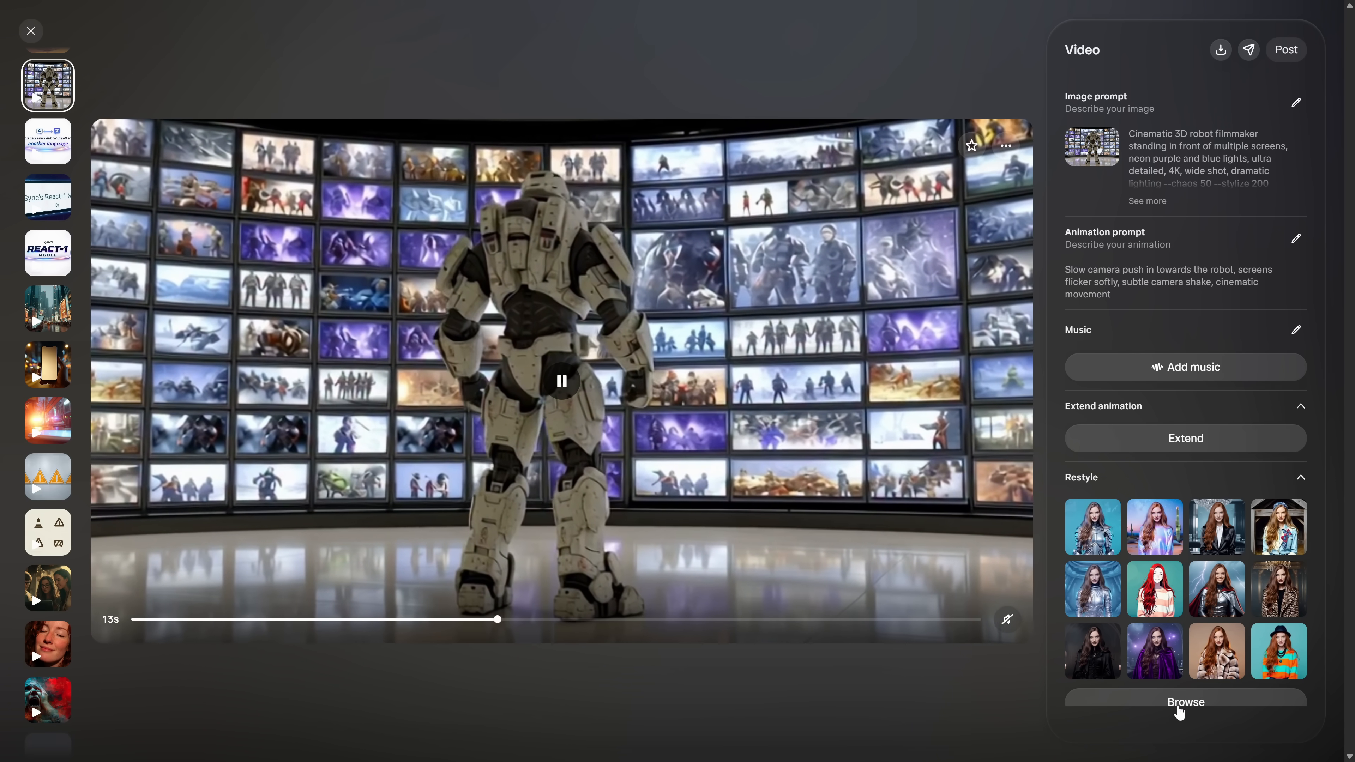
click(30, 31)
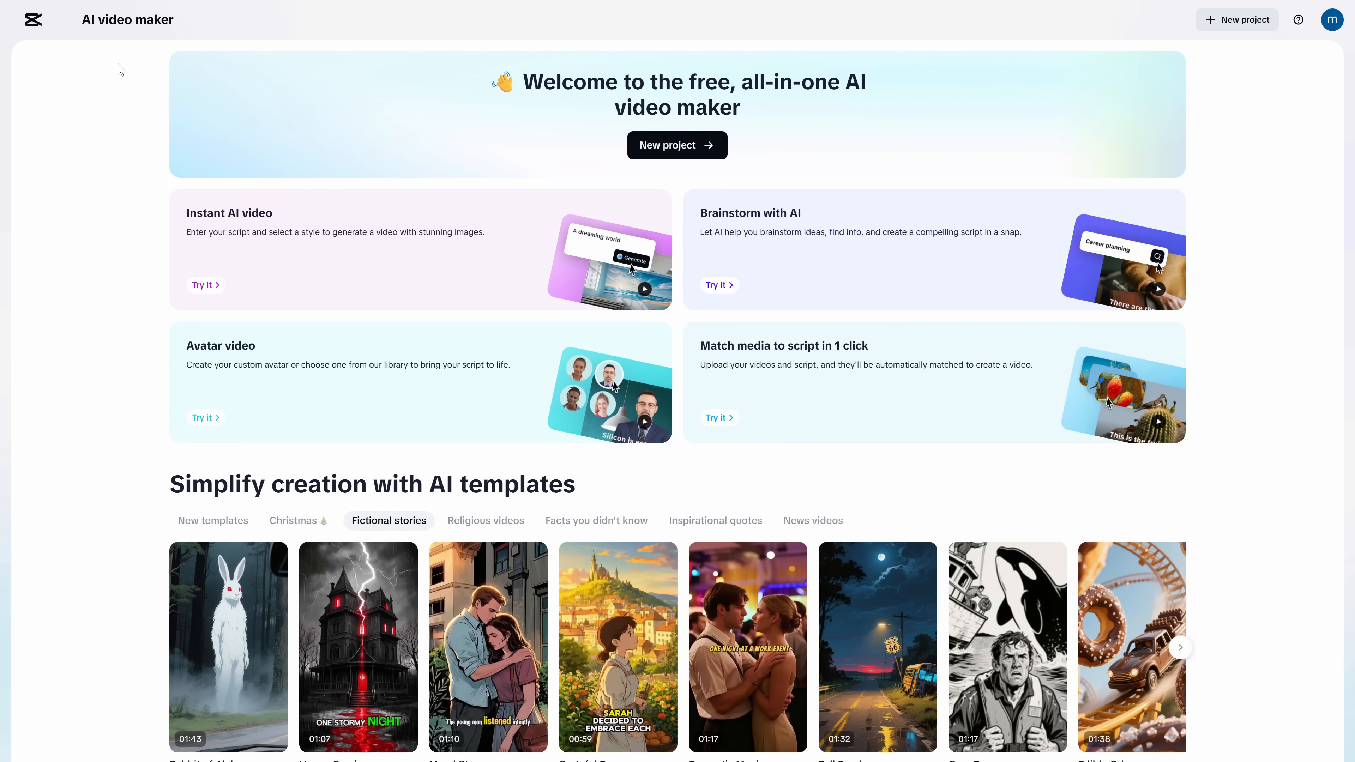
Step: Browse the Christmas templates on CapCut's home page and launch Instant AI video
scroll(down, 3)
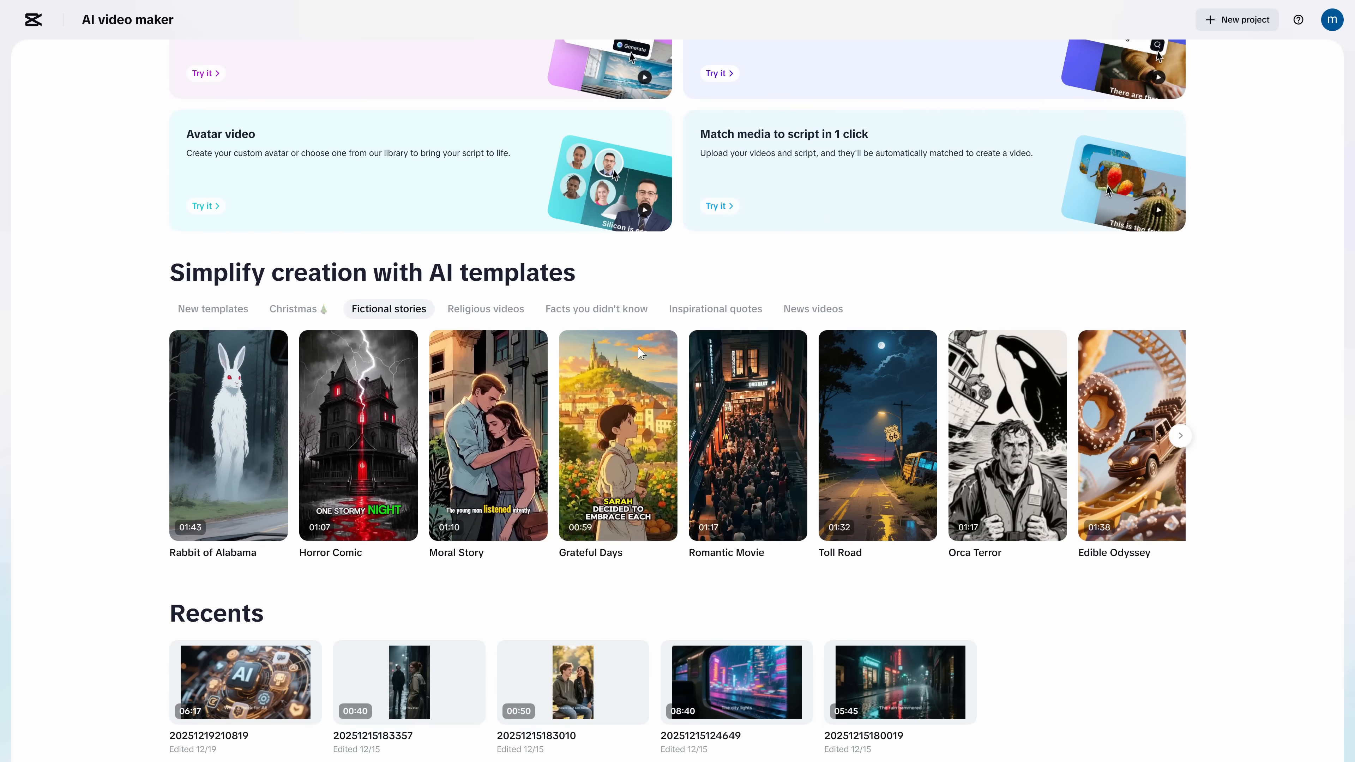
click(293, 308)
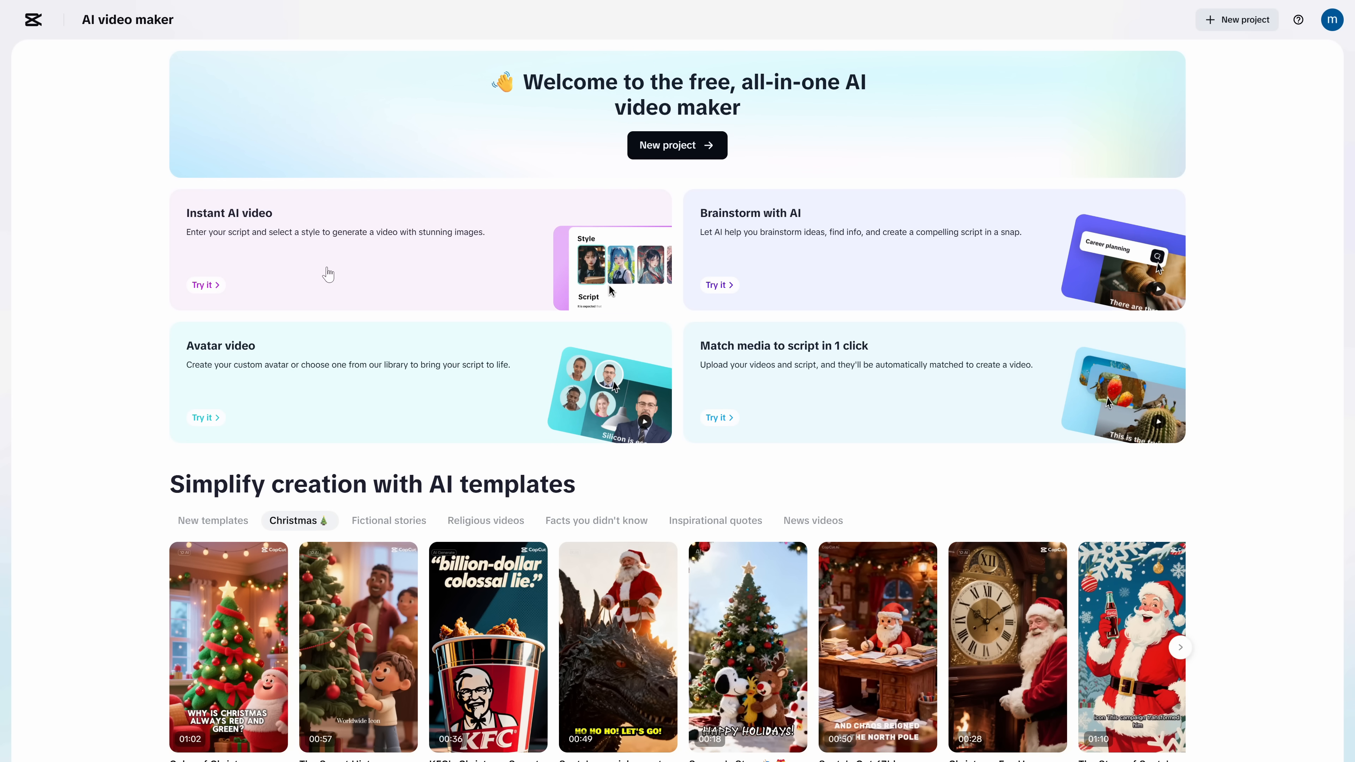
click(203, 285)
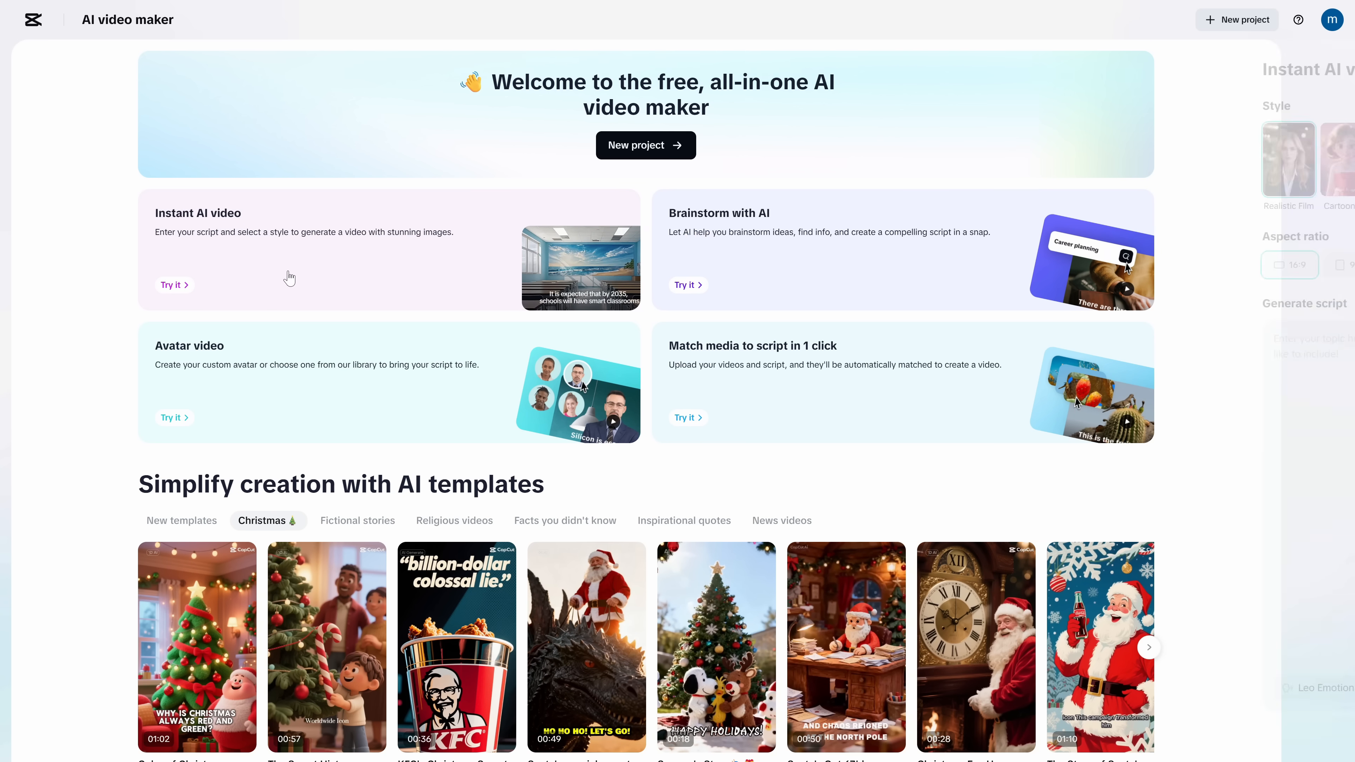
Step: Scroll the style carousel and choose the Epic Fantasy visual style
click(171, 284)
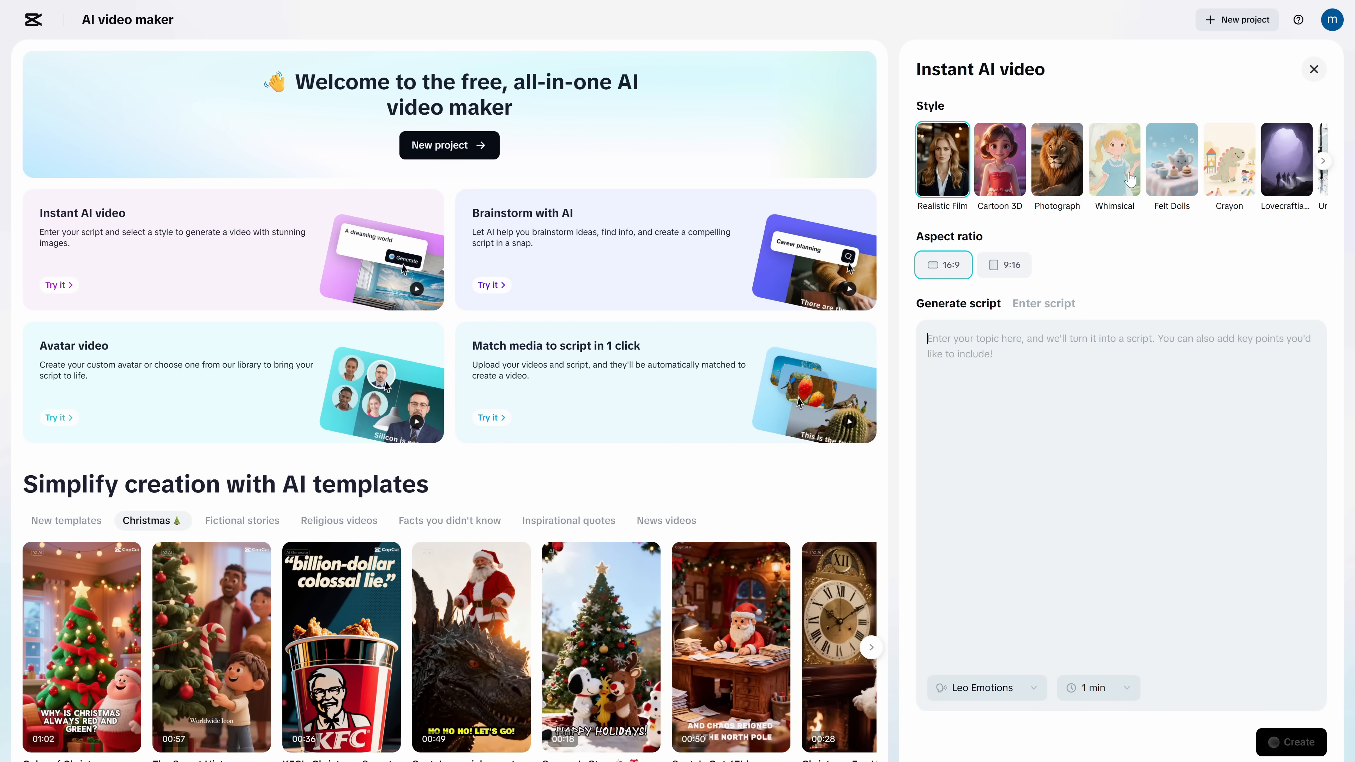
click(1324, 160)
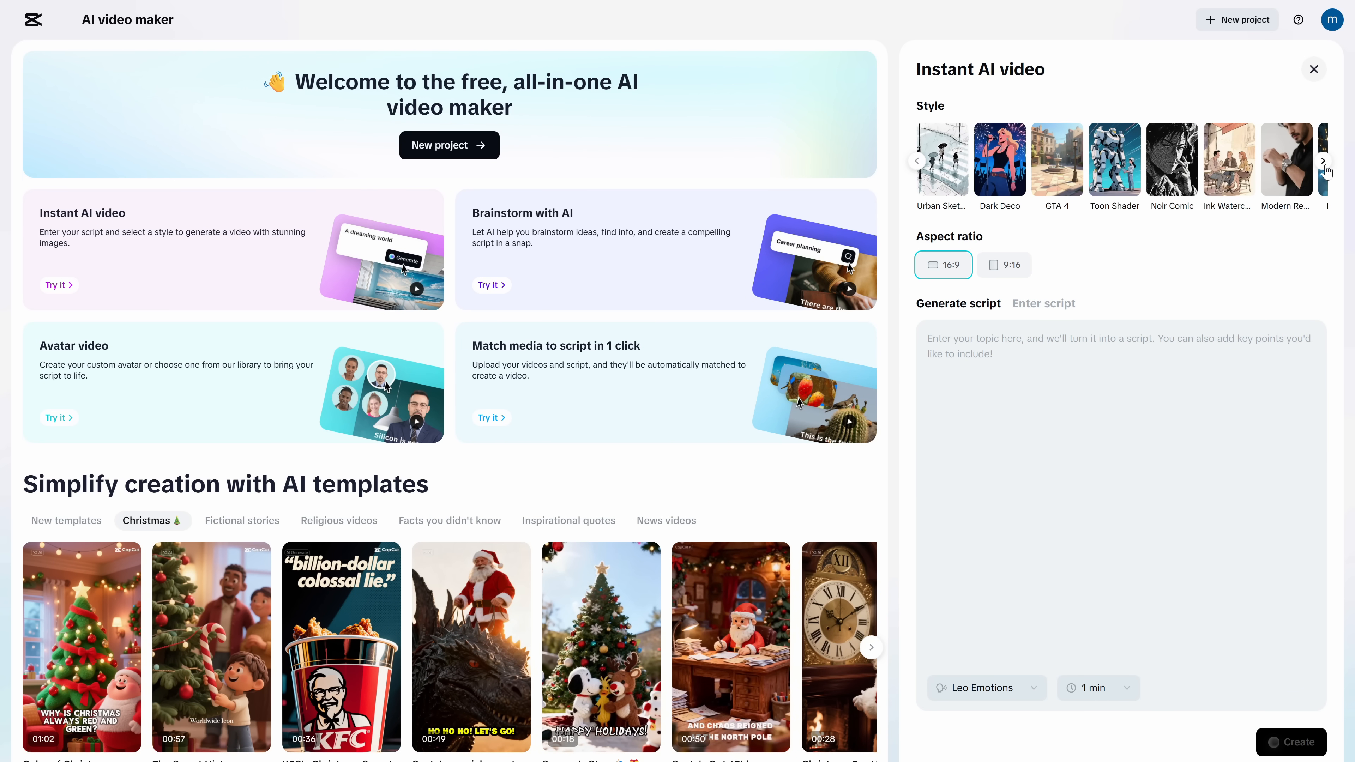
click(1329, 161)
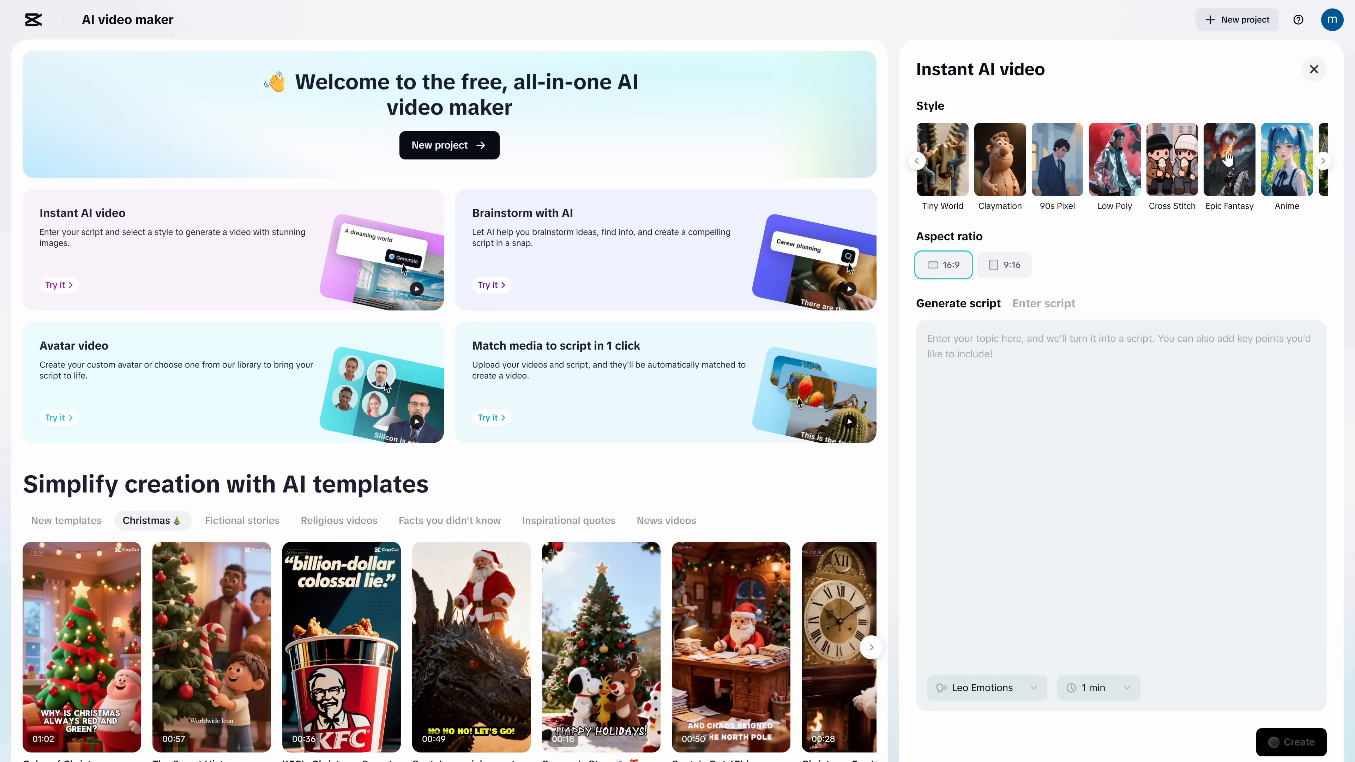
click(1321, 161)
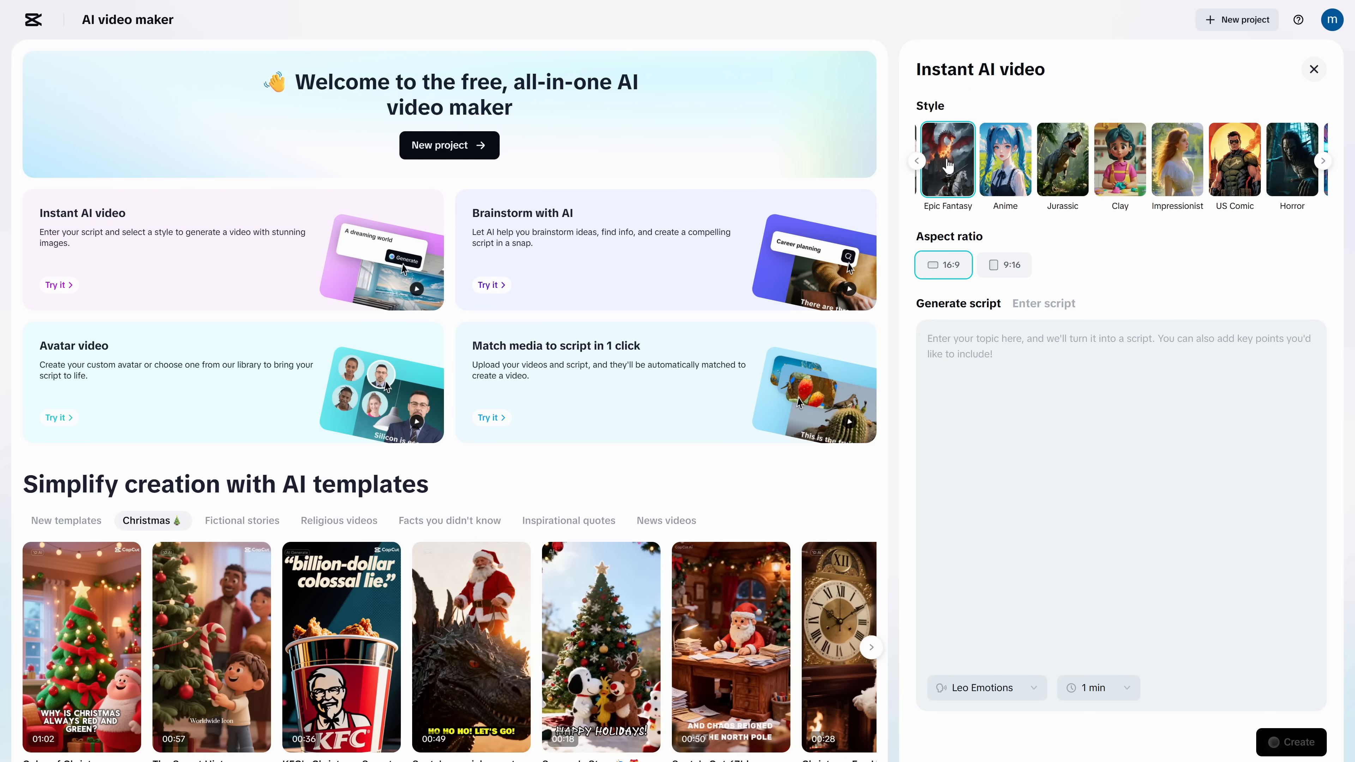
Step: Try 9:16, settle on 16:9, and switch to entering the script directly
click(1004, 264)
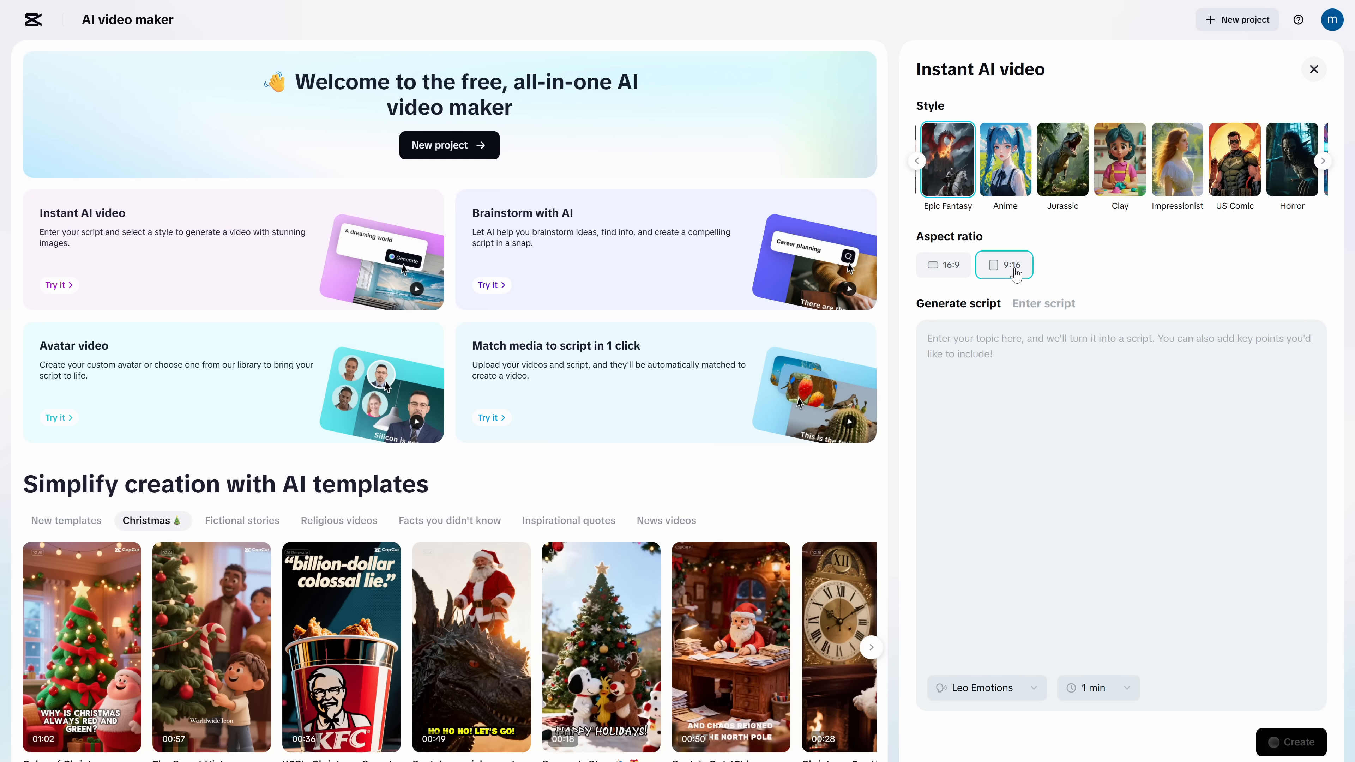
click(943, 265)
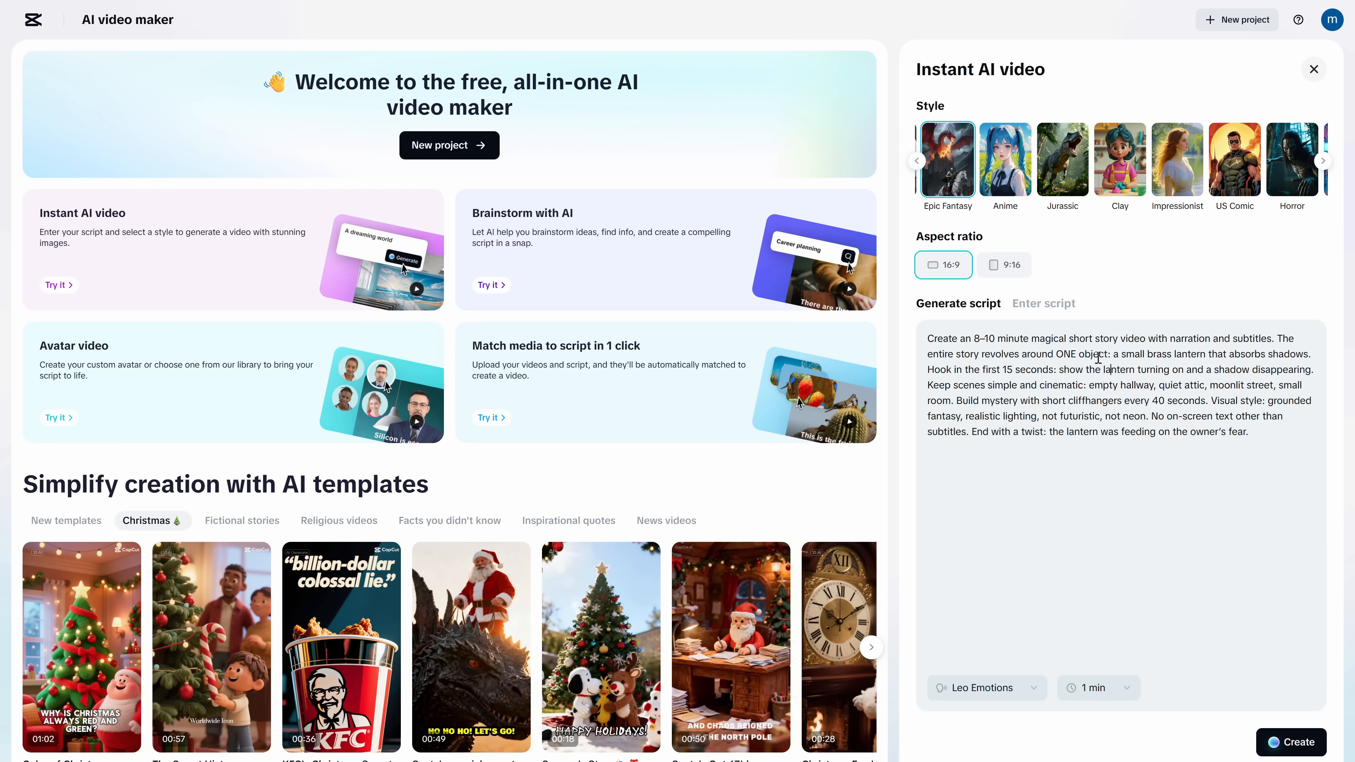
click(1043, 303)
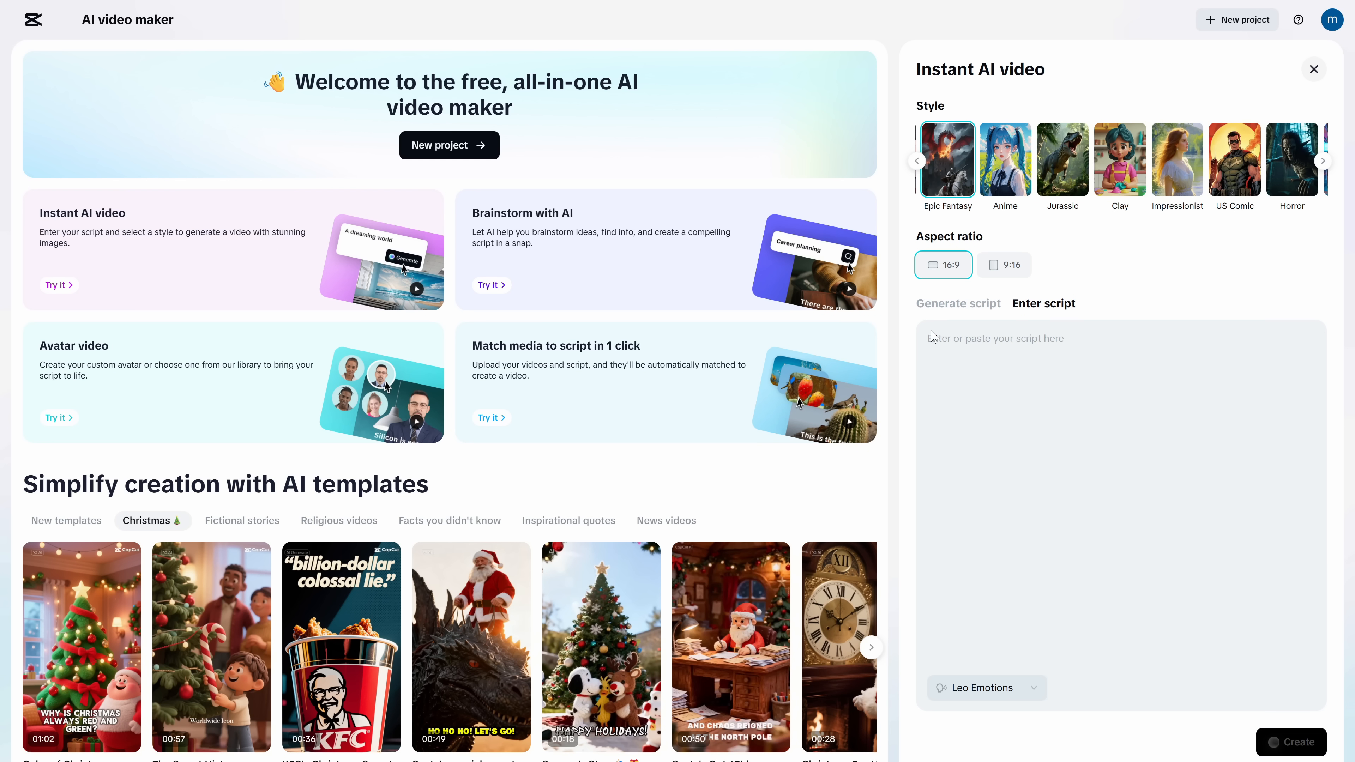
mouse_move(983, 335)
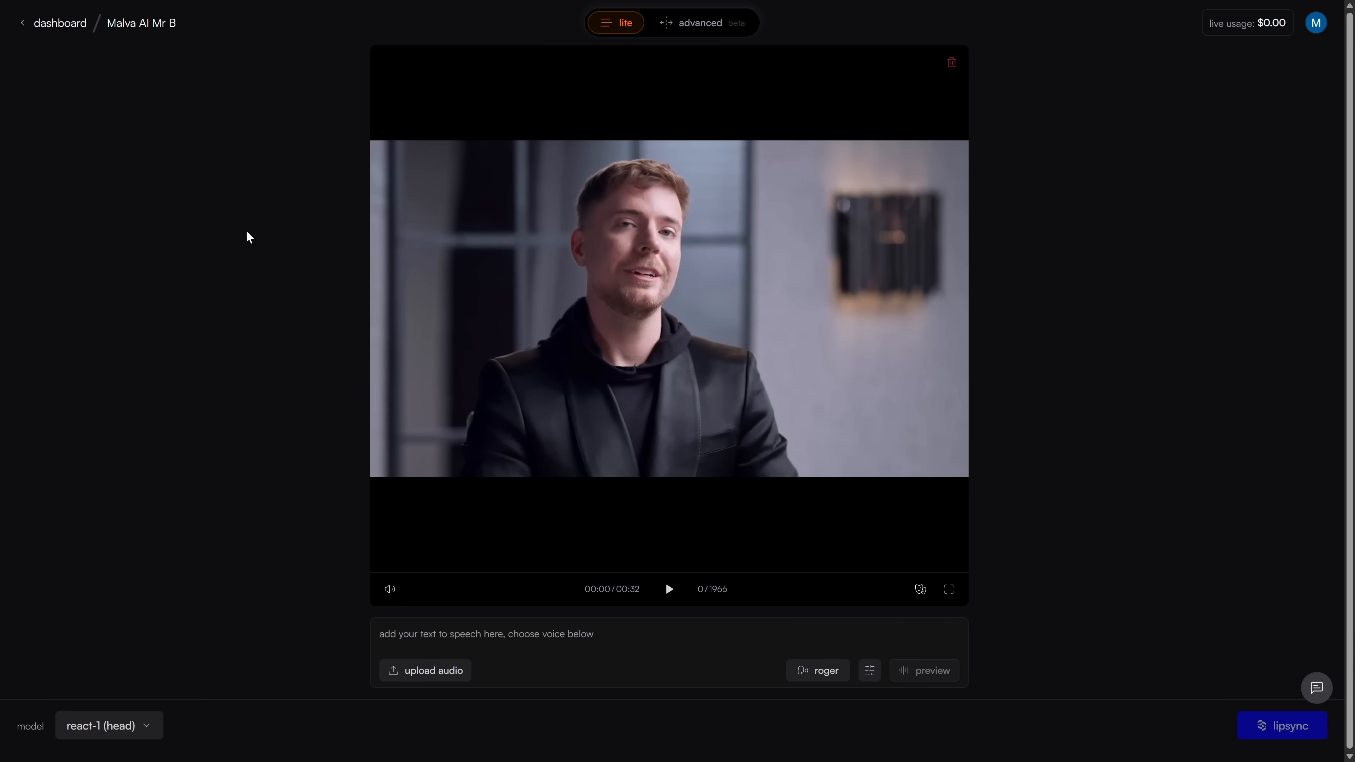
Step: Set the React-1 model to expressive lips only and generate a first lip-sync take
click(107, 725)
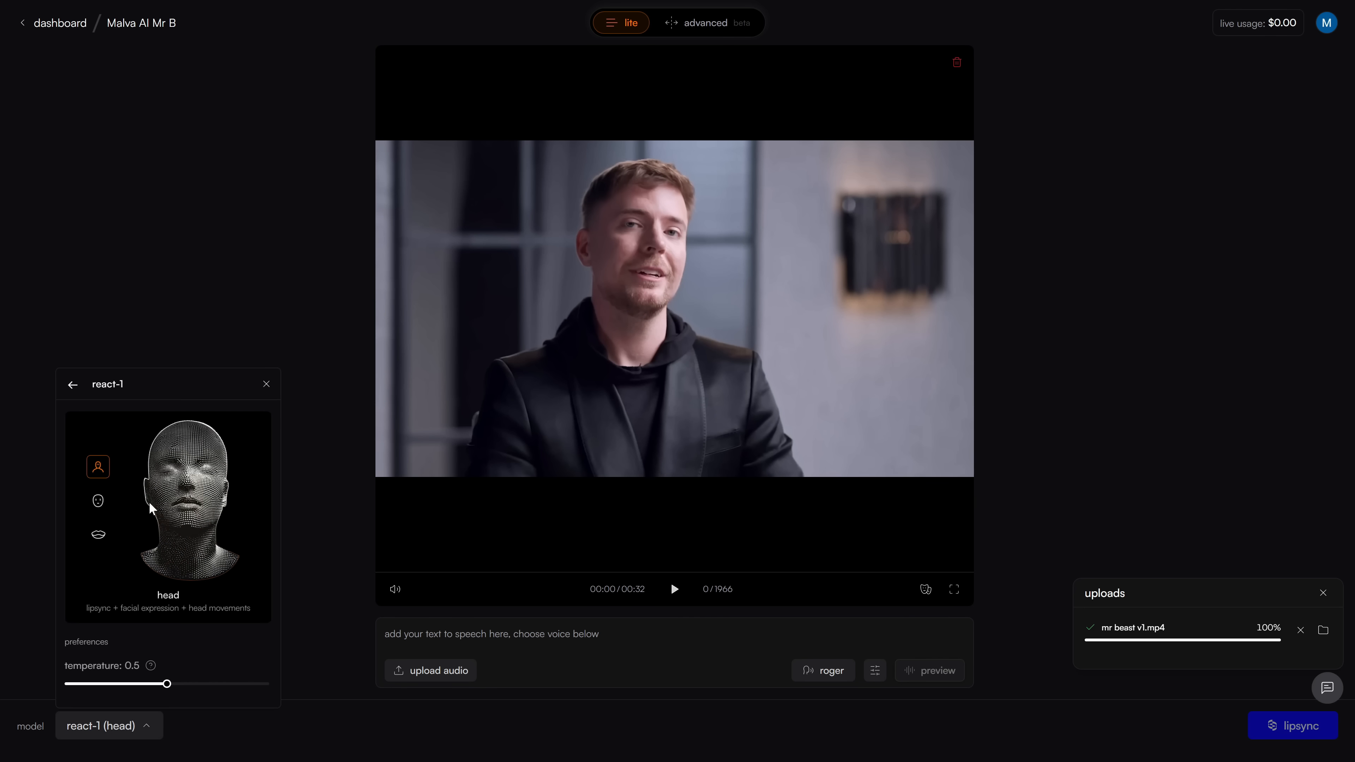
click(97, 500)
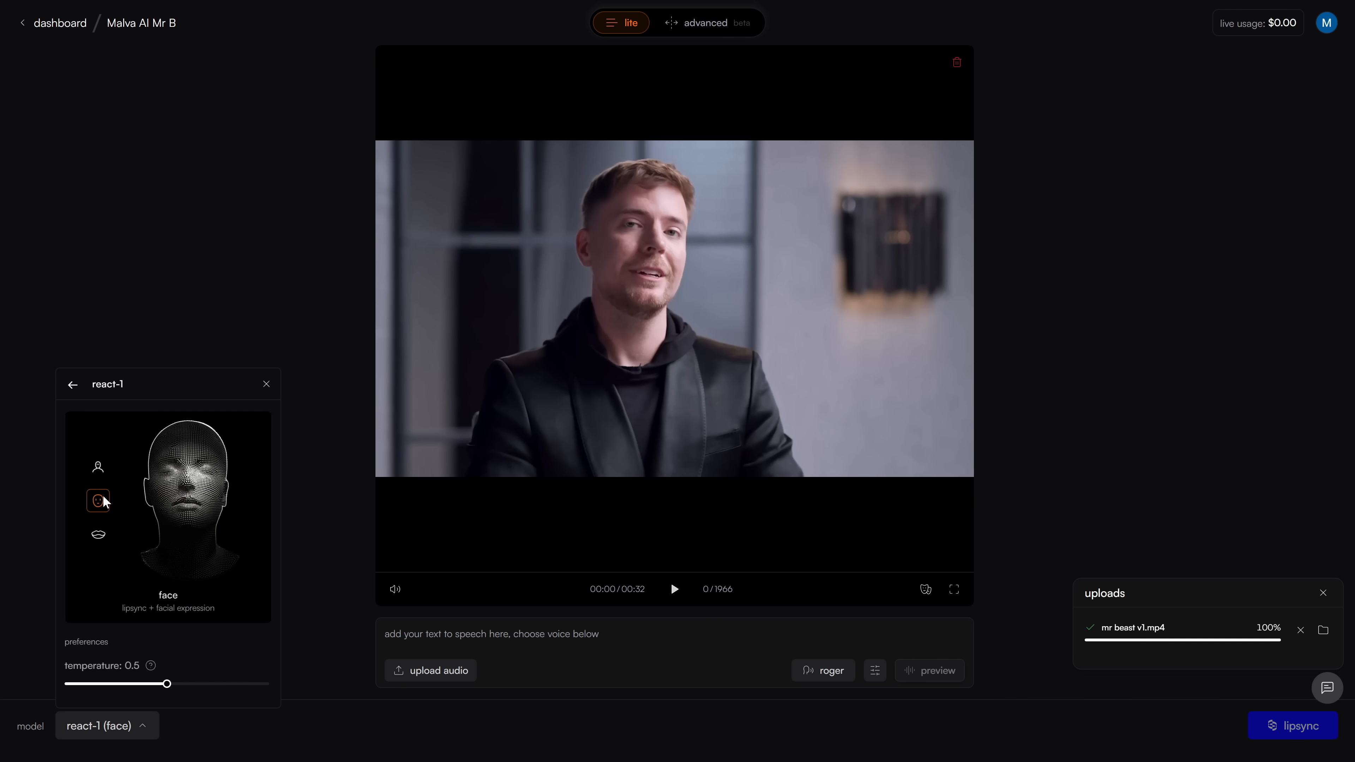
click(98, 534)
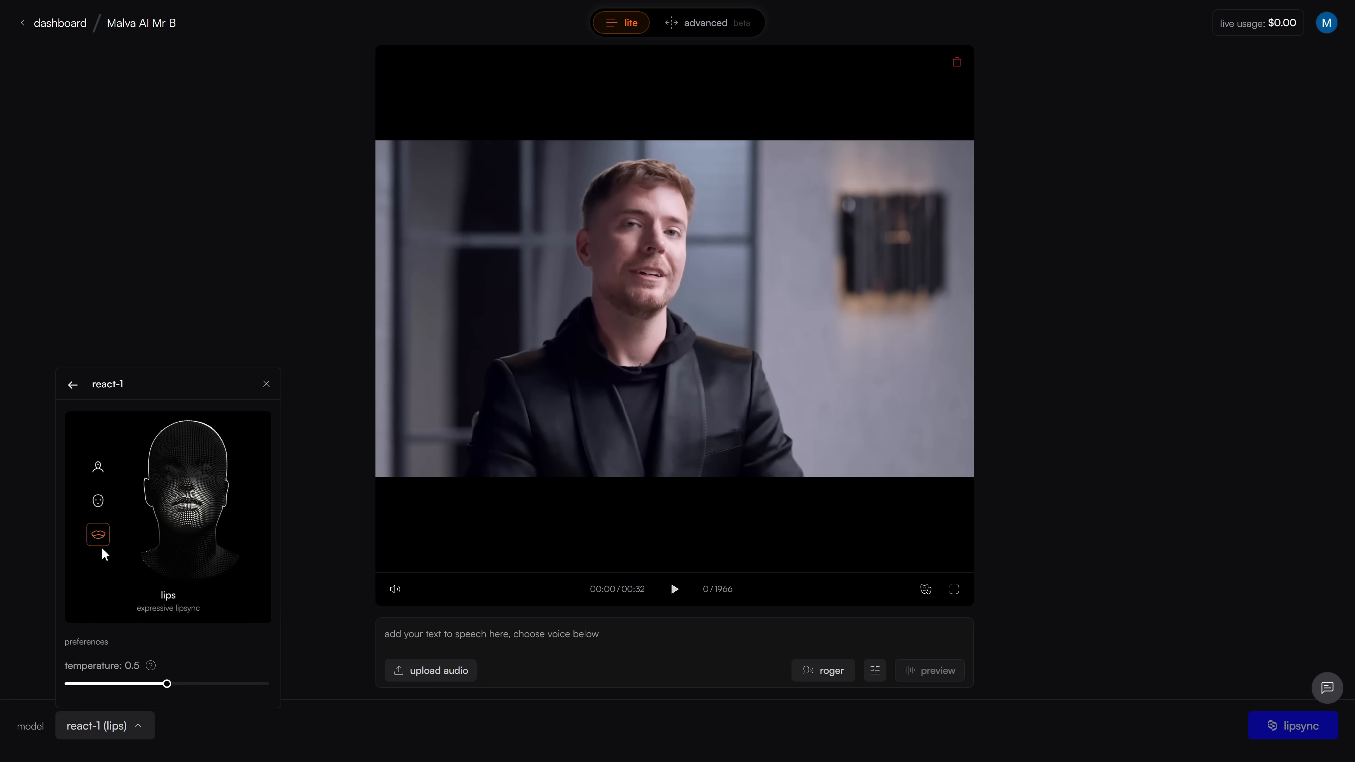
click(1293, 725)
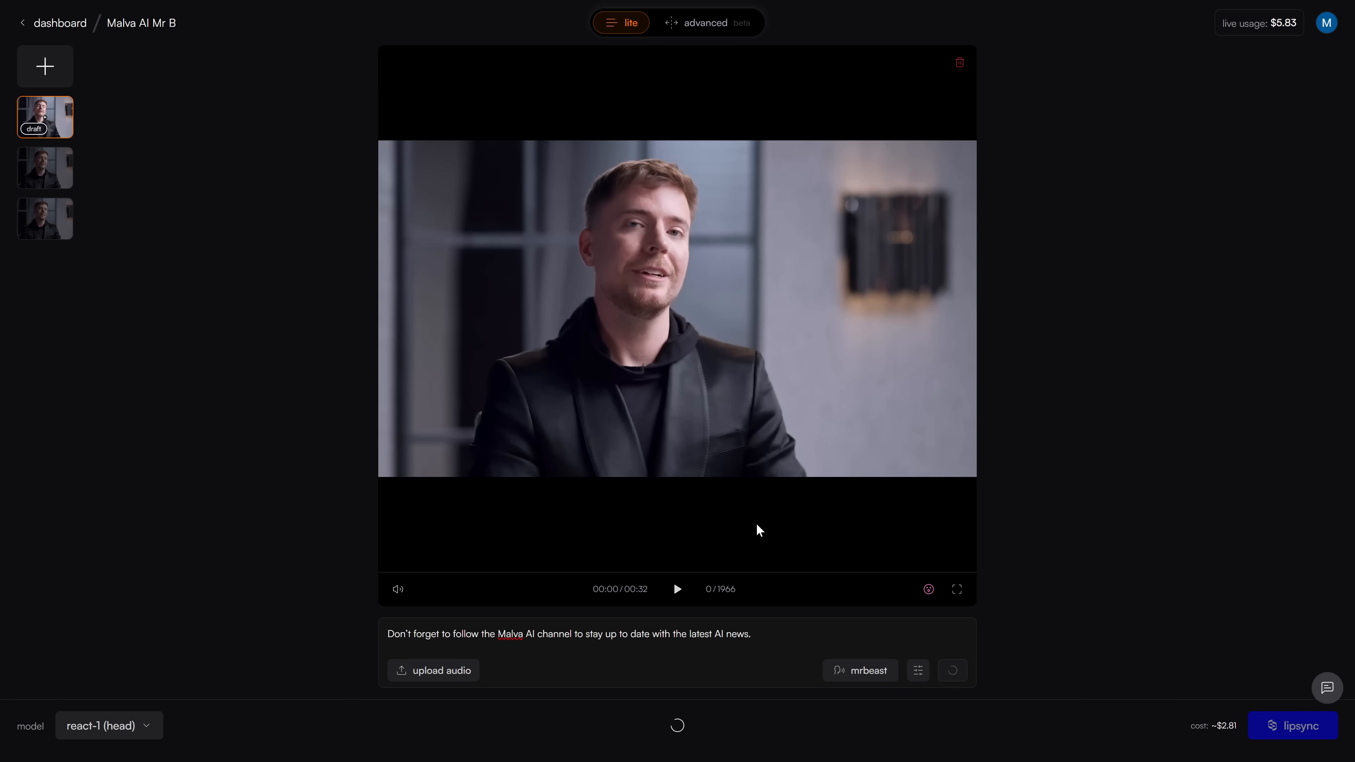
mouse_move(154, 153)
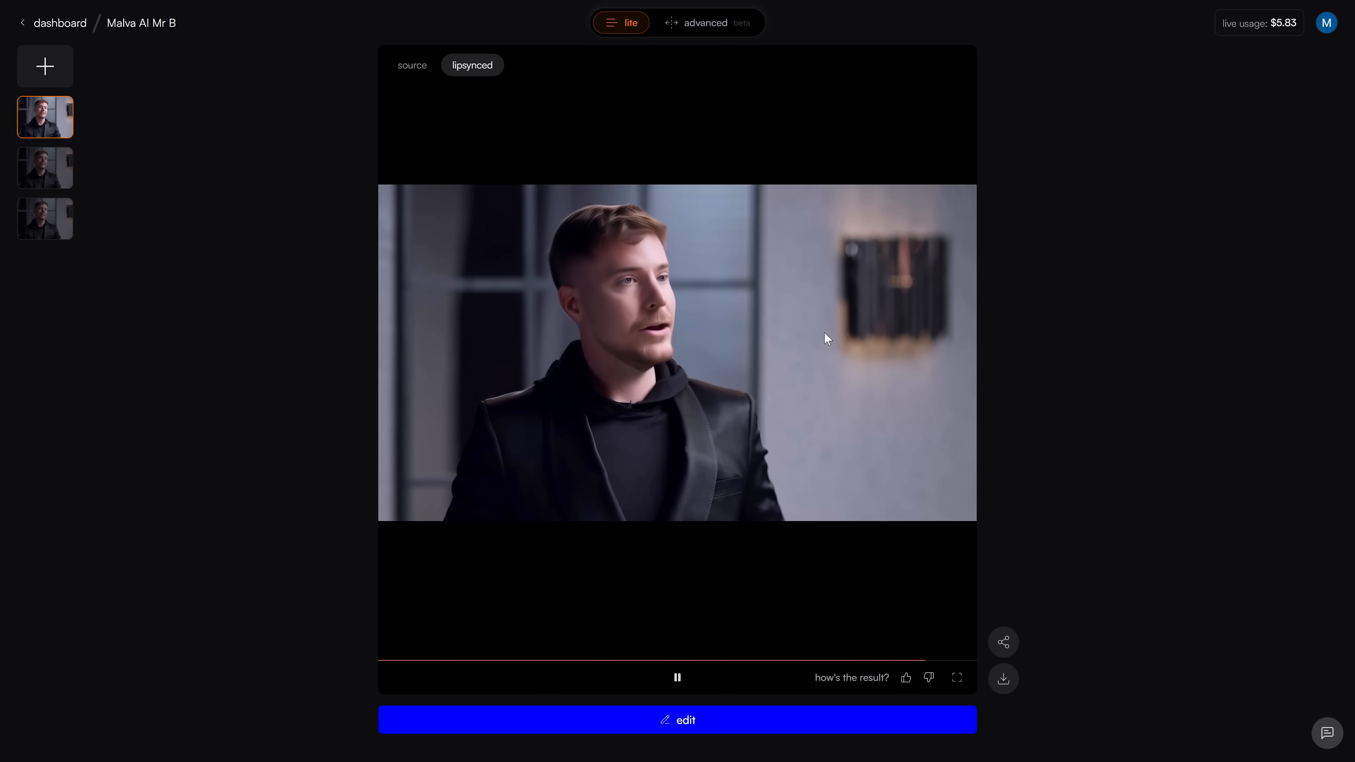
click(677, 719)
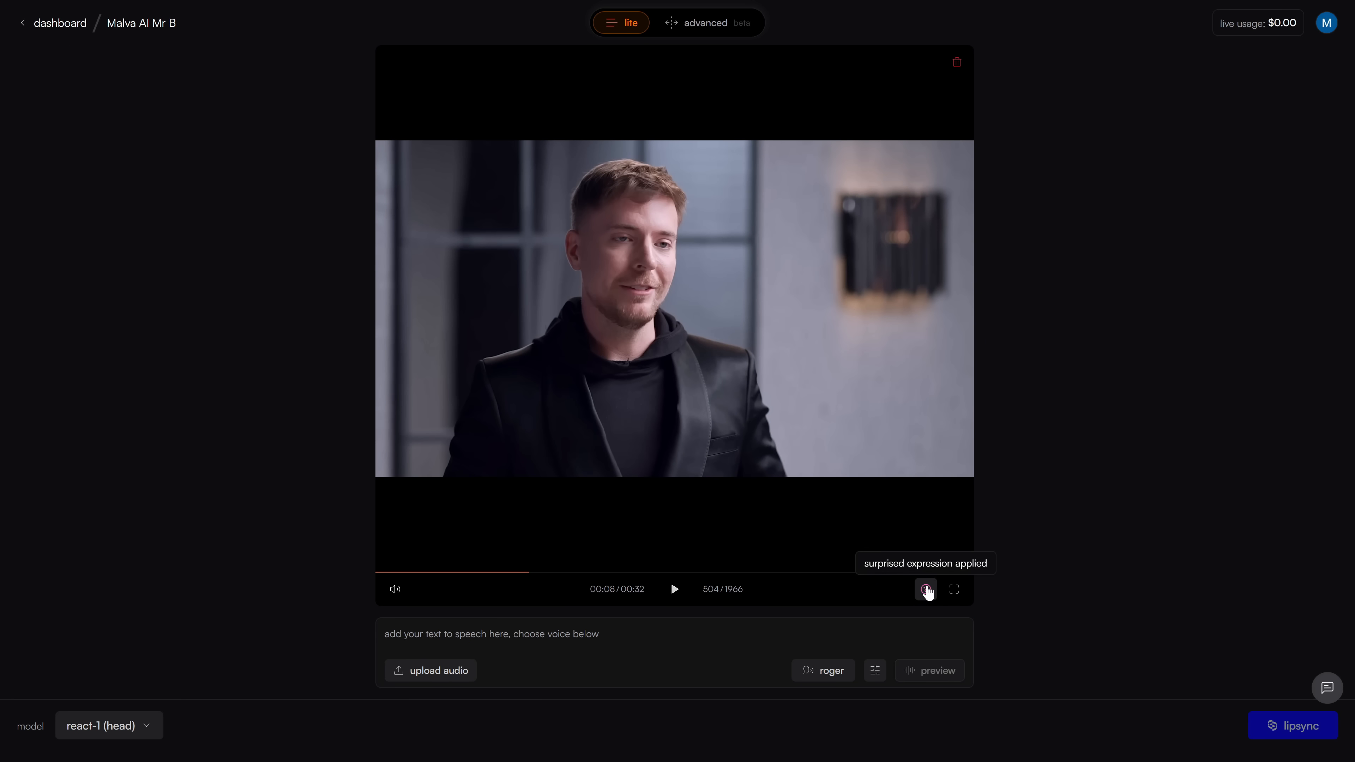
Step: Choose a surprised expression and the mrbeast voice for the Spanish line and lip-sync again
click(925, 589)
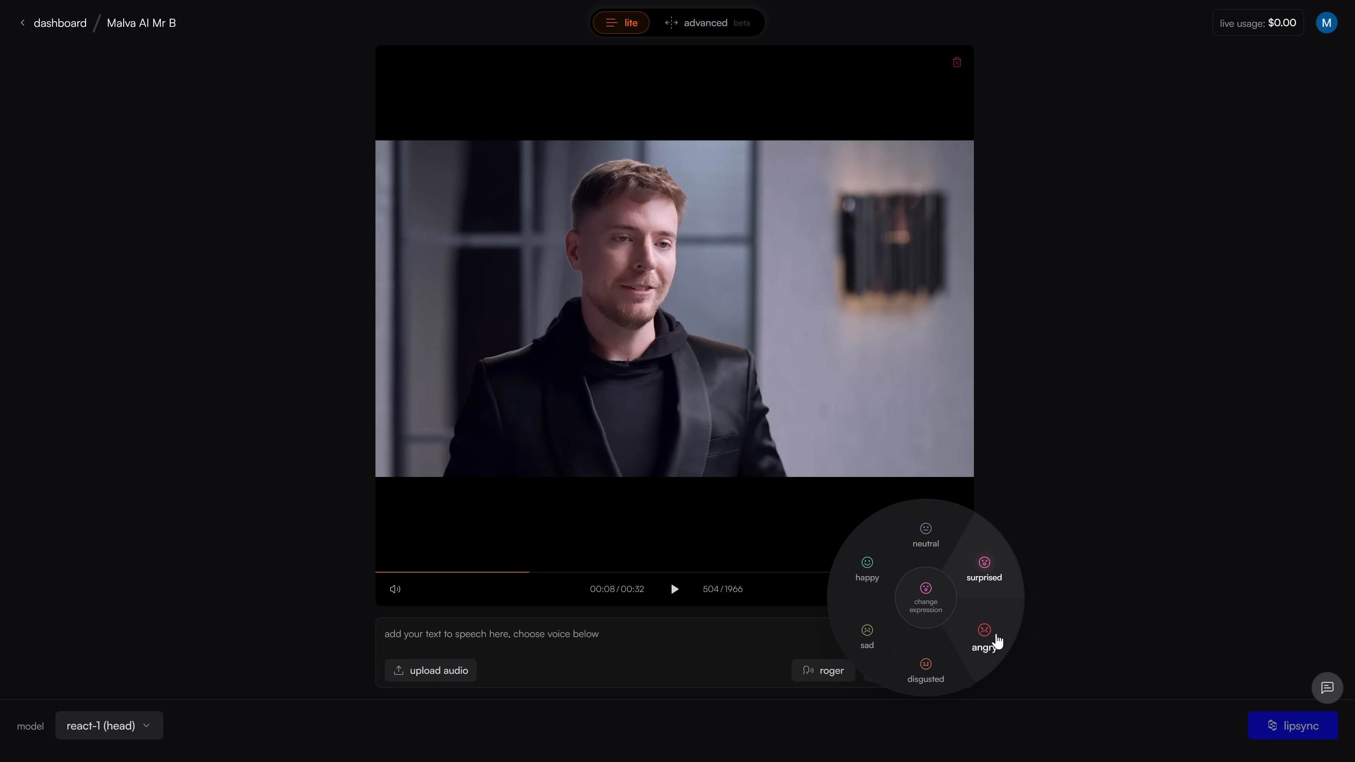
click(822, 670)
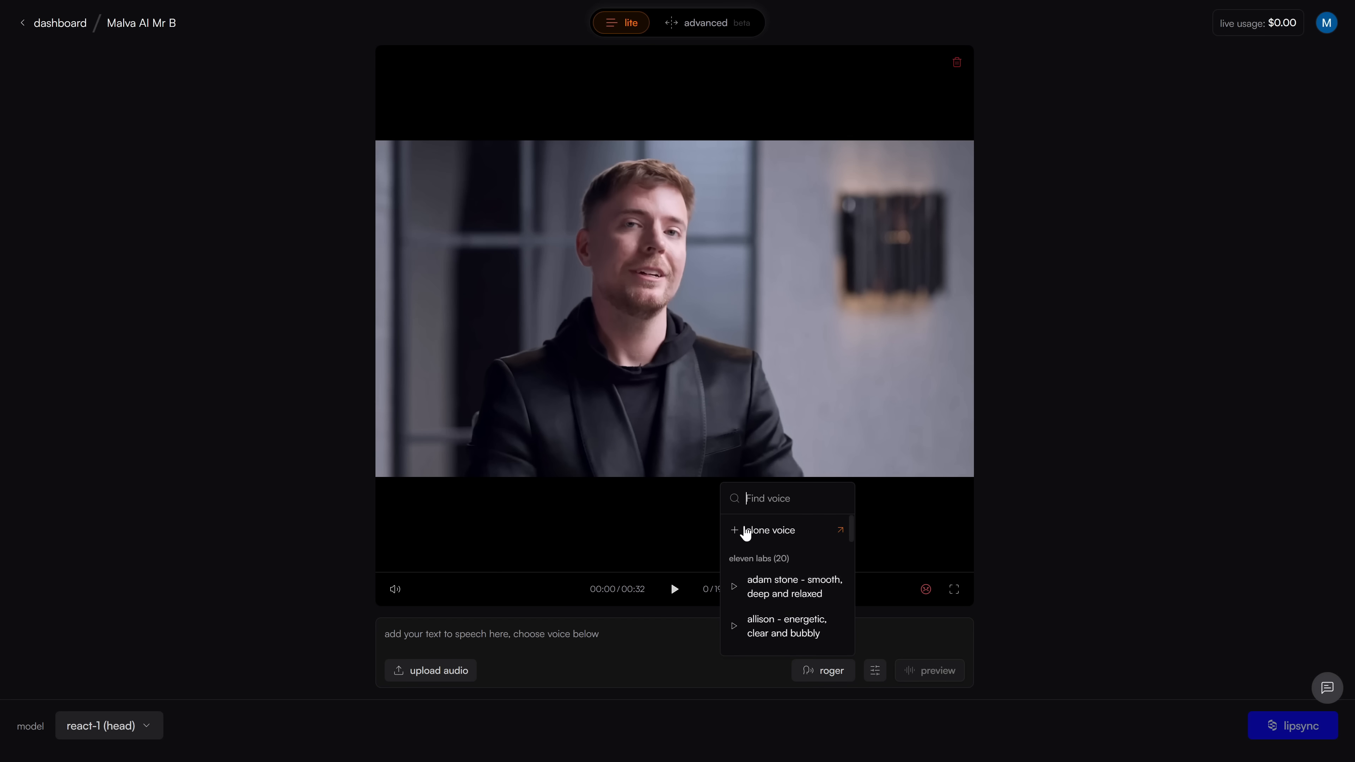
click(764, 530)
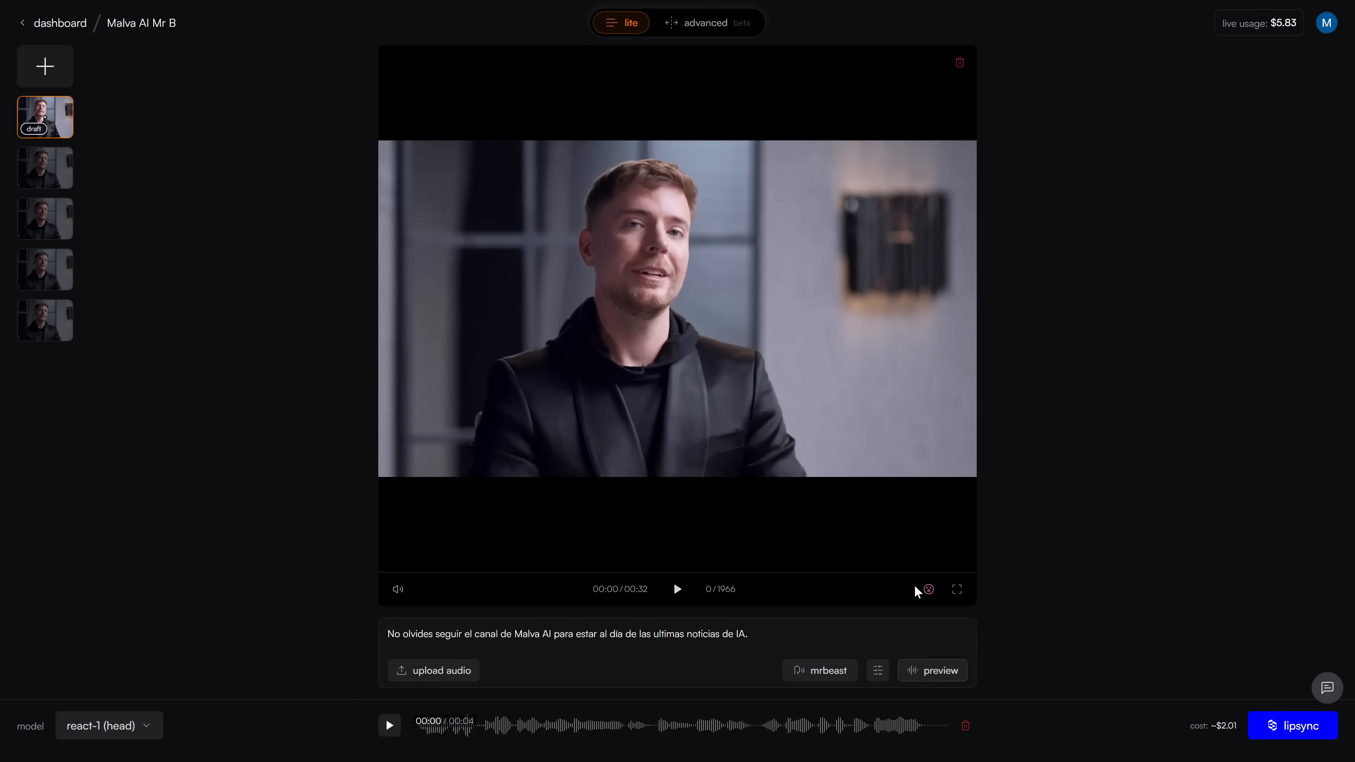
click(1293, 725)
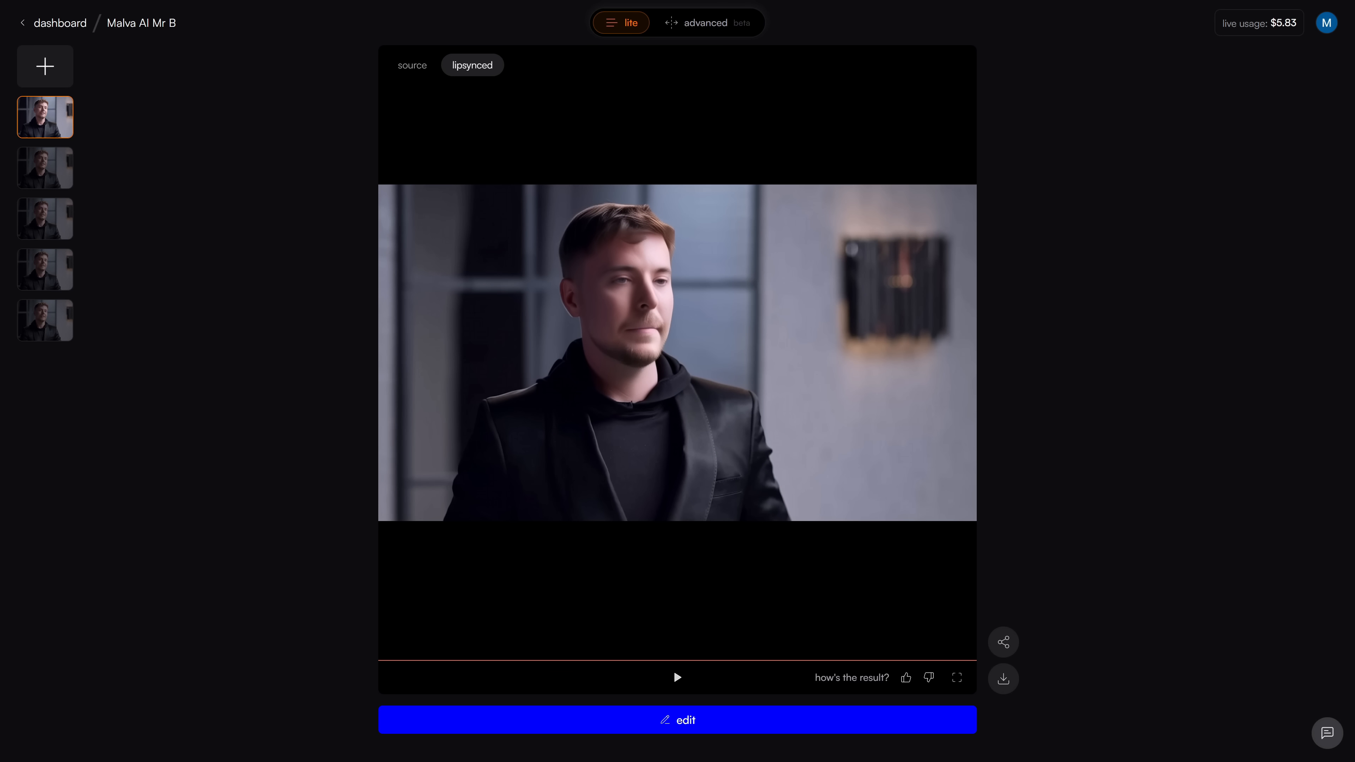
Step: Return to editing the draft and switch to the advanced timeline view
click(677, 720)
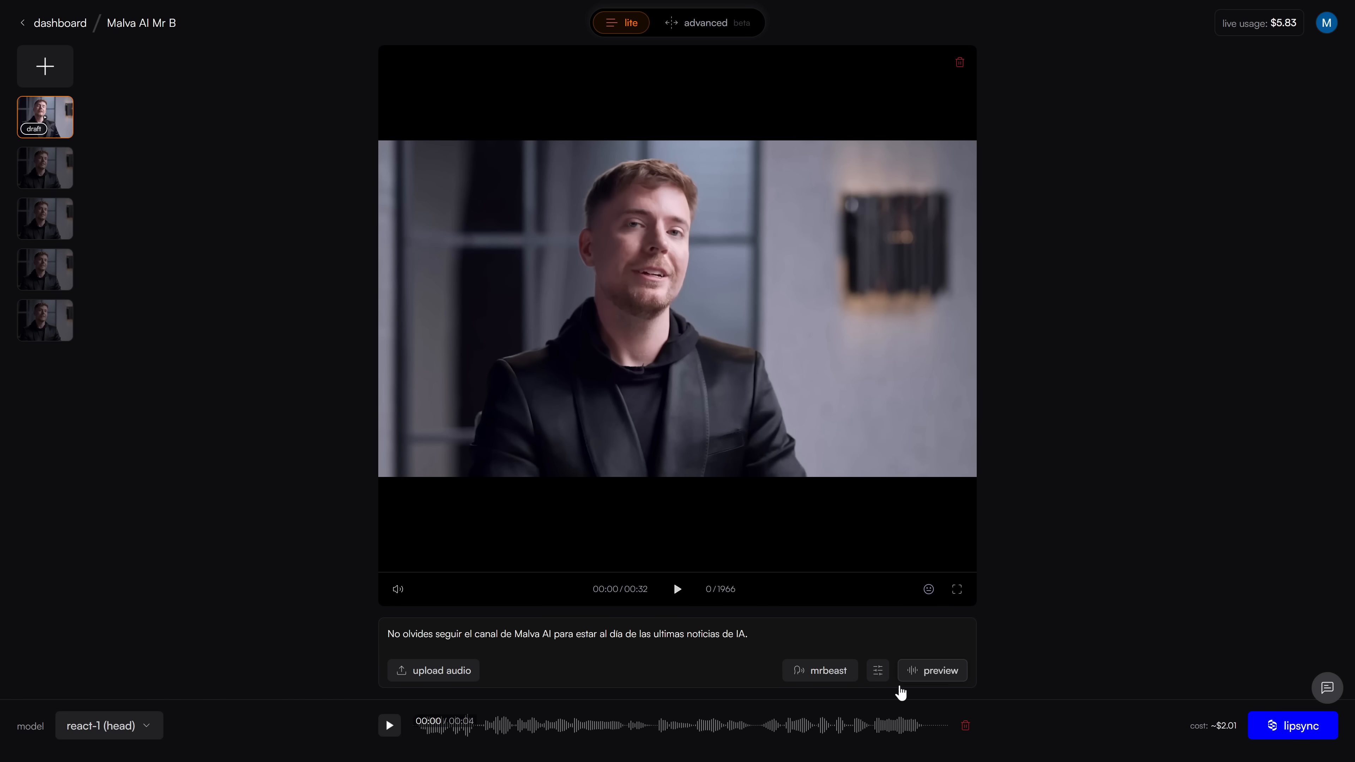
click(705, 22)
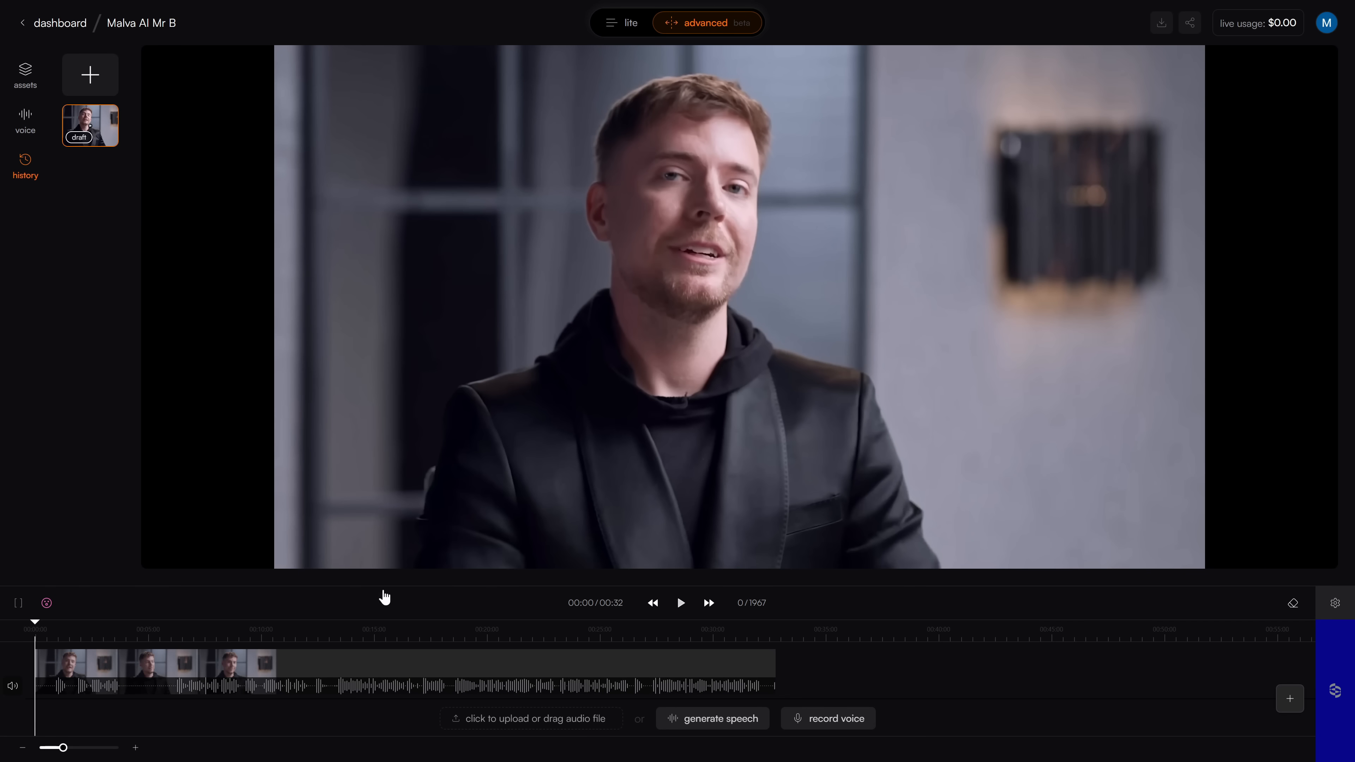
click(25, 74)
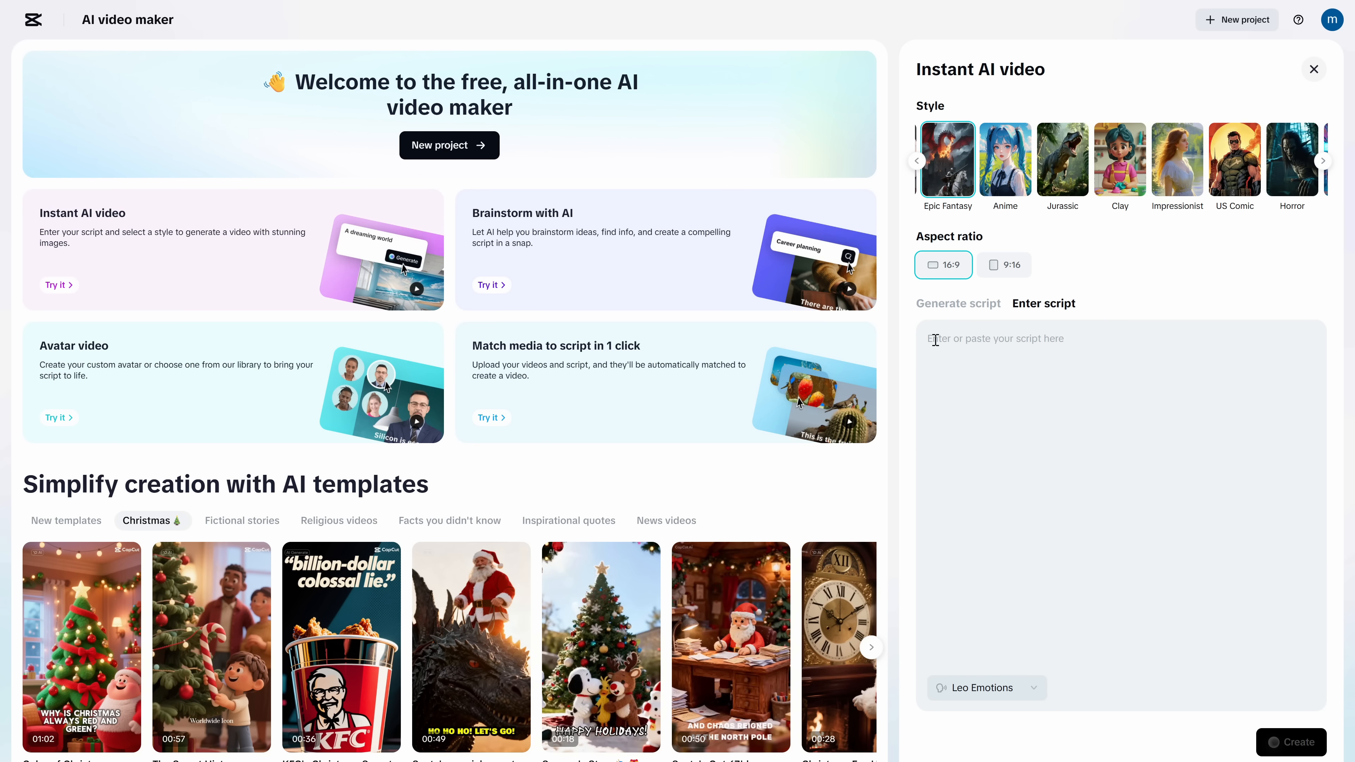
Step: Enter the brass-lantern story prompt in generate-script mode and set video length to 10 min
click(957, 303)
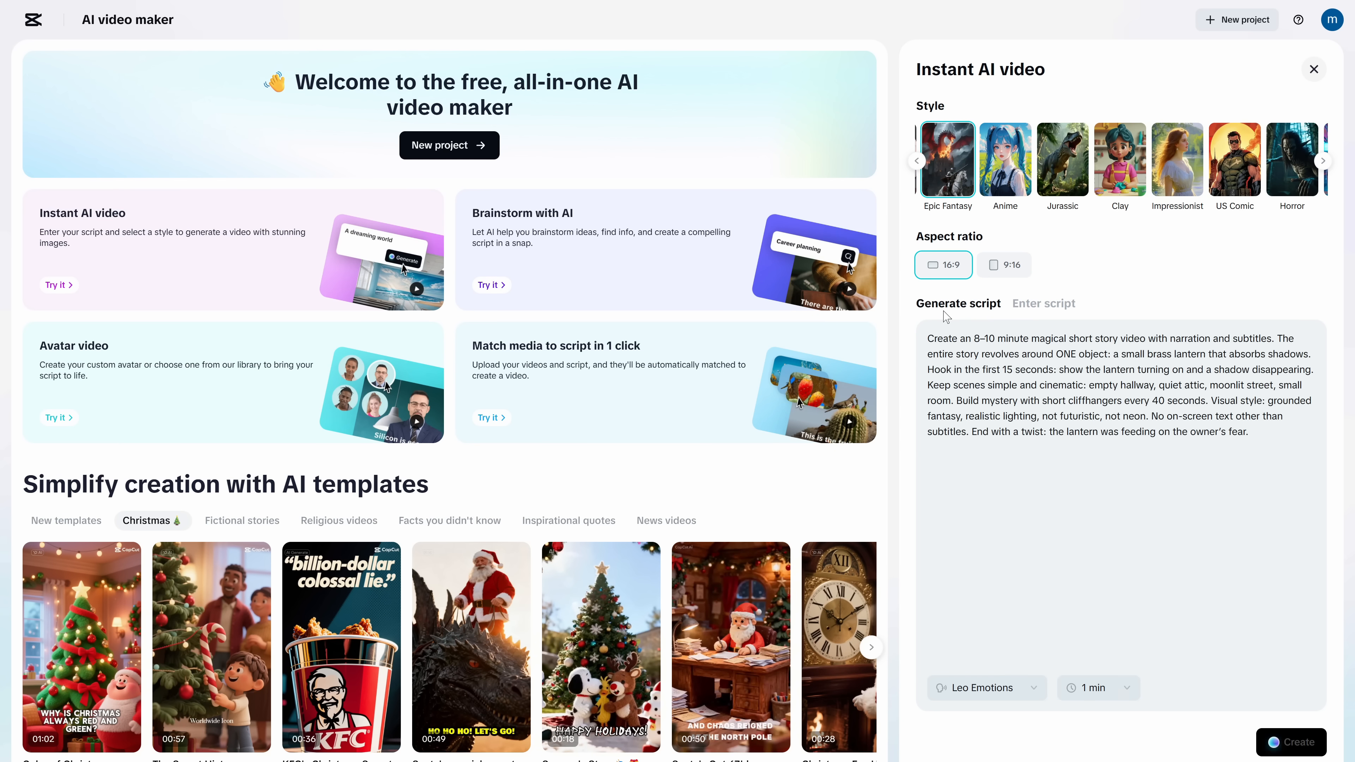
click(1225, 432)
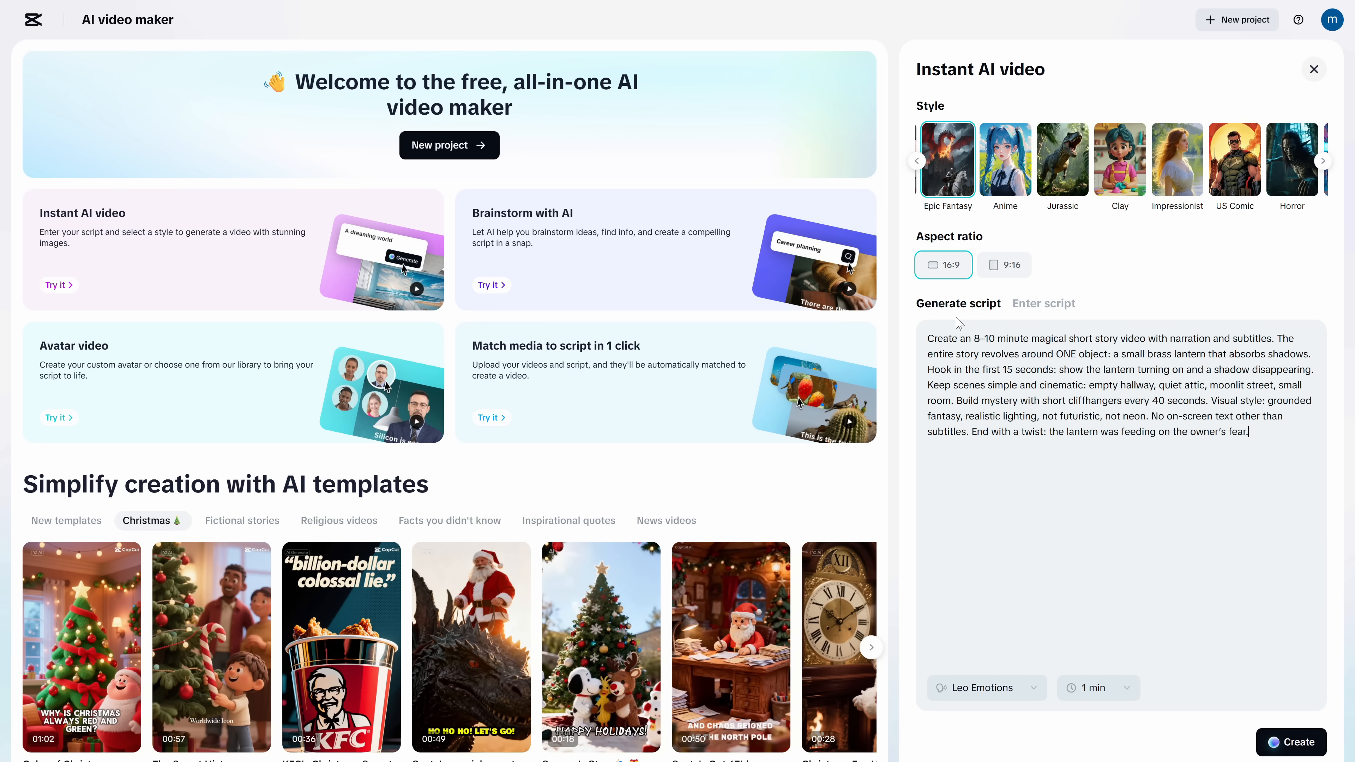
mouse_move(965, 458)
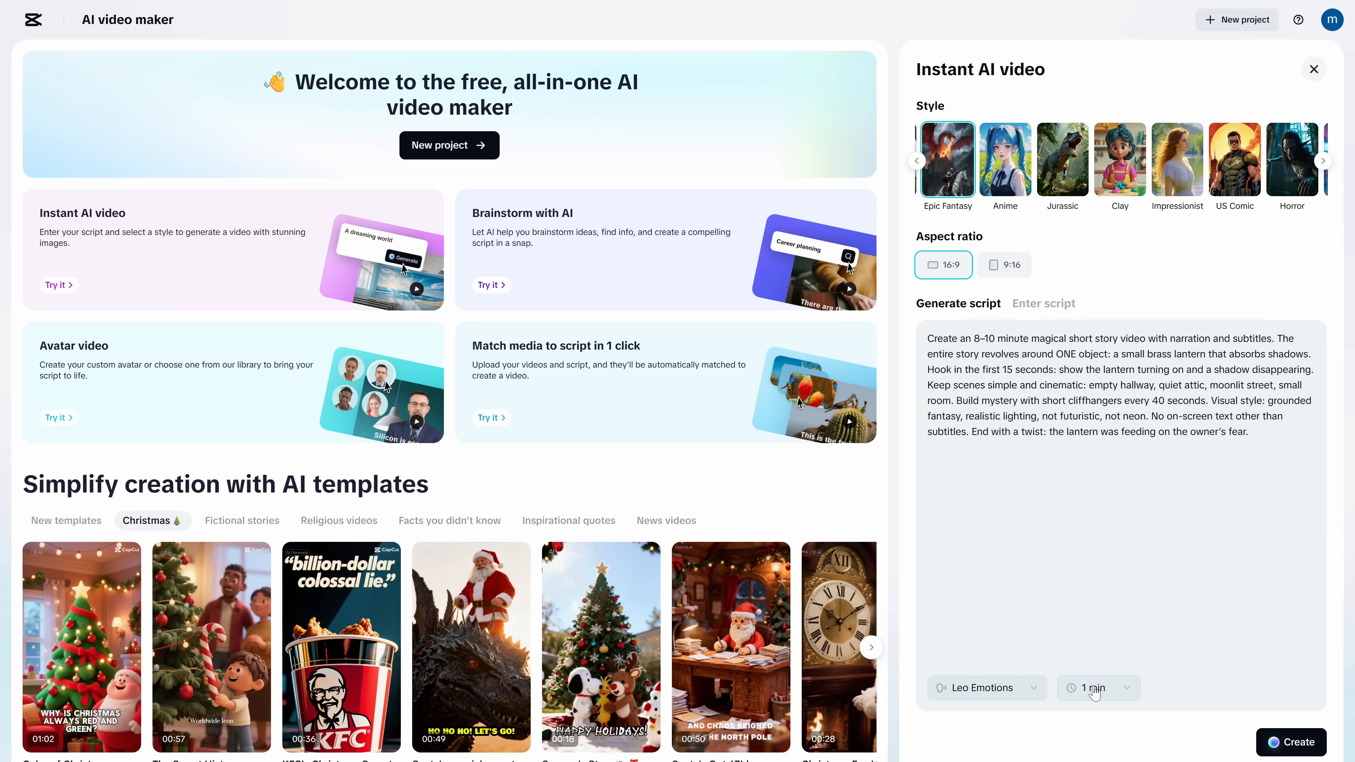
click(1096, 686)
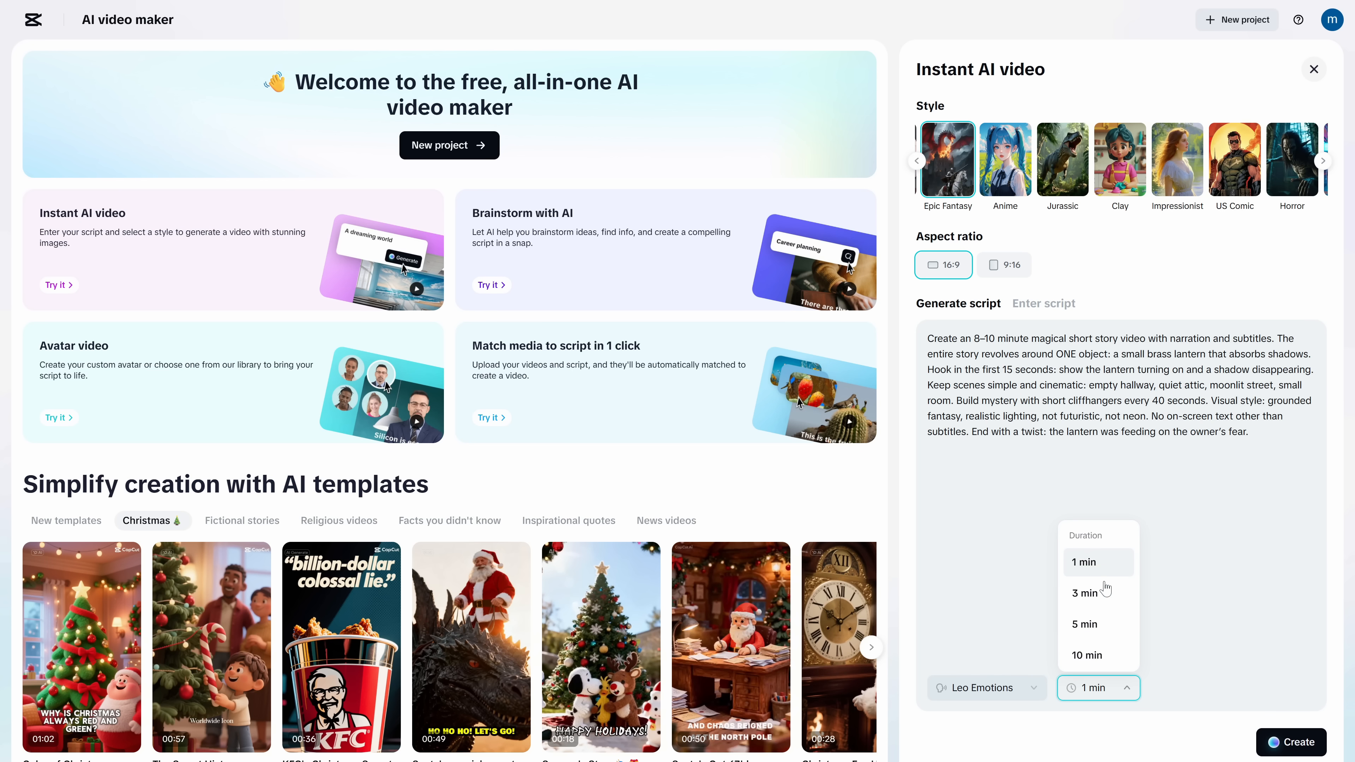
click(1083, 654)
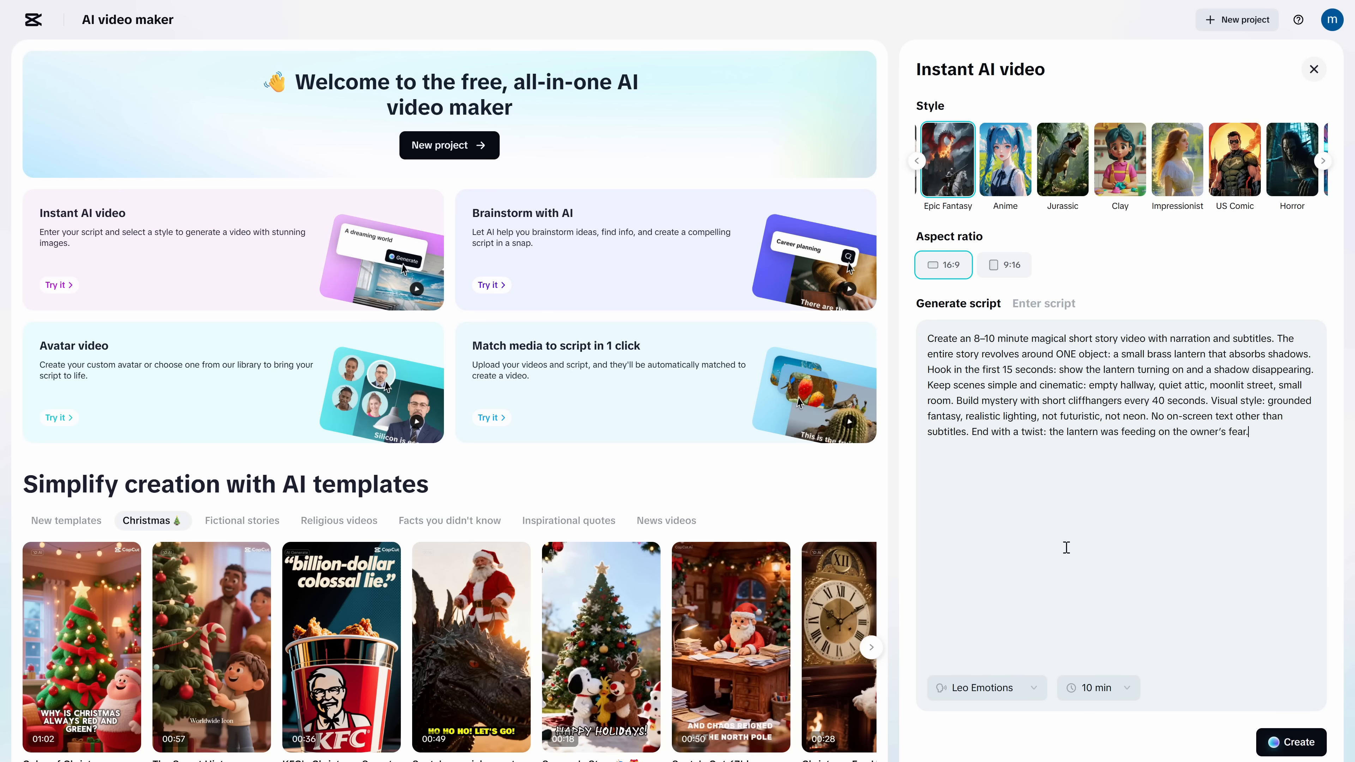
Step: Choose the Serious Prof narrator voice and create the lantern story video
click(985, 688)
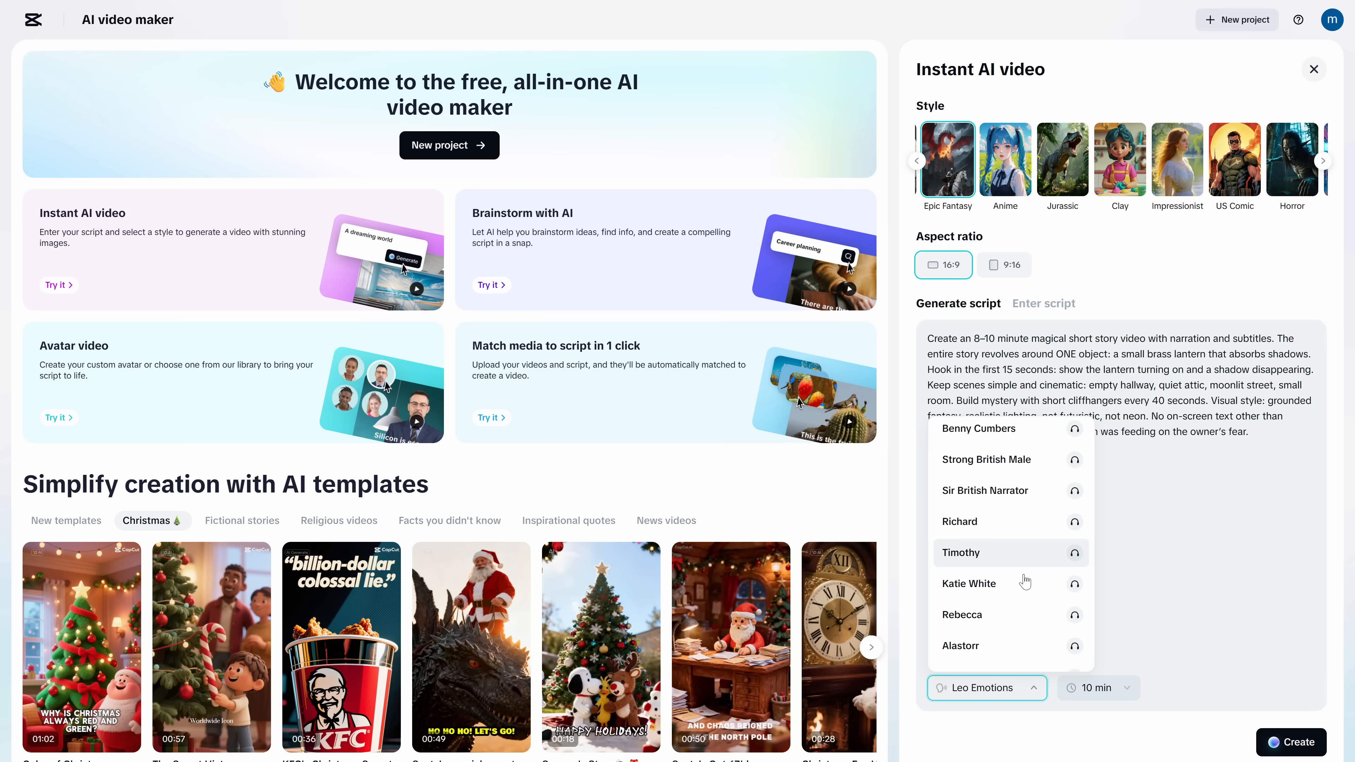
scroll(down, 3)
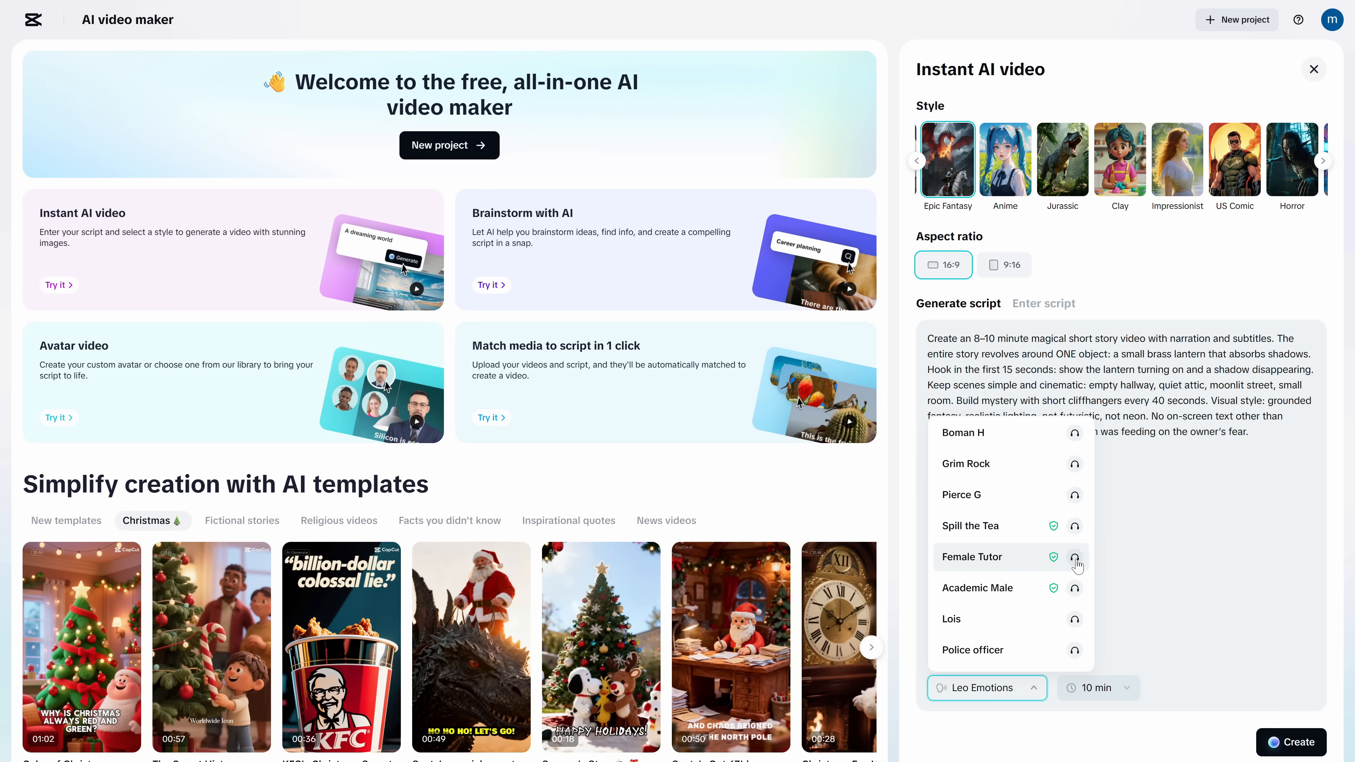
mouse_move(1062, 596)
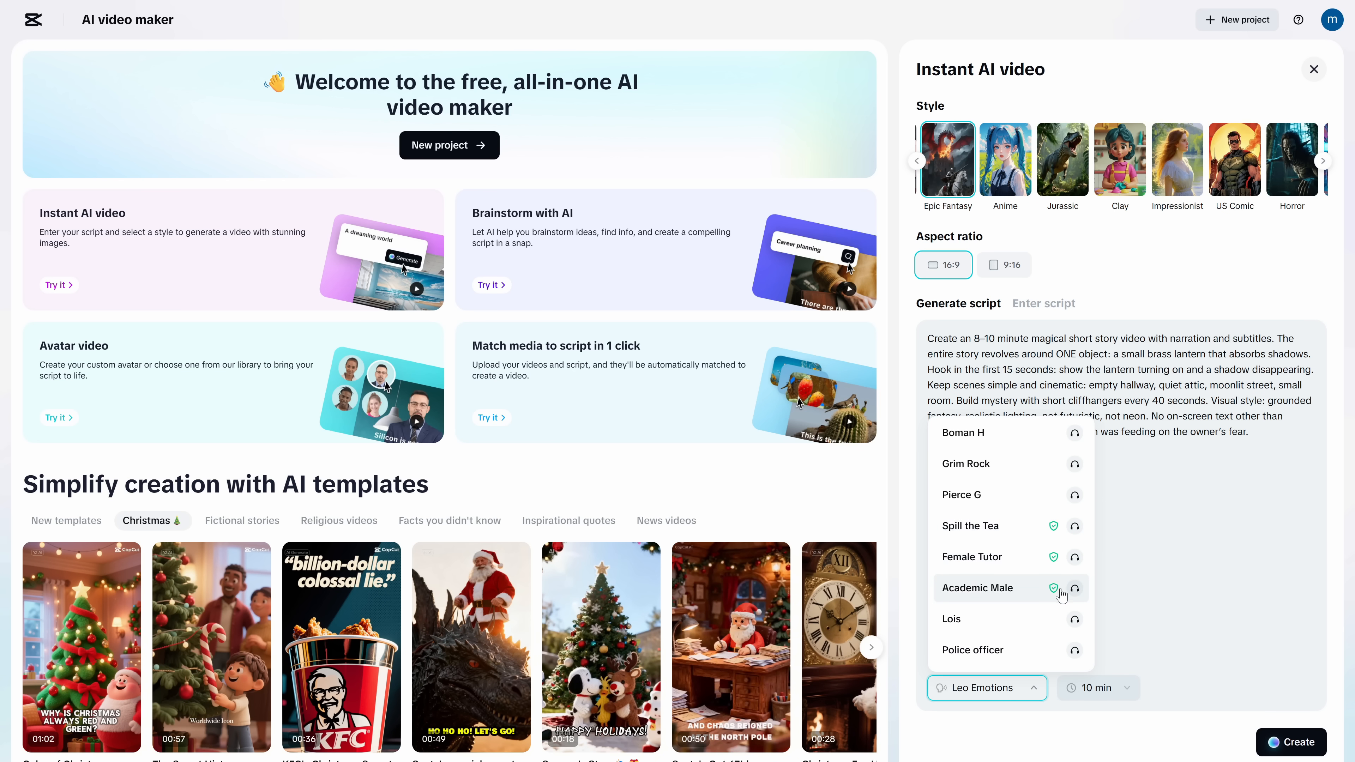
scroll(down, 3)
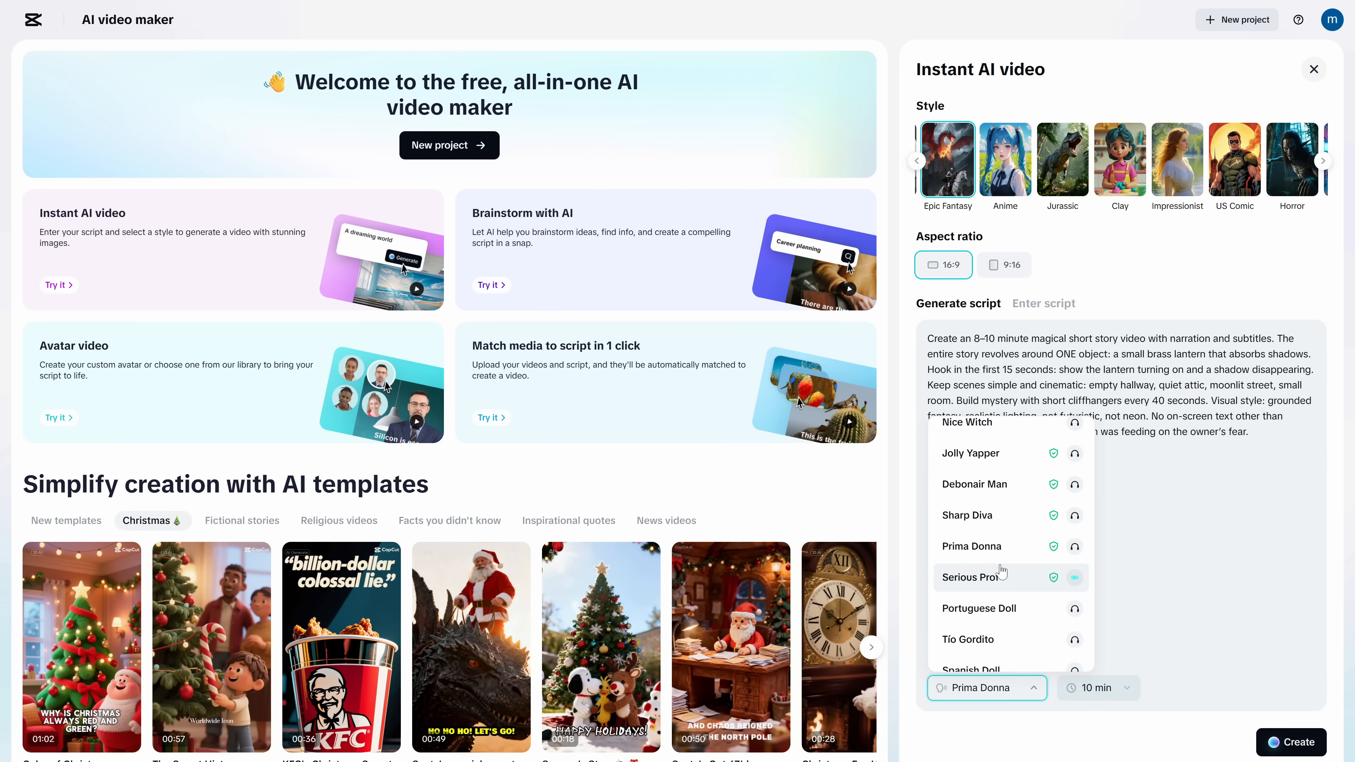
click(971, 577)
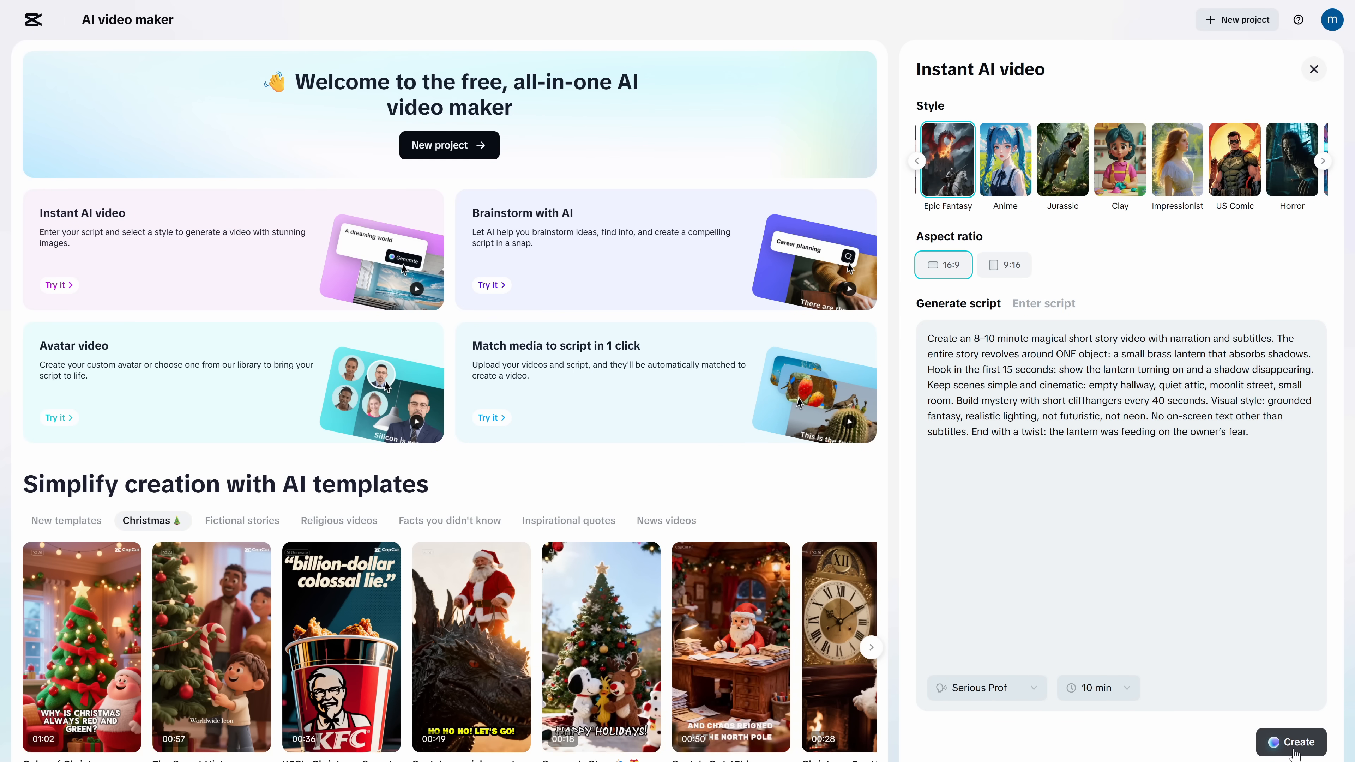
click(1291, 742)
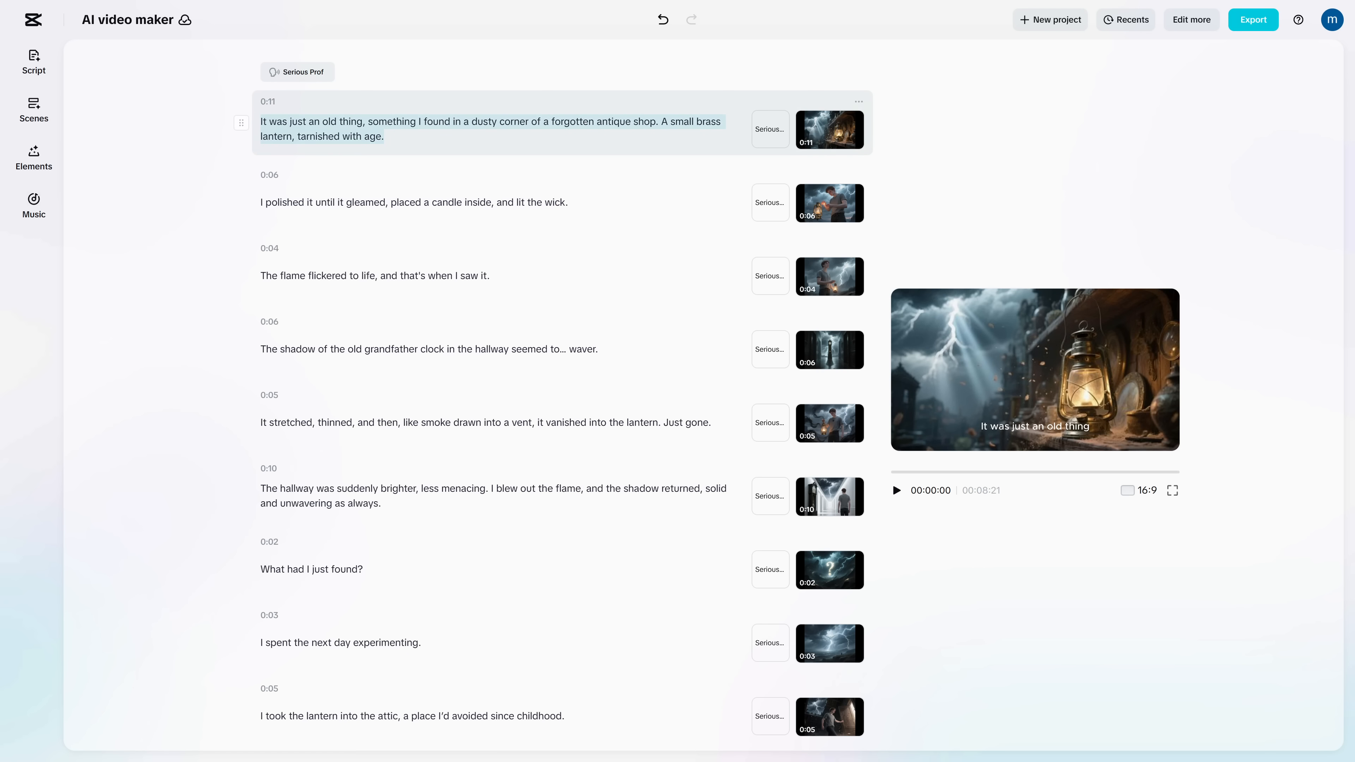
Step: Edit the opening scene's narration so the narrator stumbled upon the tarnished old brass lantern
double_click(393, 121)
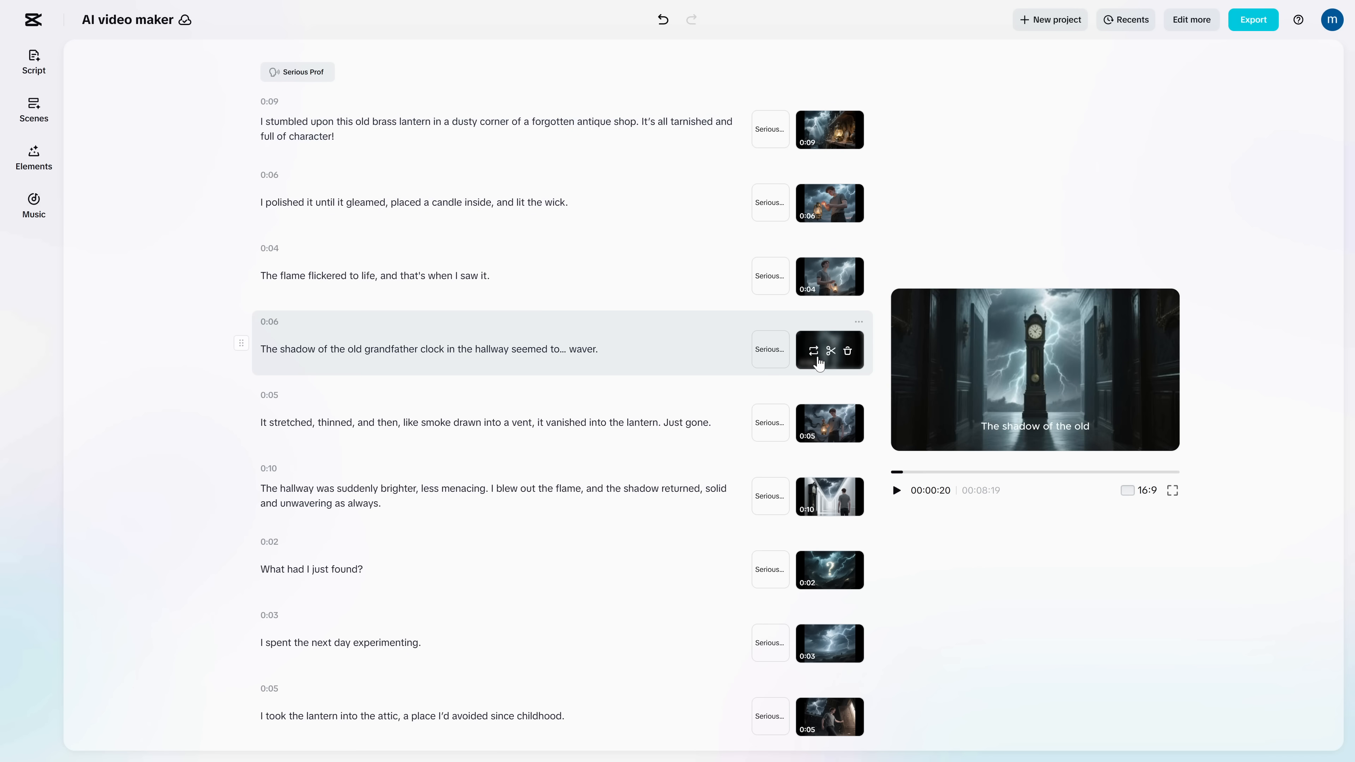
click(812, 351)
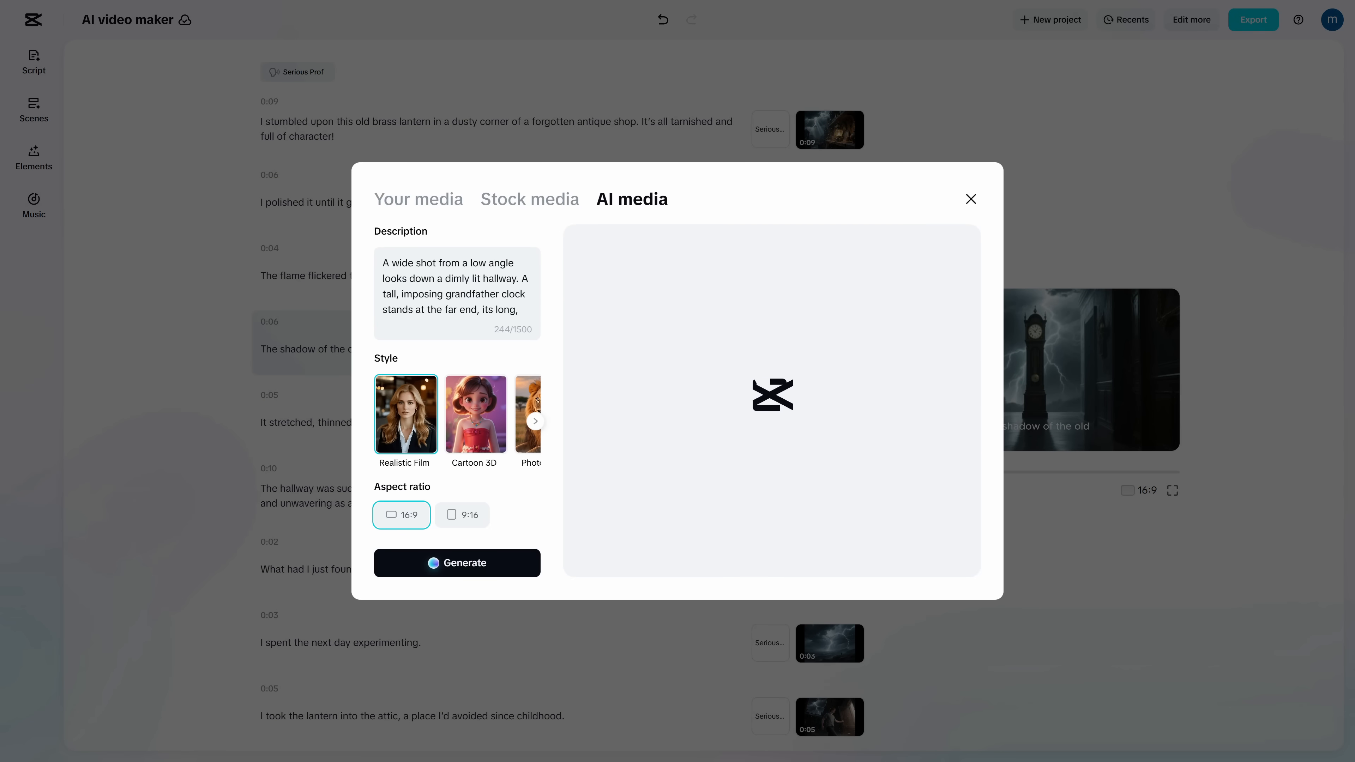
click(530, 199)
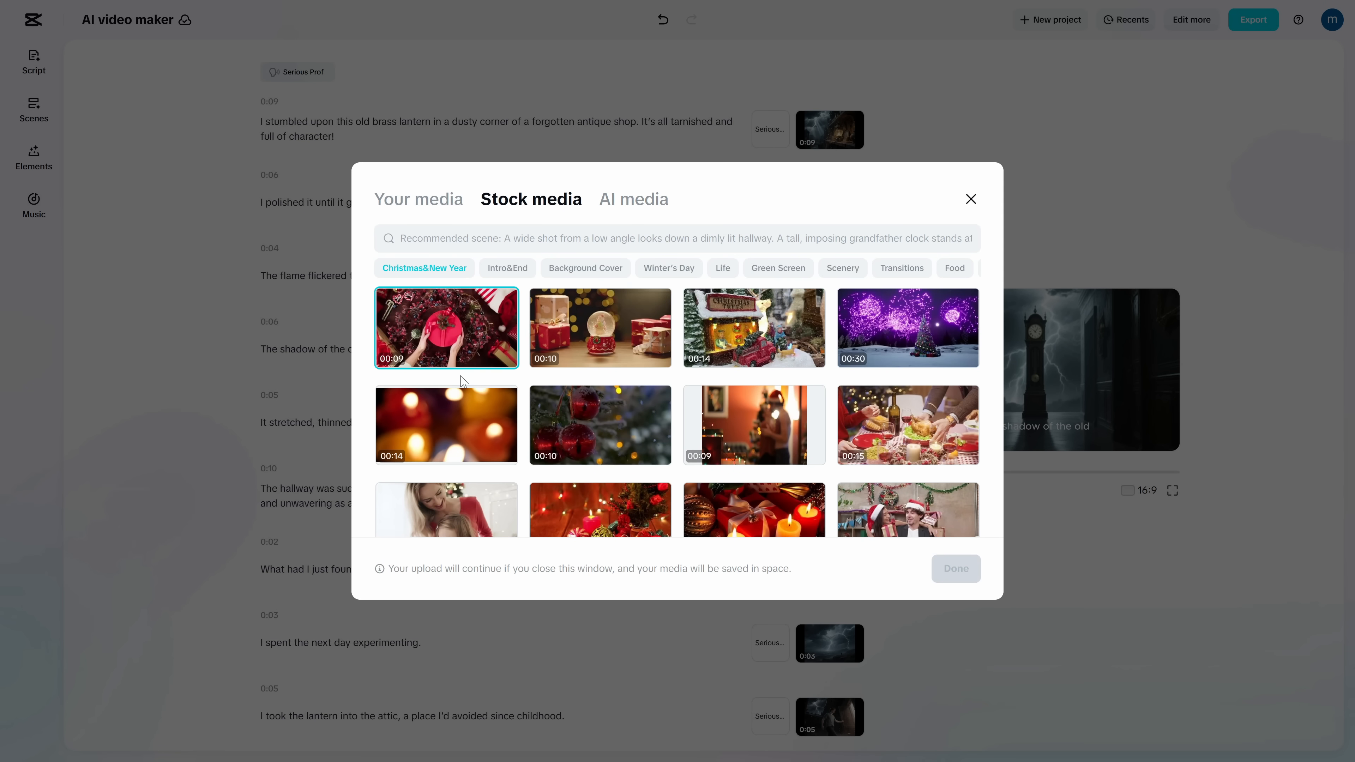
click(508, 268)
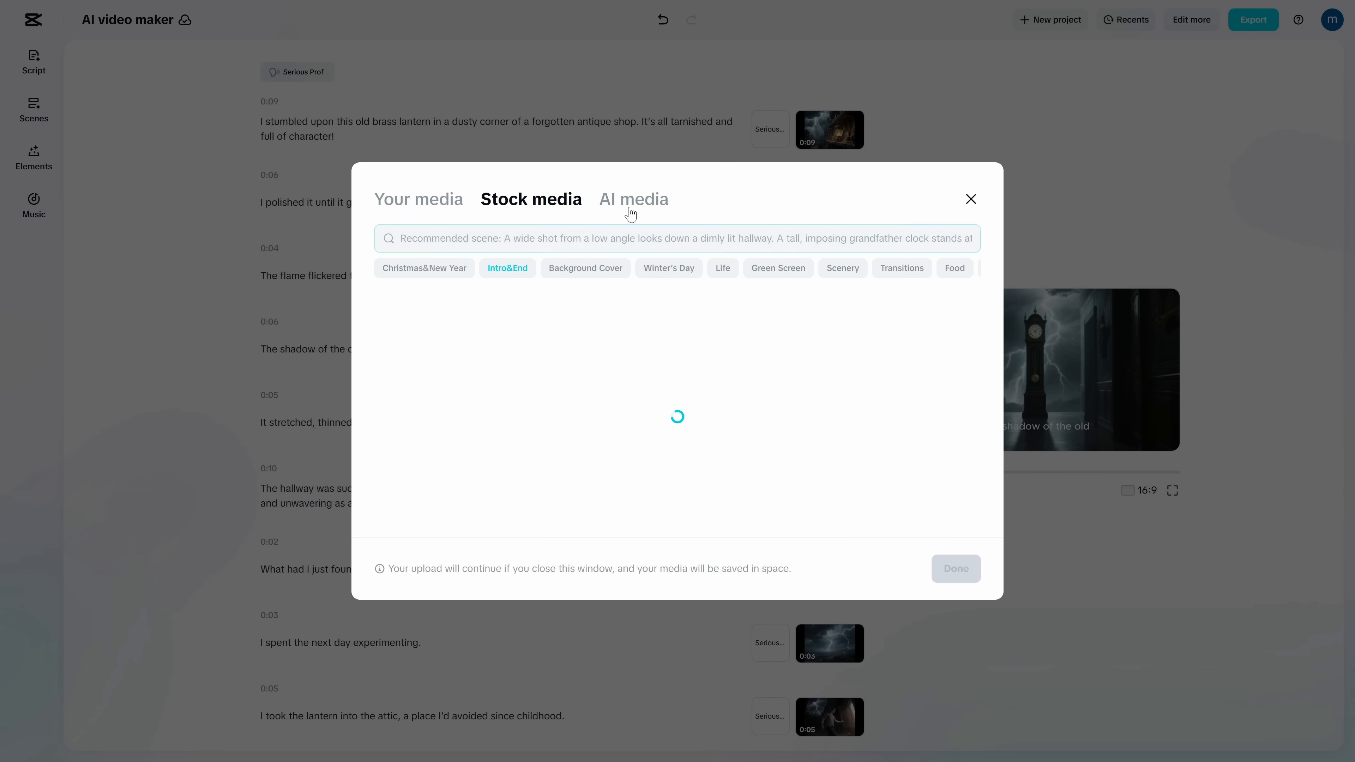
click(419, 200)
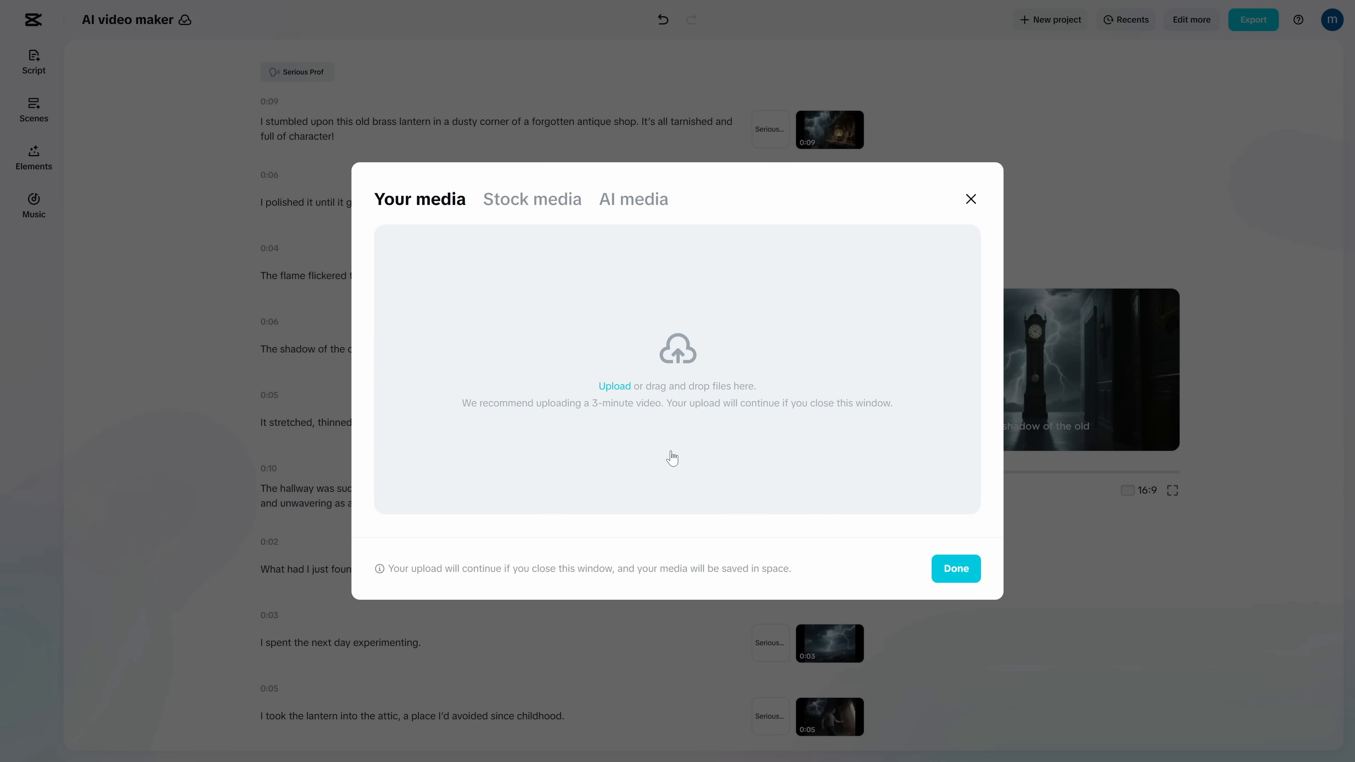
click(632, 199)
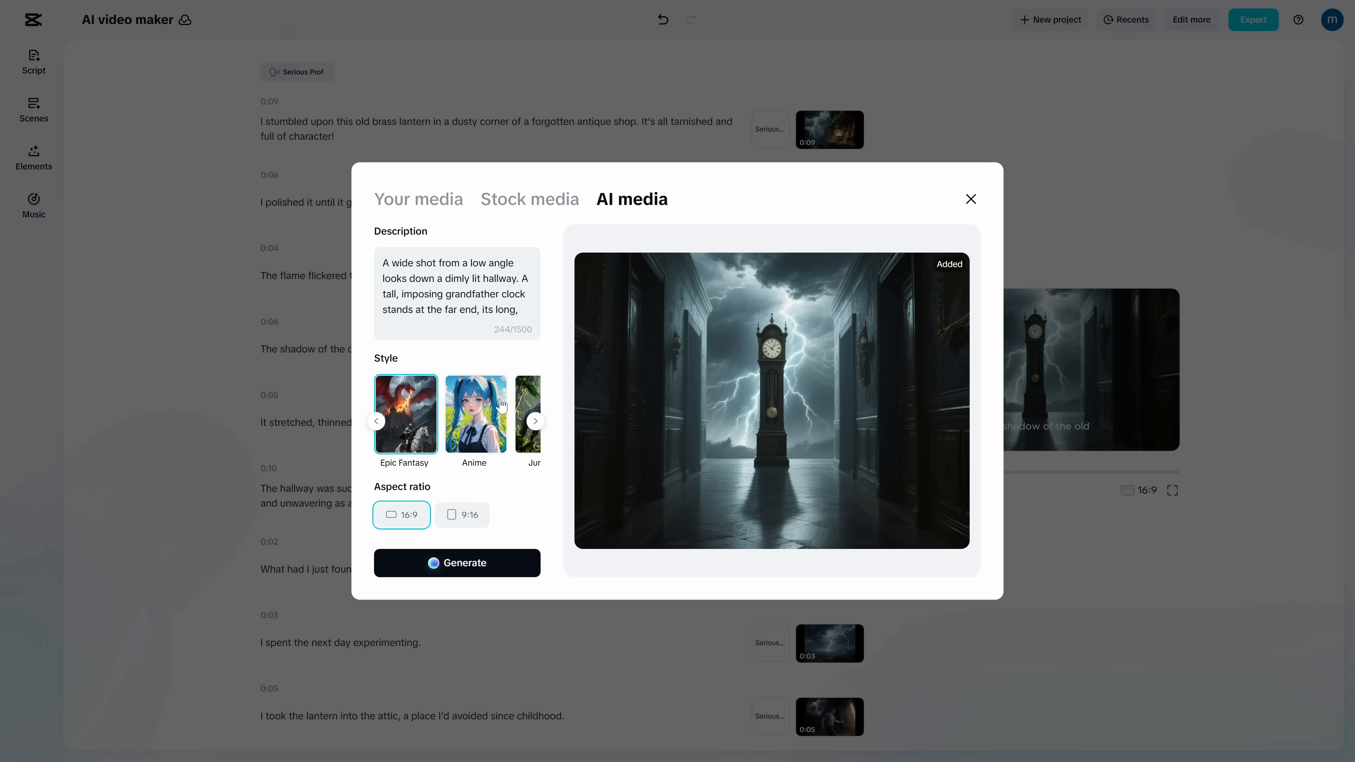
click(457, 562)
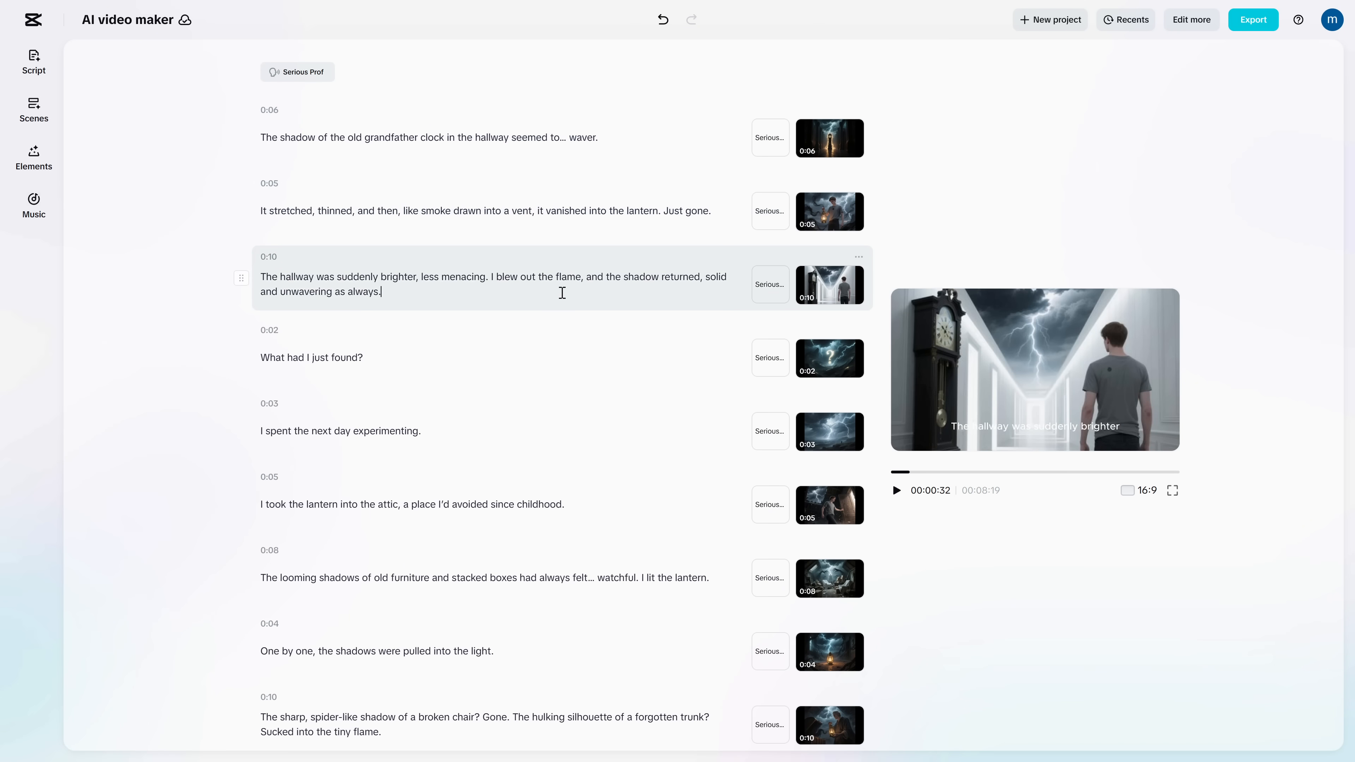
Step: Review the story scenes and send the project to Edit more in the full editor
scroll(down, 3)
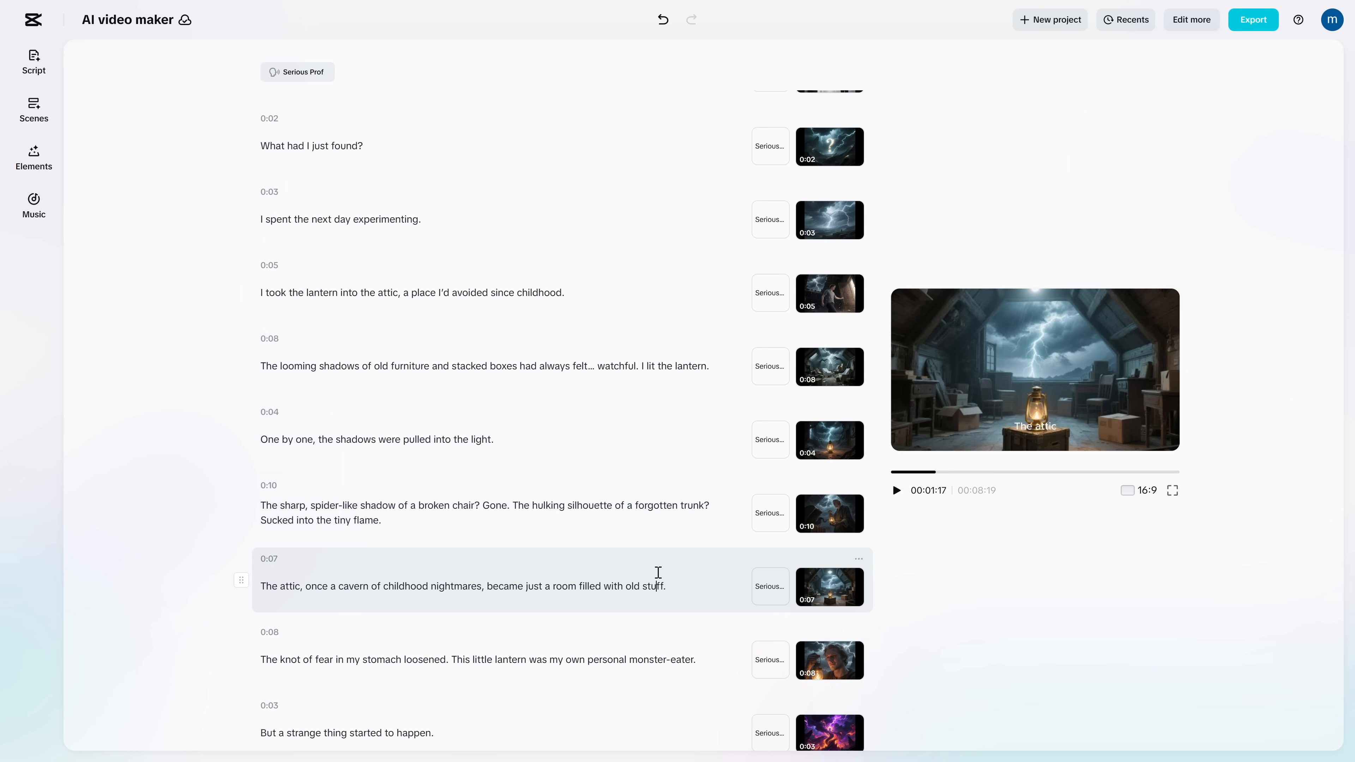
scroll(down, 3)
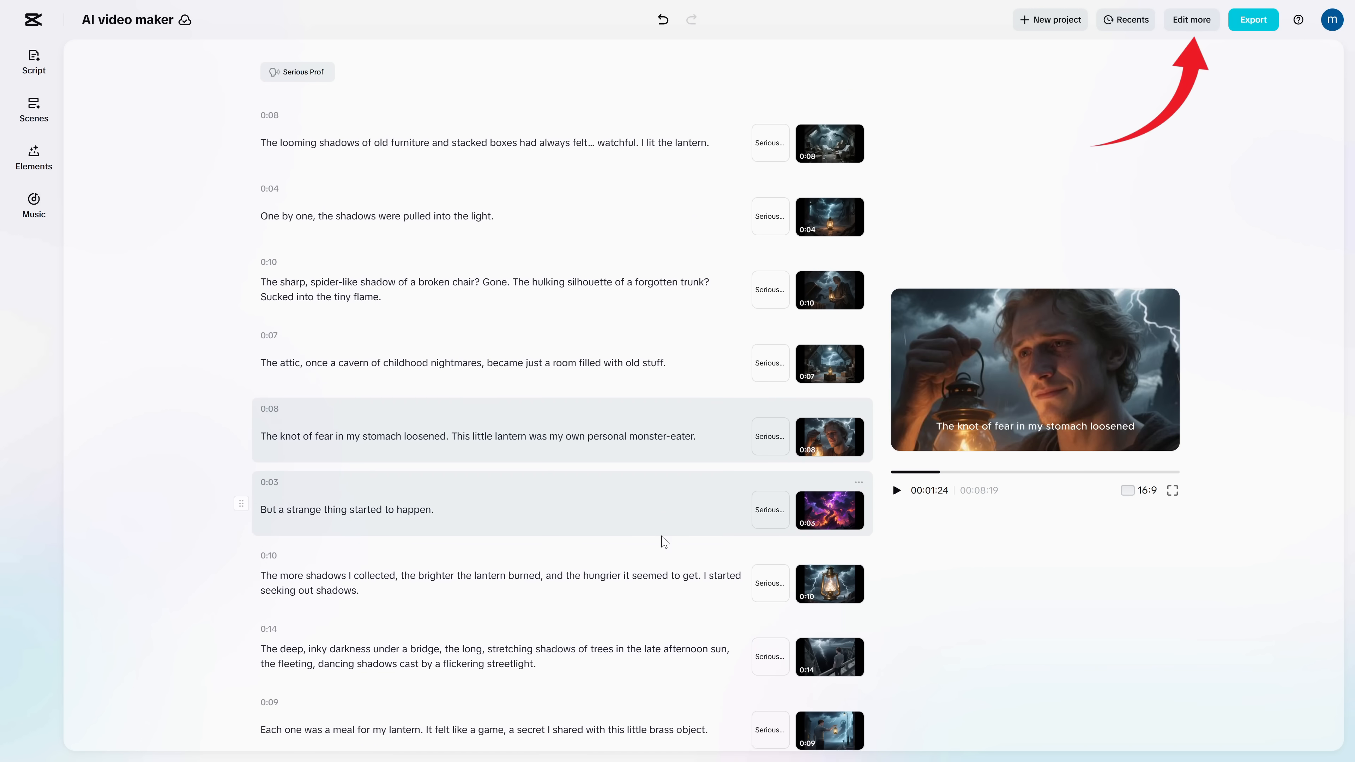
click(1190, 20)
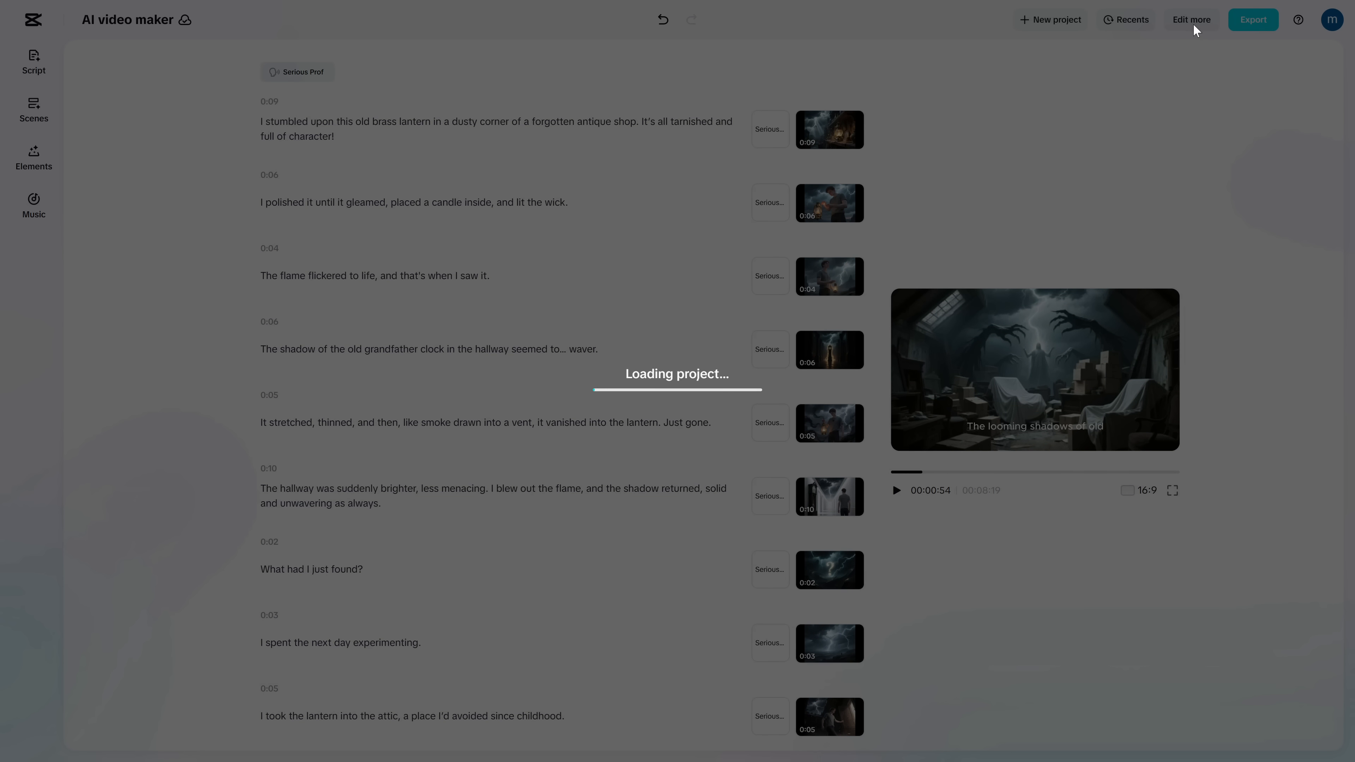
Step: Browse transitions and templates, then apply a yellow-text caption style preset
click(1191, 20)
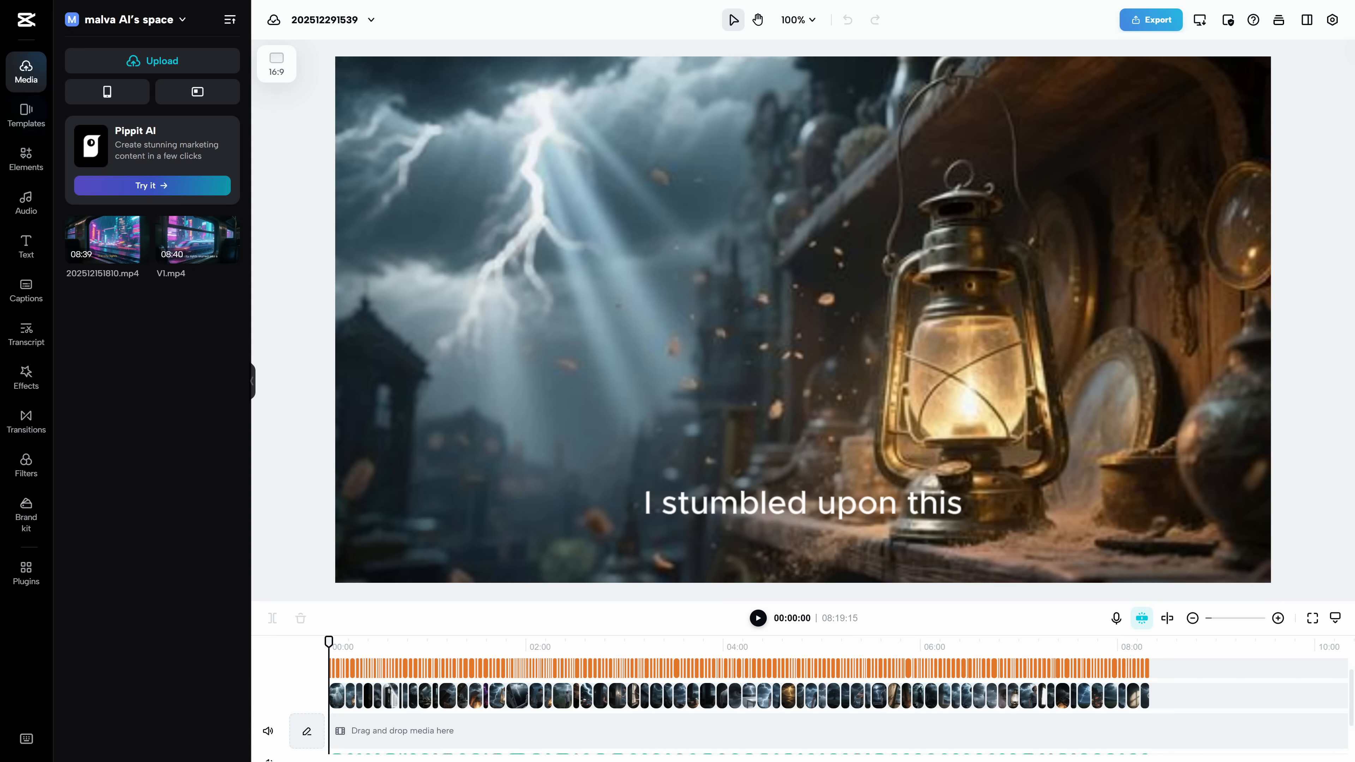
click(26, 246)
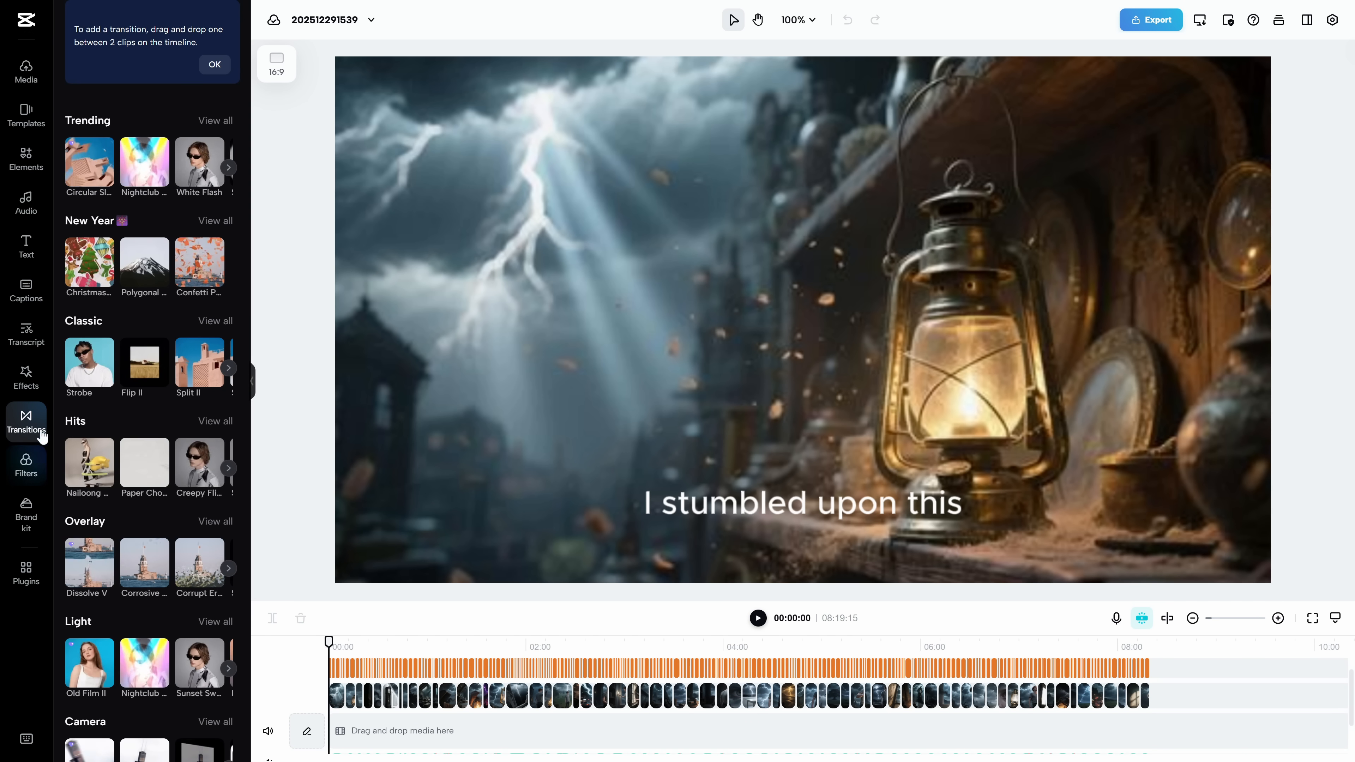
click(26, 115)
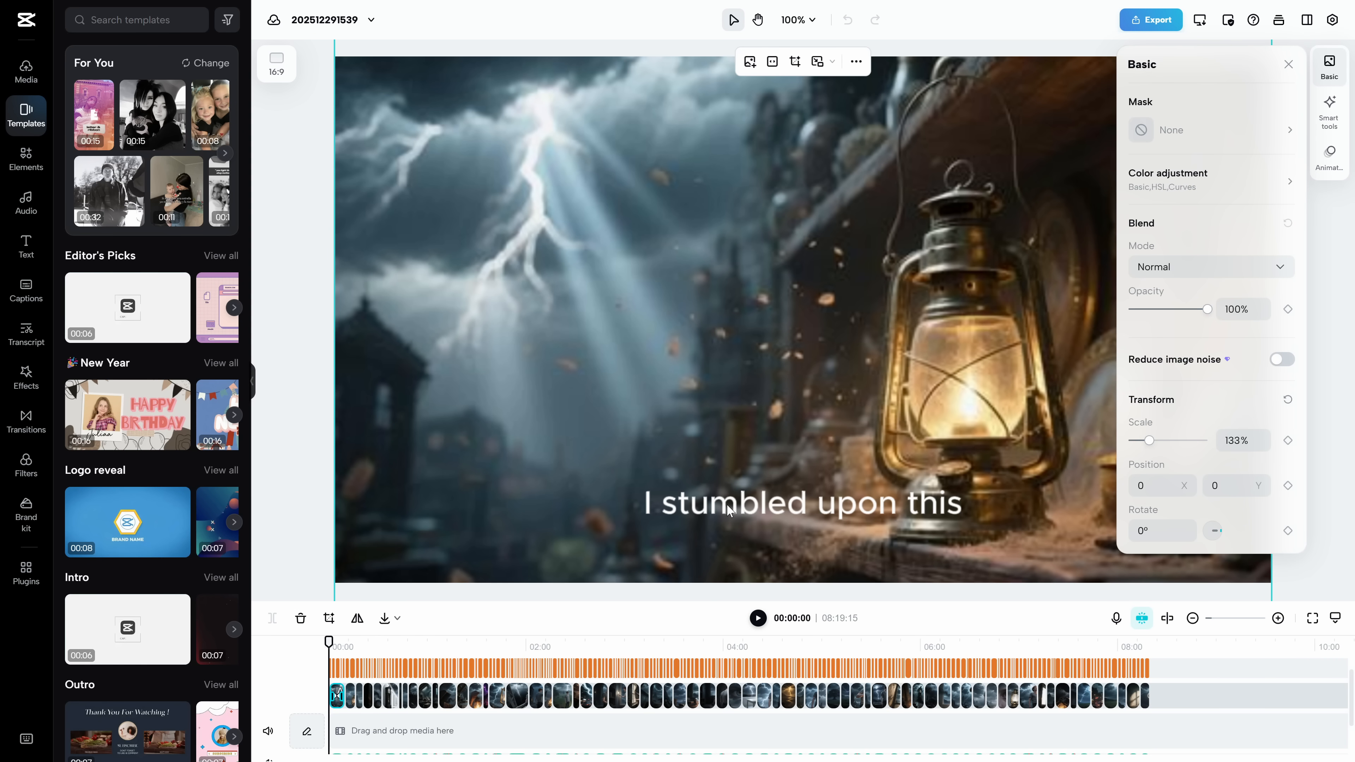
click(26, 290)
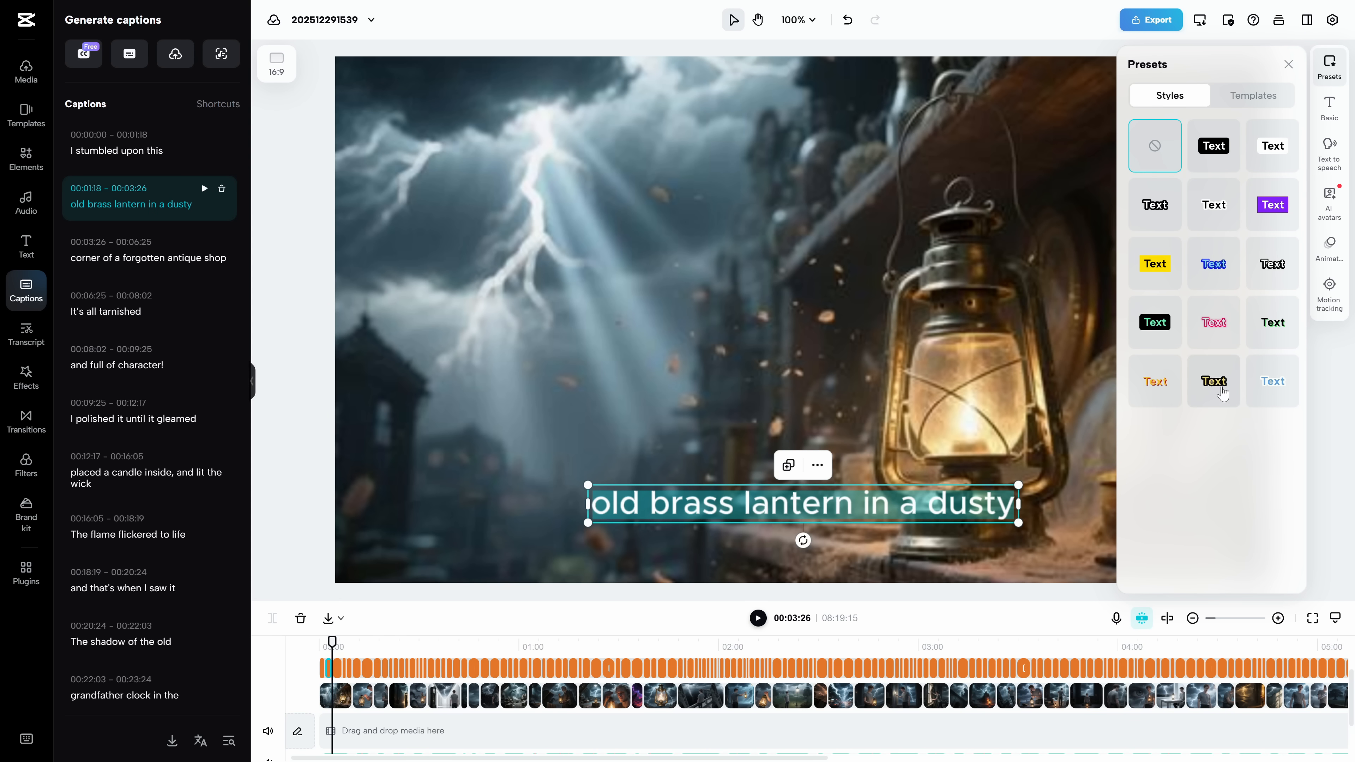
click(1213, 381)
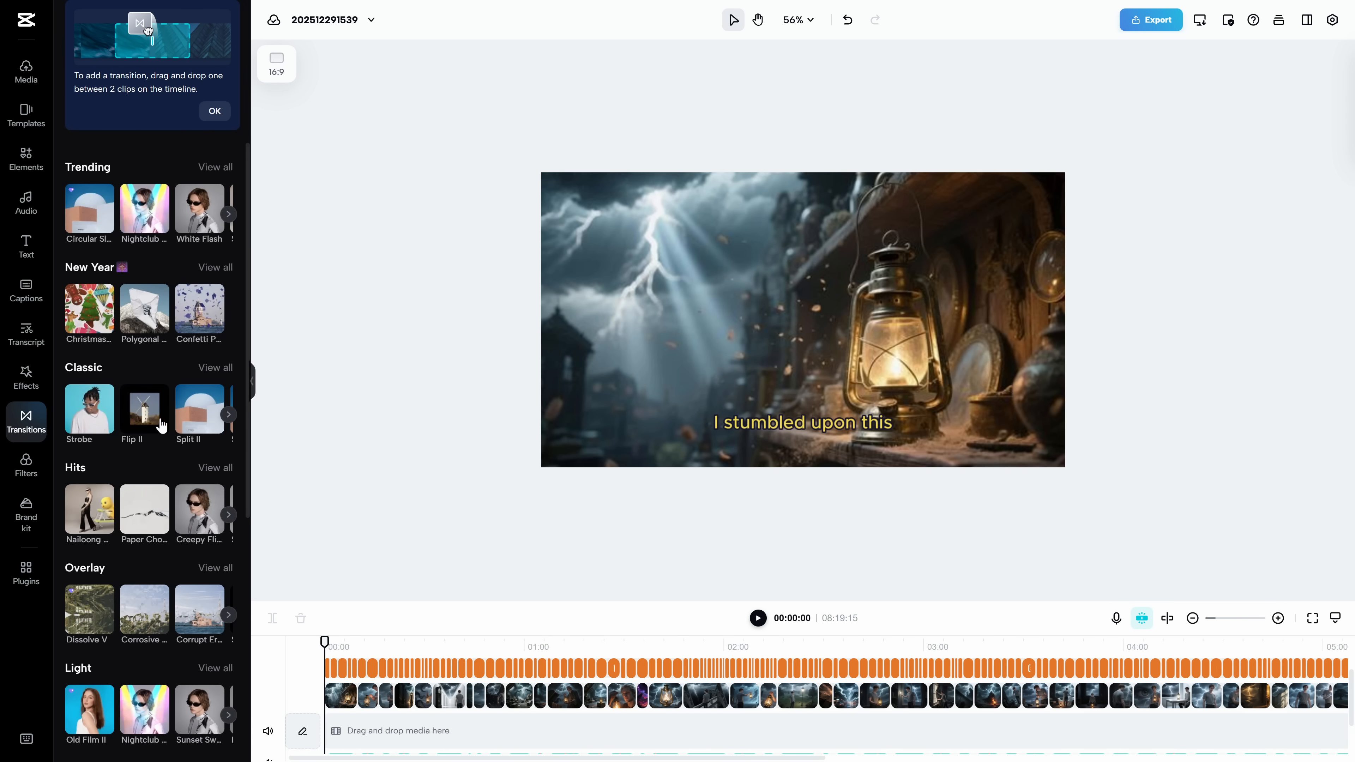
scroll(down, 3)
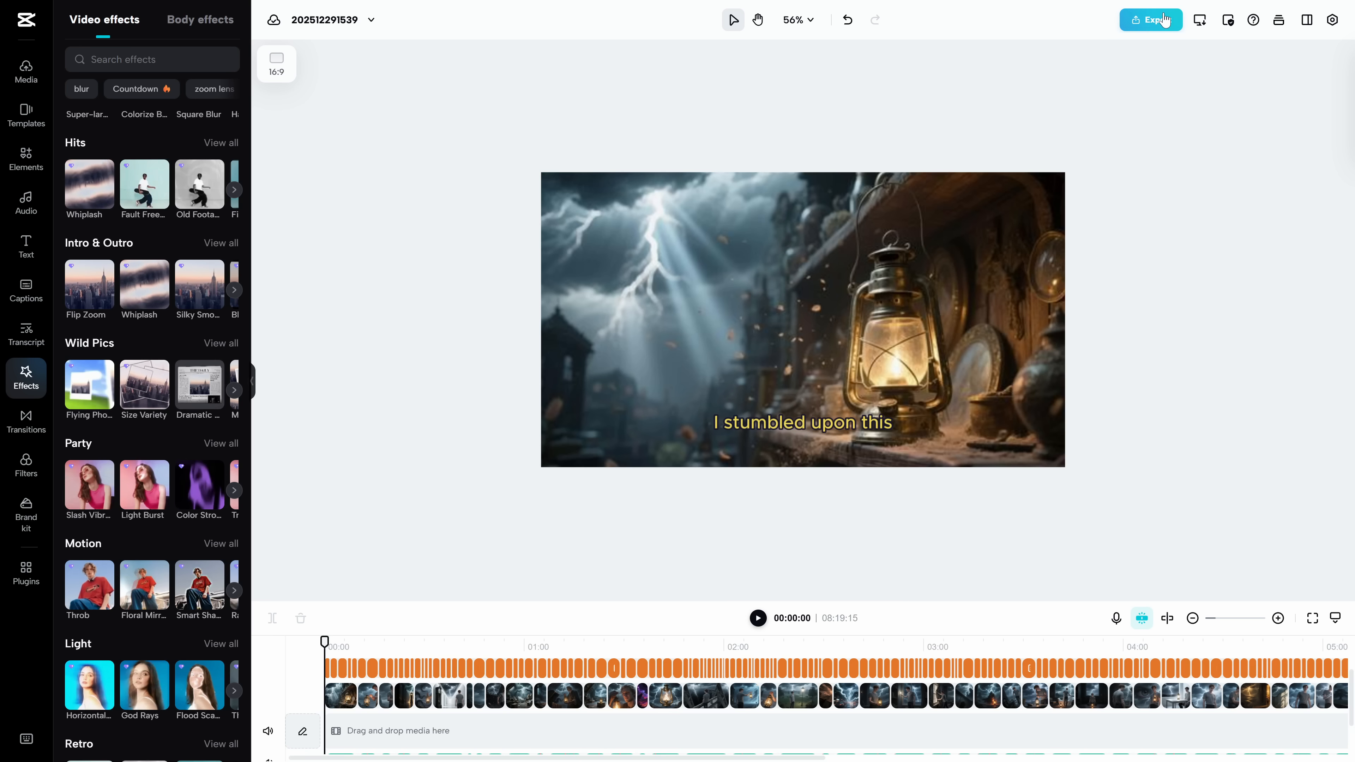
Step: Export the finished lantern story video as a download to the computer
click(1150, 19)
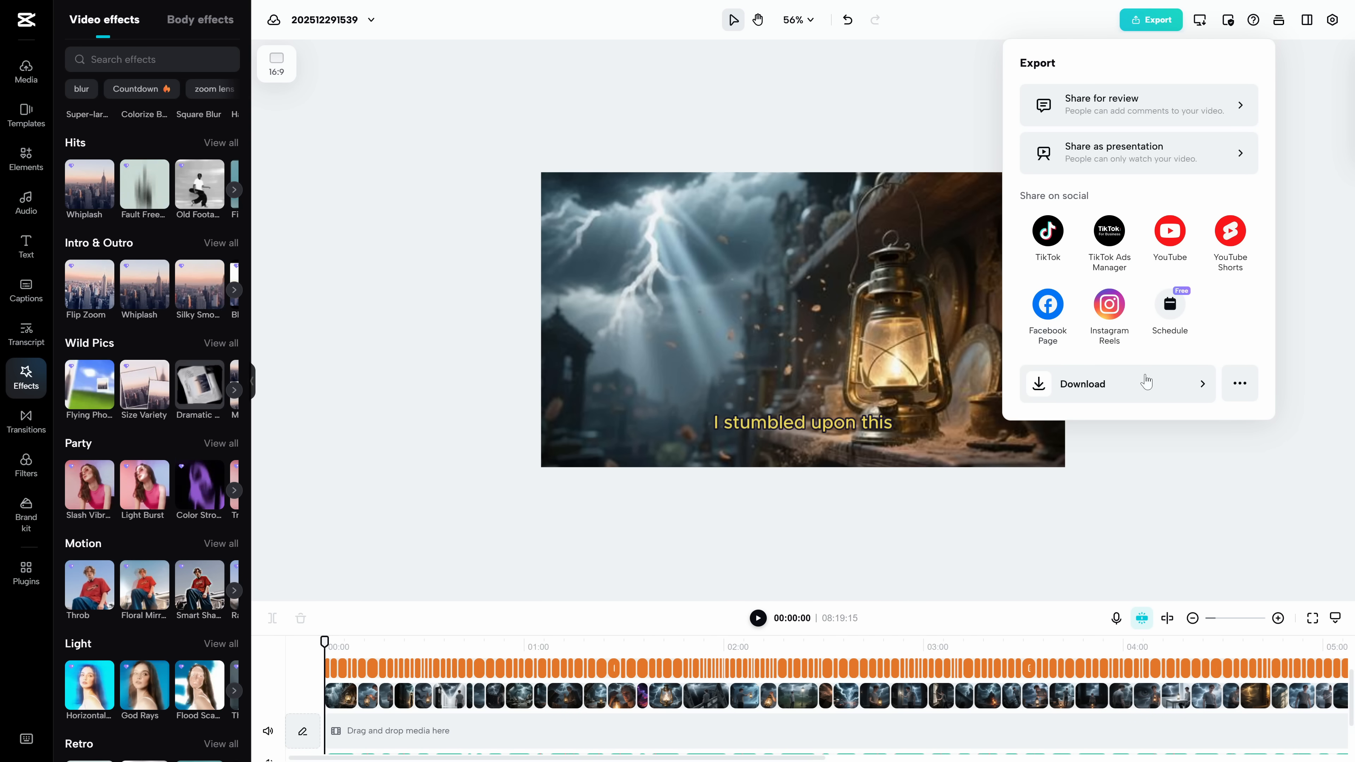
click(1082, 384)
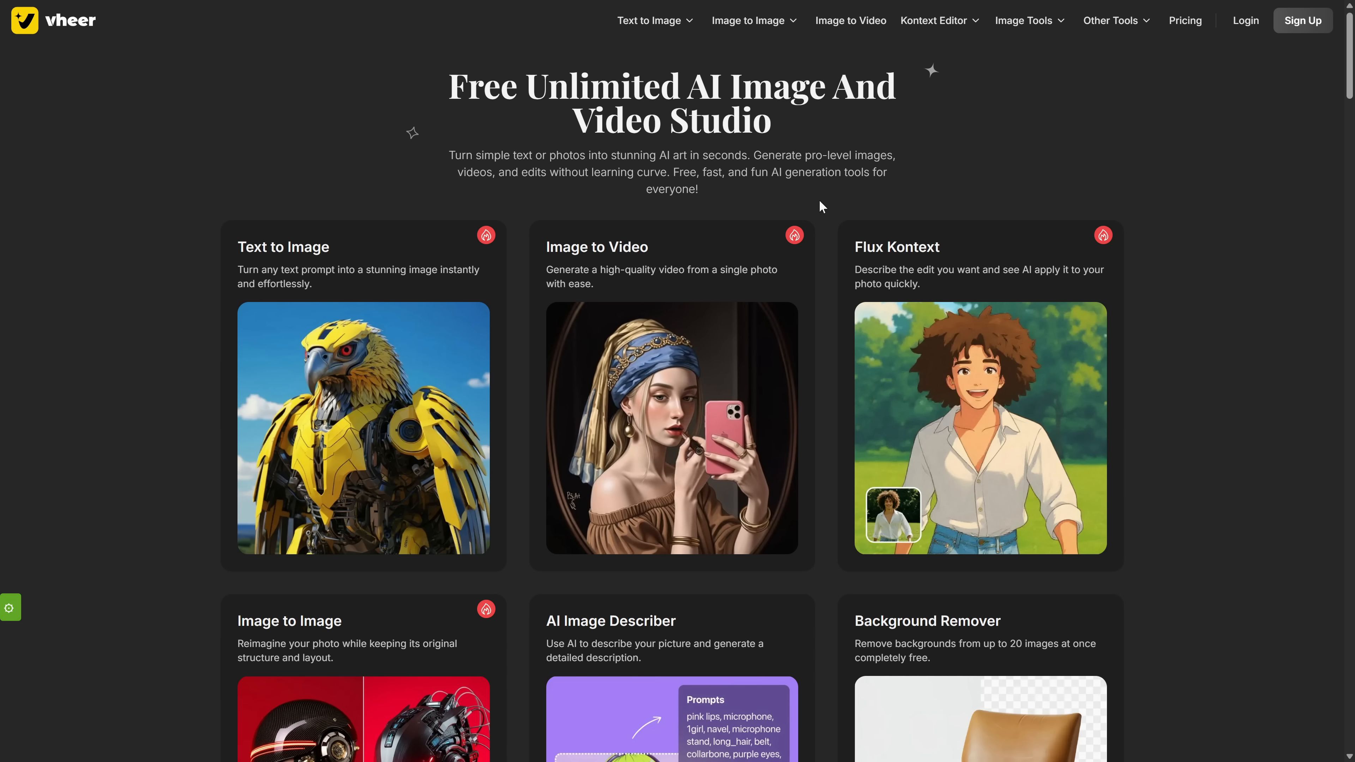
Step: Scroll through Vheer's homepage tools and galleries before heading to Image to Video
scroll(down, 3)
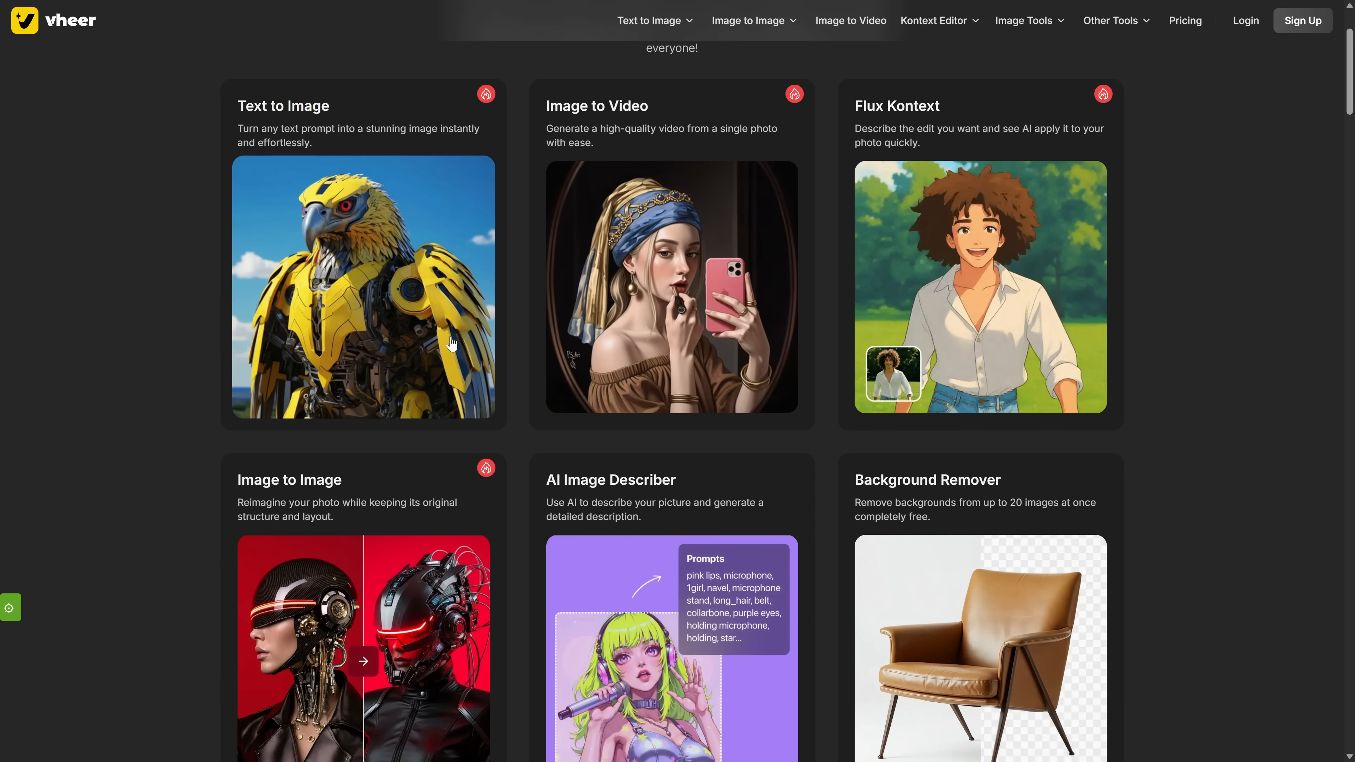
scroll(down, 3)
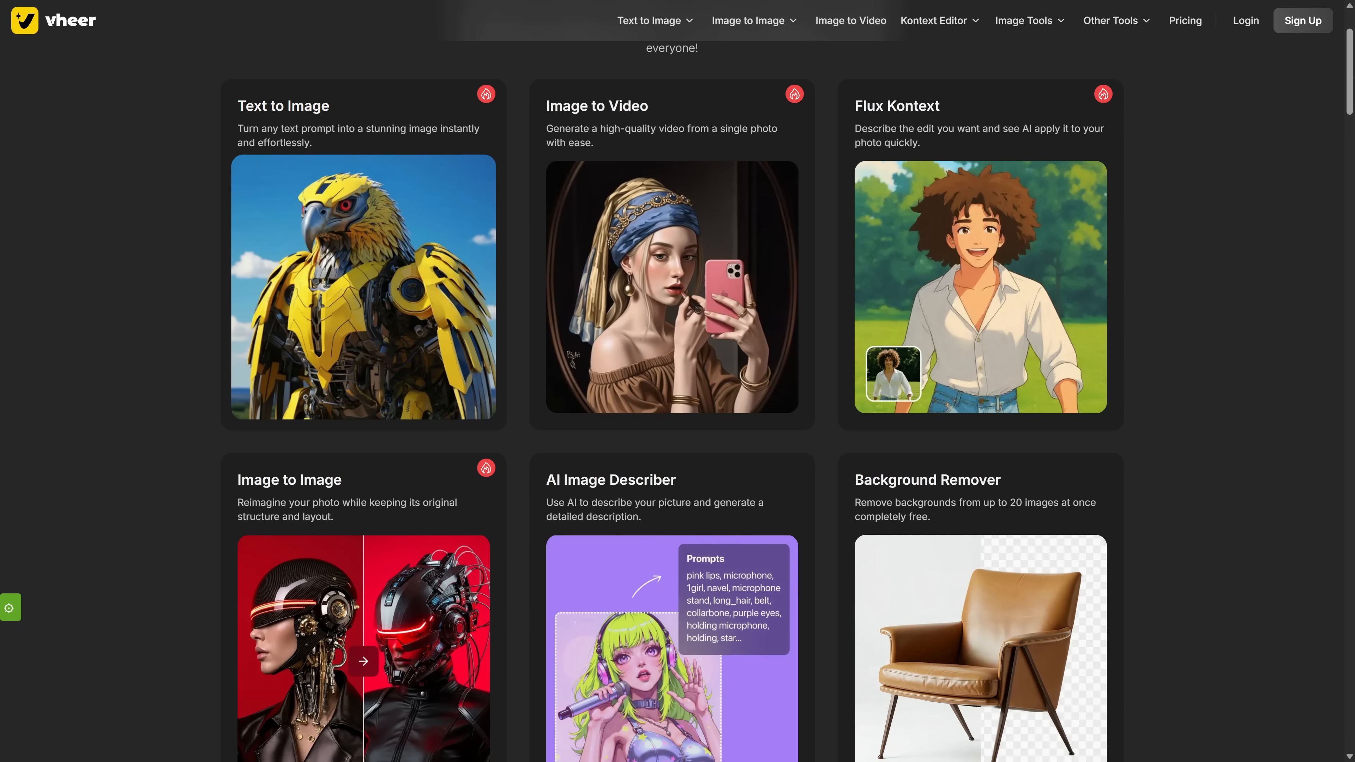
scroll(down, 3)
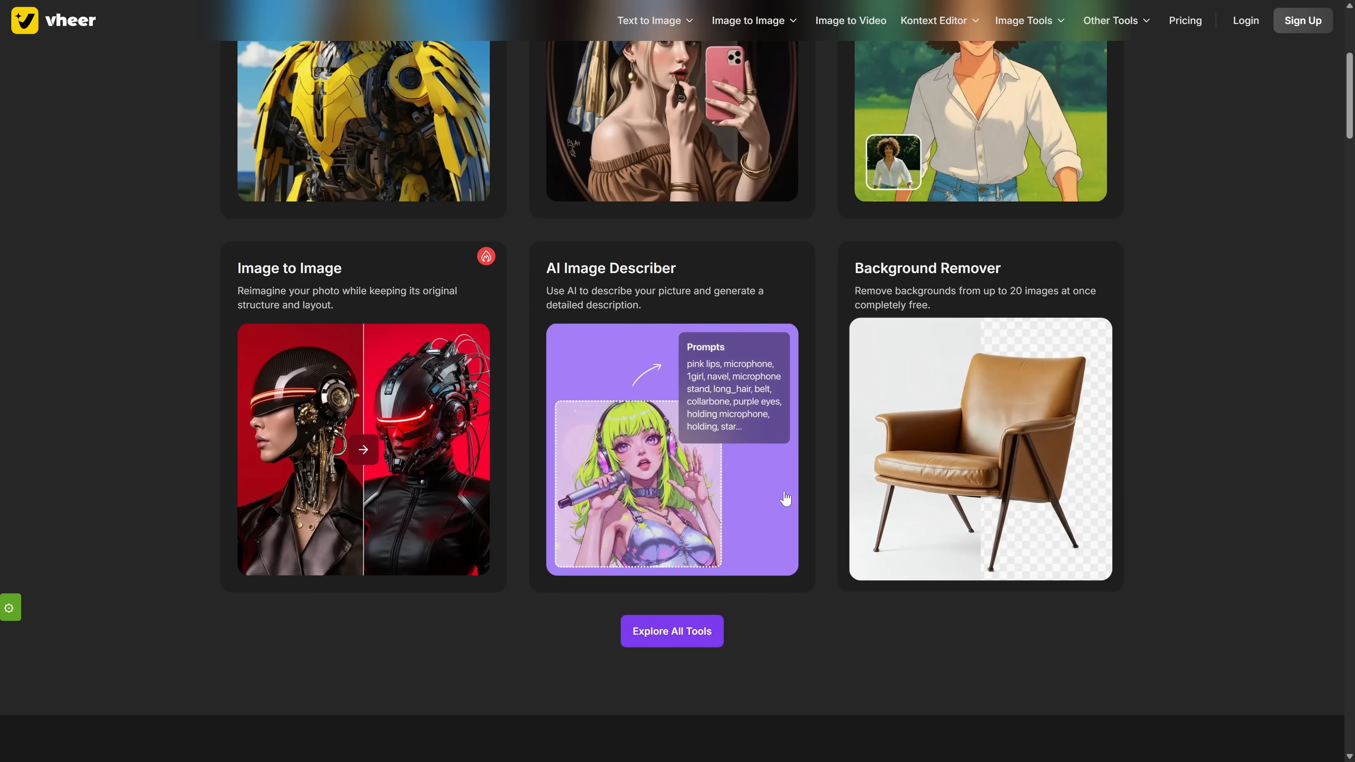
scroll(up, 3)
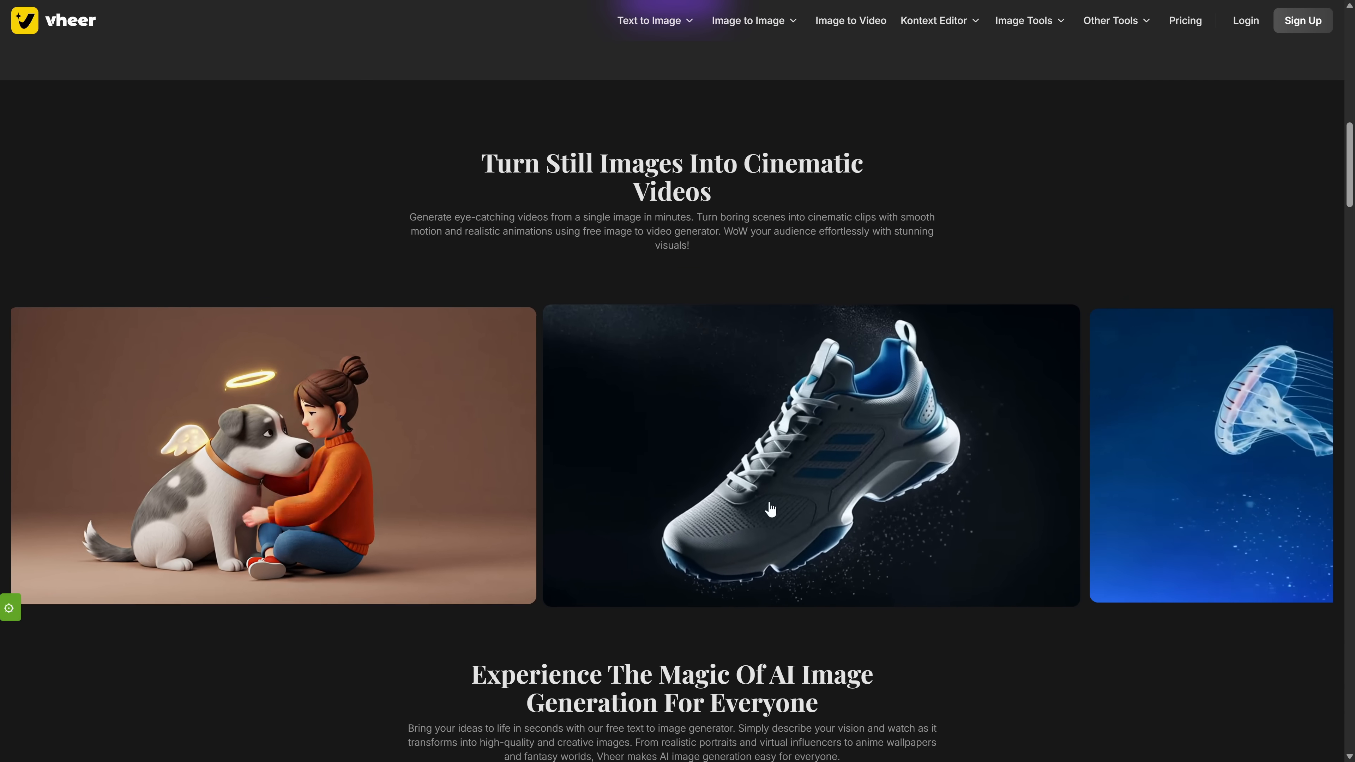
scroll(down, 3)
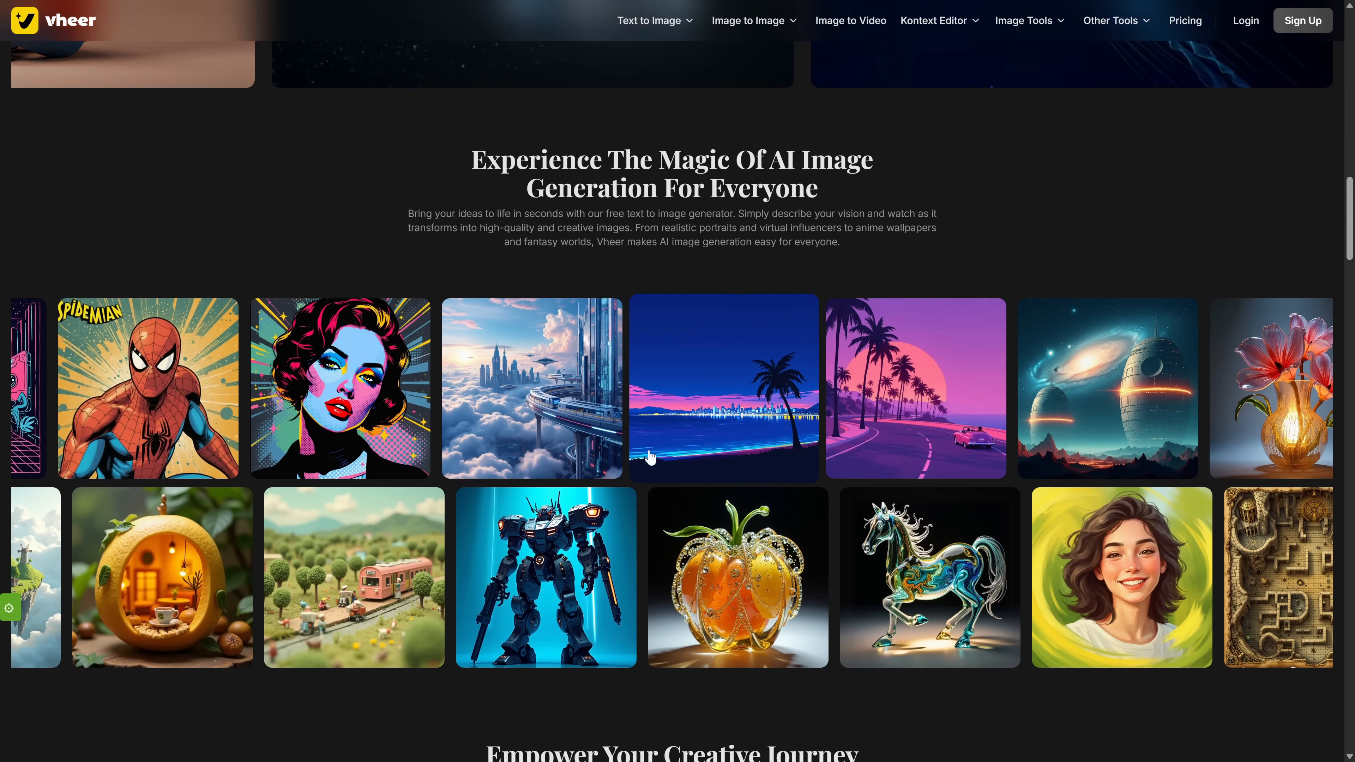
scroll(down, 3)
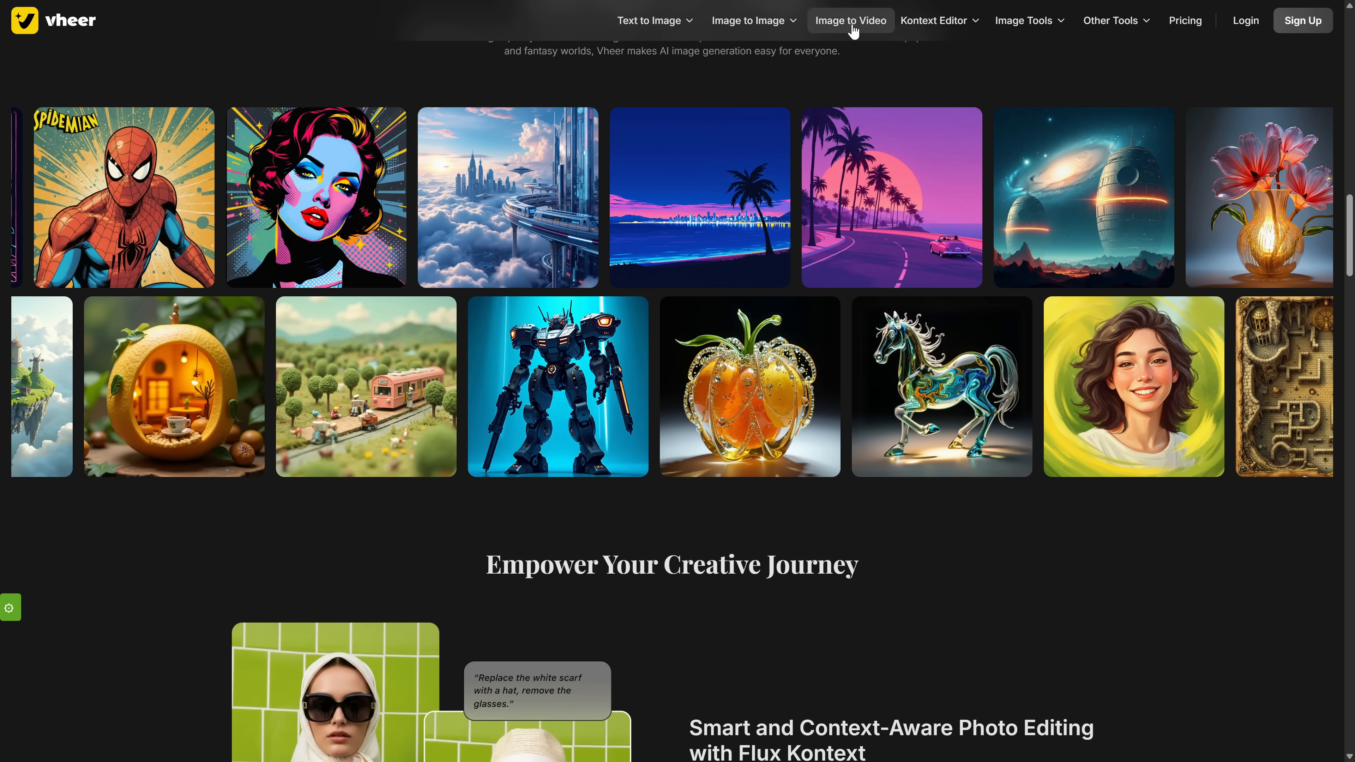
scroll(down, 3)
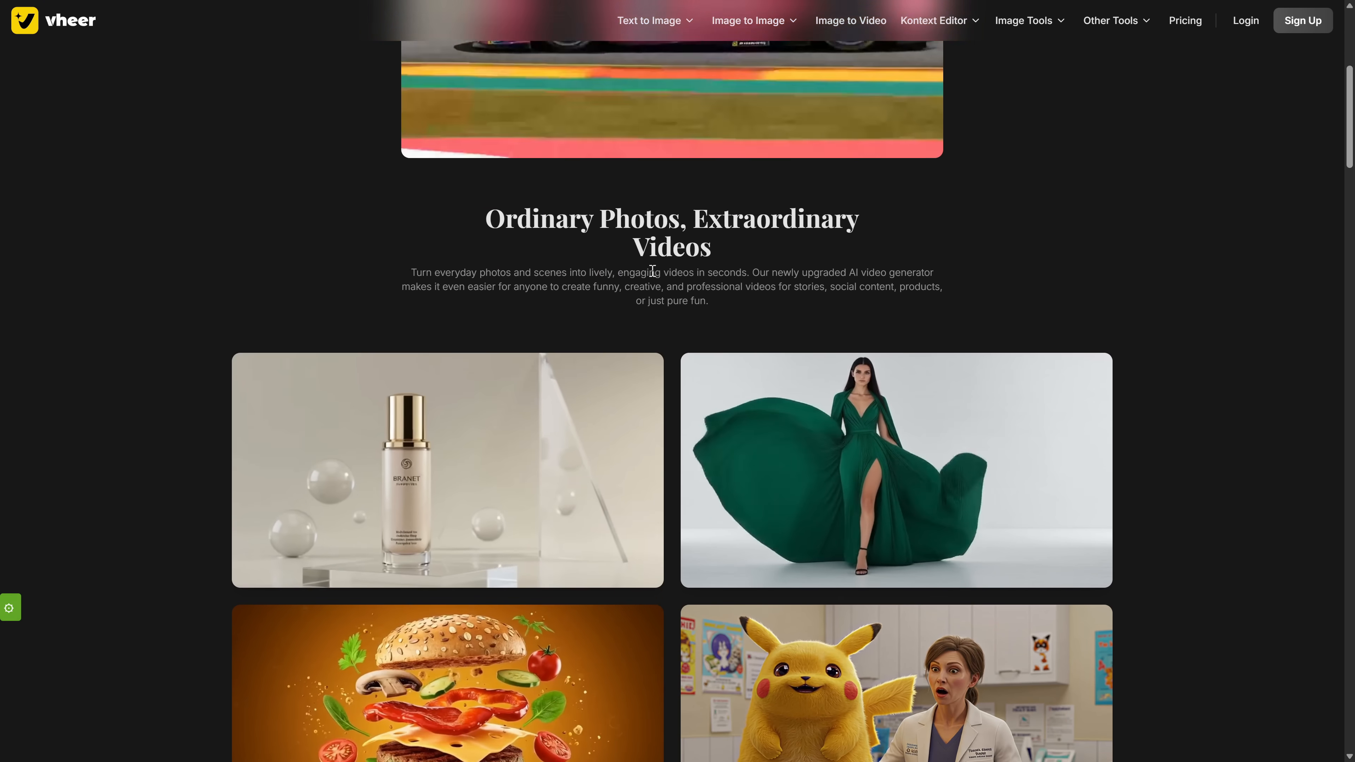
scroll(down, 3)
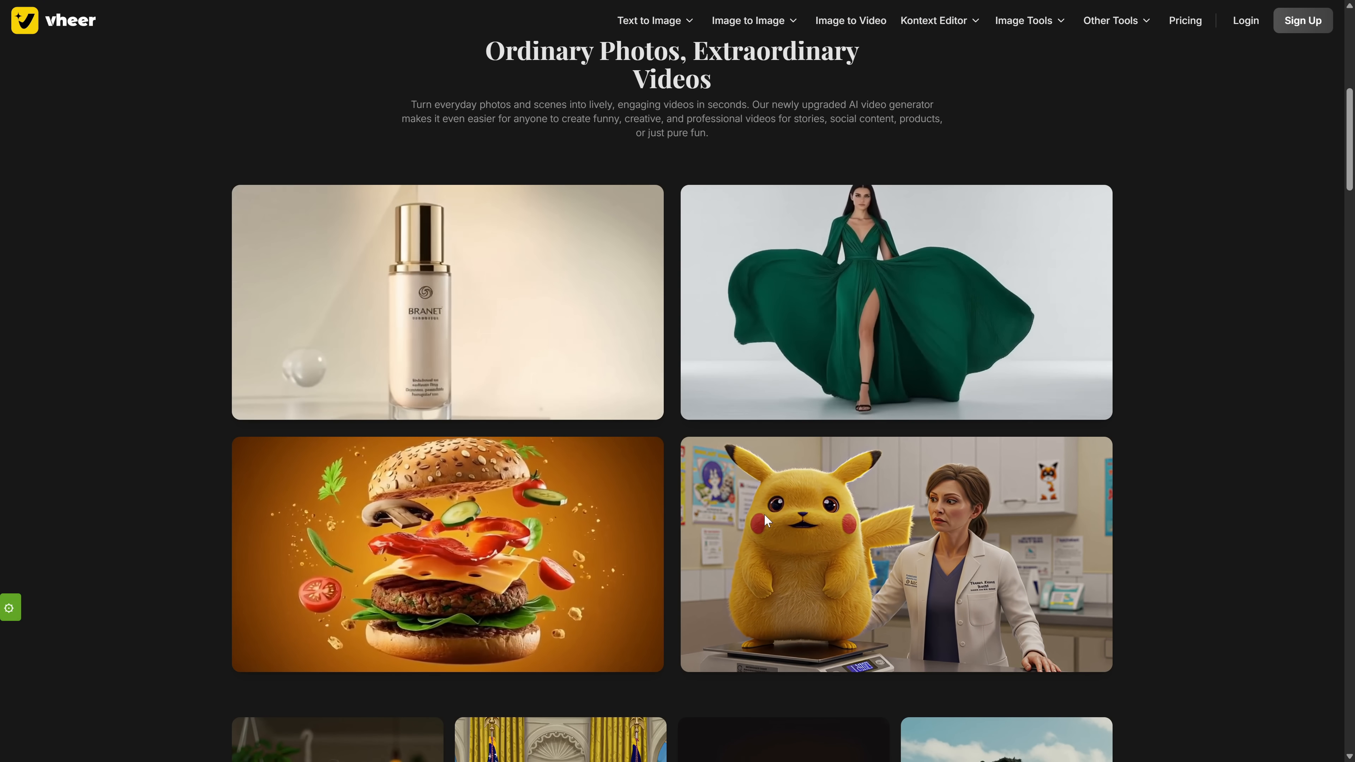
scroll(up, 3)
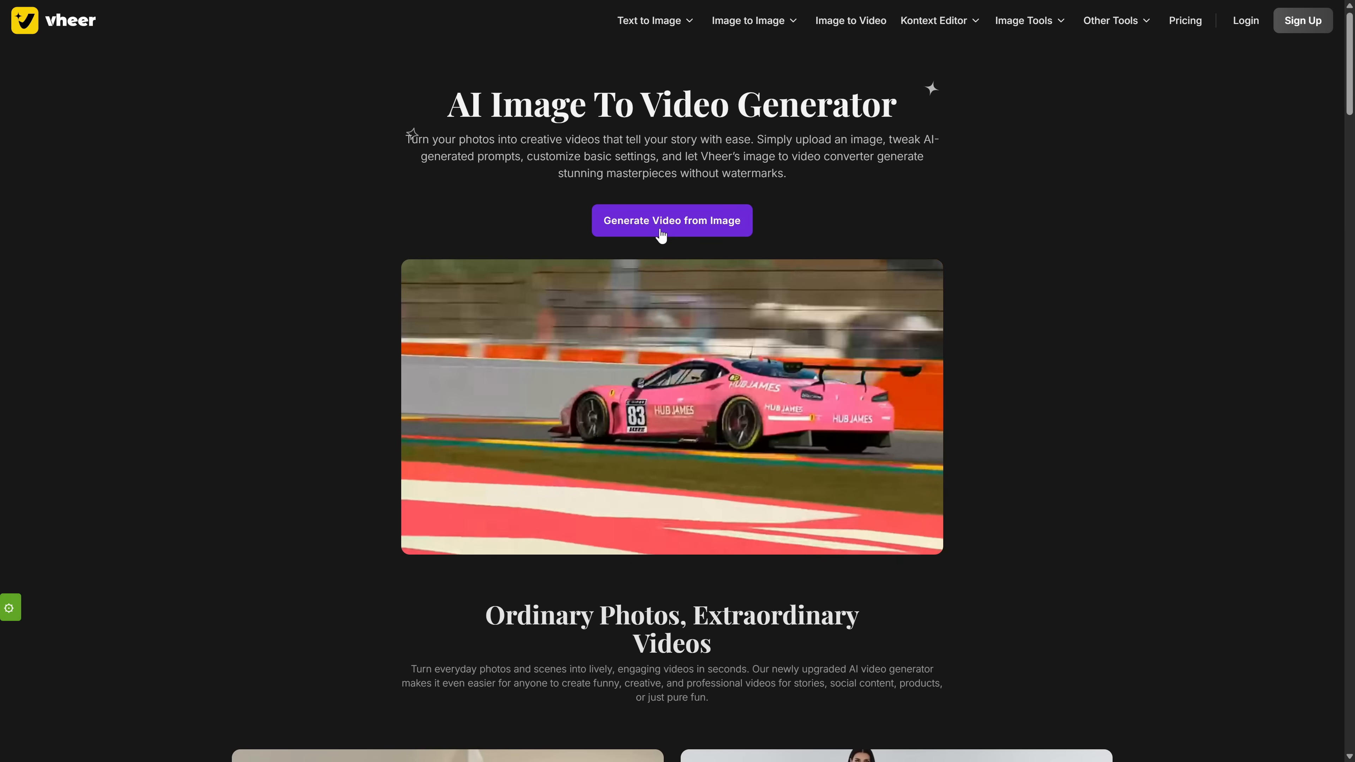
Step: Upload the crystal orb image with its caustics/slow-camera motion prompt, generate, then begin the tilt-down camera prompt
click(671, 220)
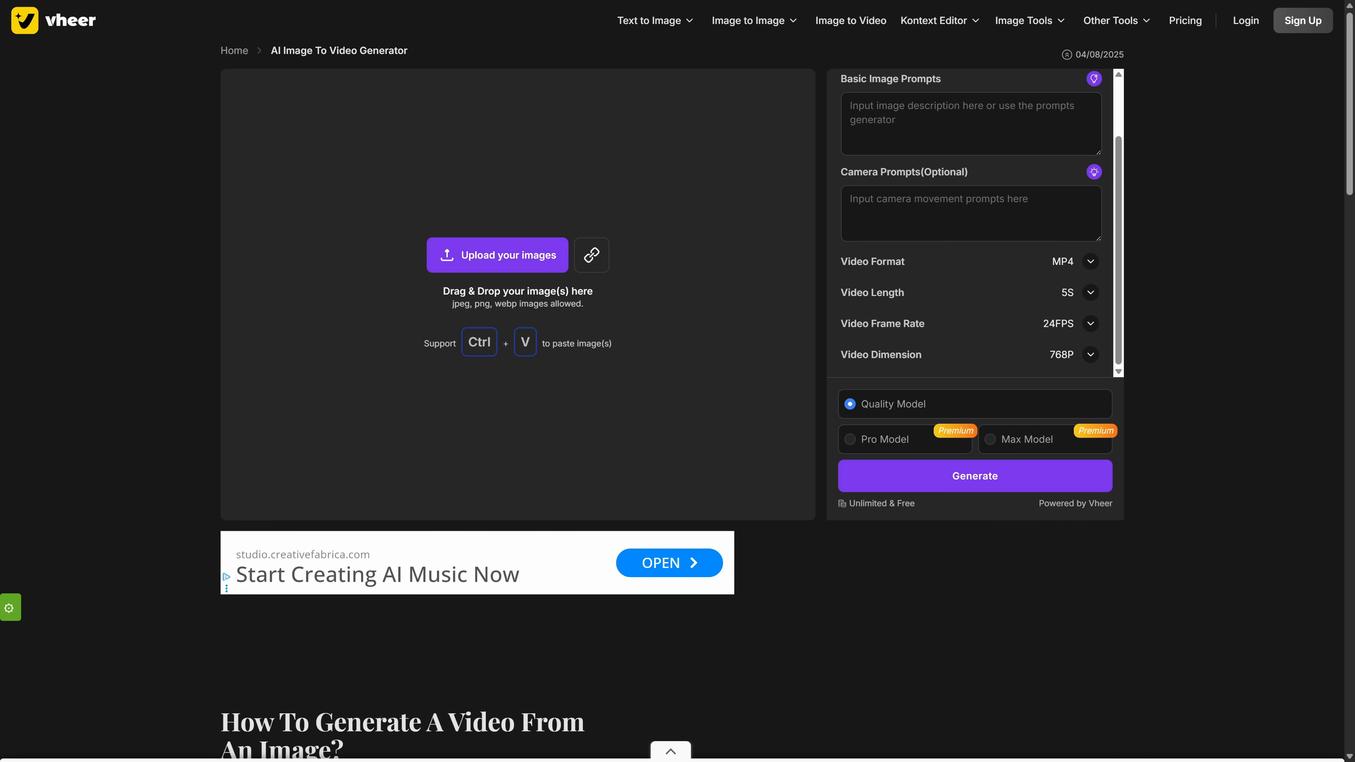
click(497, 255)
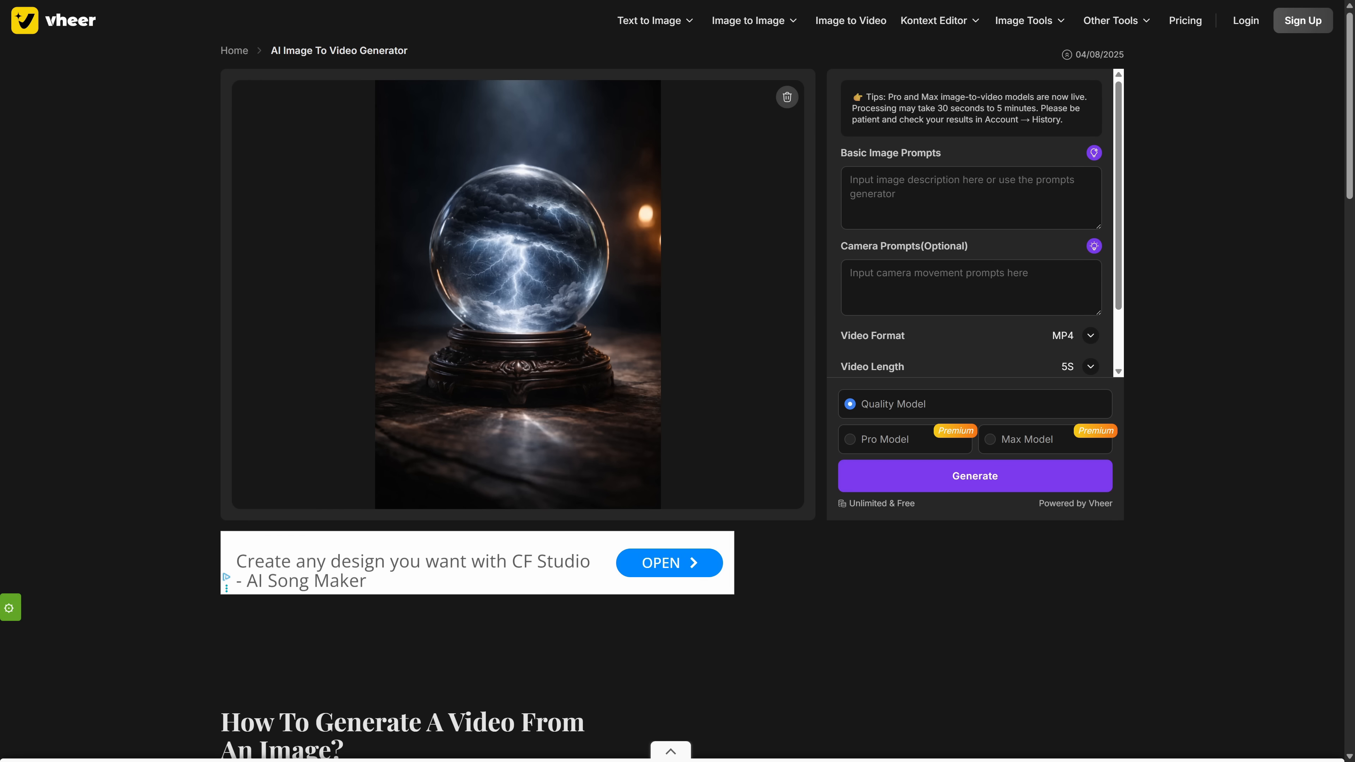
text(softly once or twice. Crystal caustics shift subtly as the camera moves. Camera: slow orbit around the orb (small arc). Keep orb shape stable, avoid wobbling edges. No text, no logos, no UI, no watermark.)
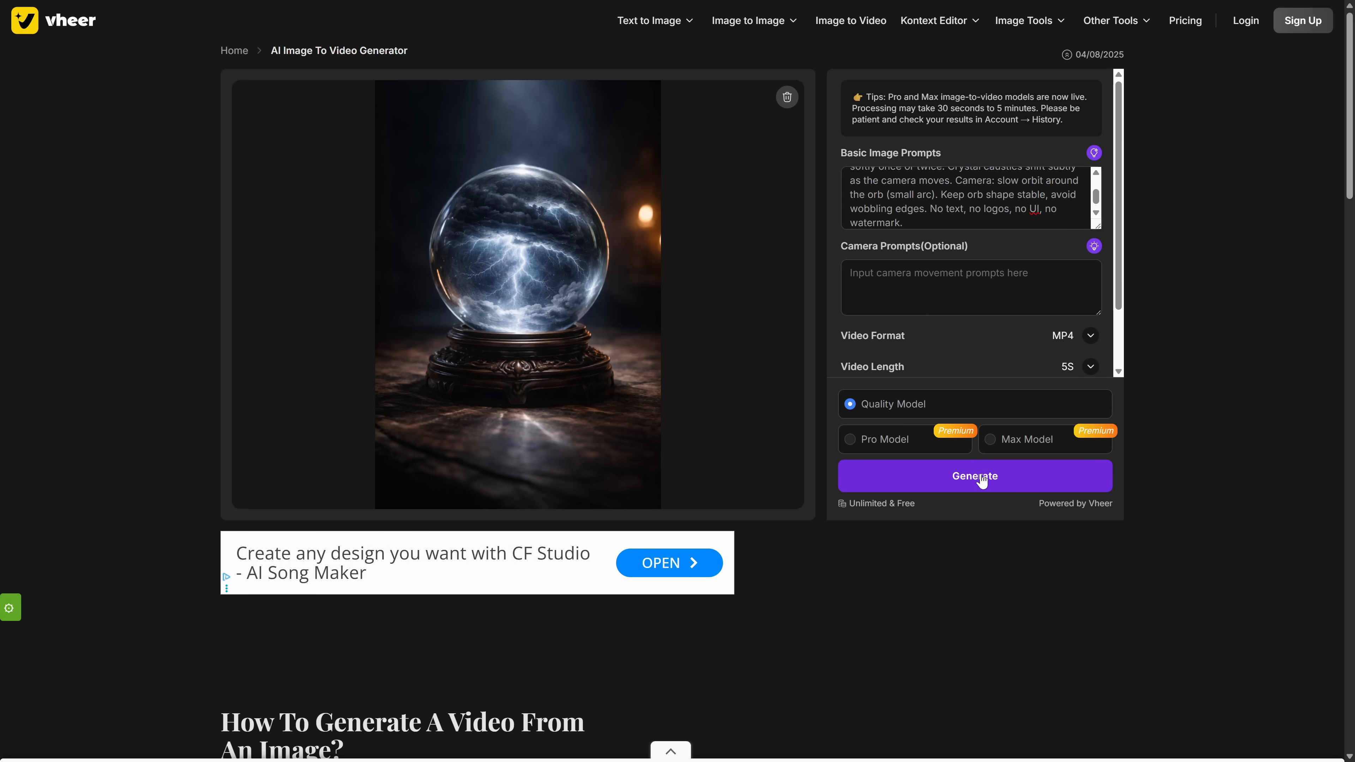
click(974, 476)
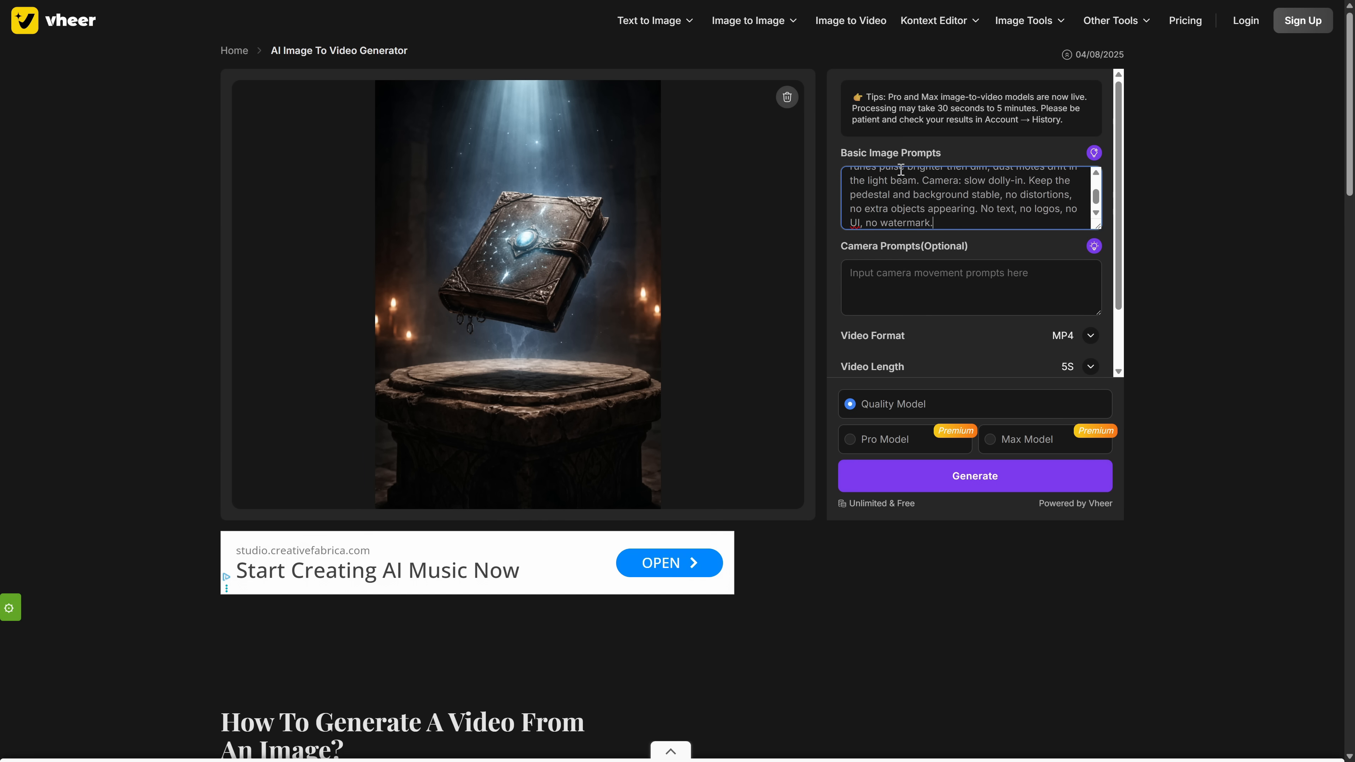
text(Begin looking upward toward the subject, then tilt the camera down while panning across the scene, like a dramatic cinematic reveal.)
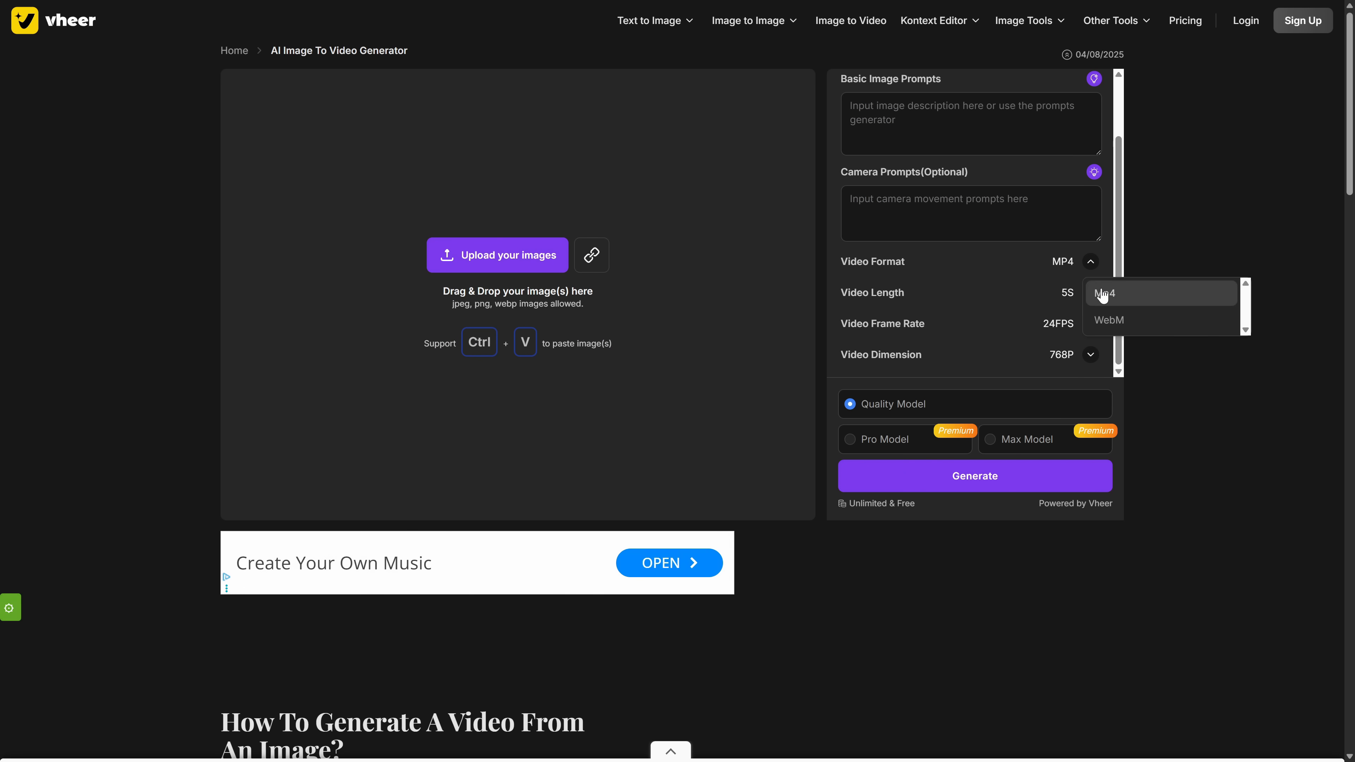
Step: Keep MP4 format and generate the floating spellbook animation from its prompts
click(1090, 323)
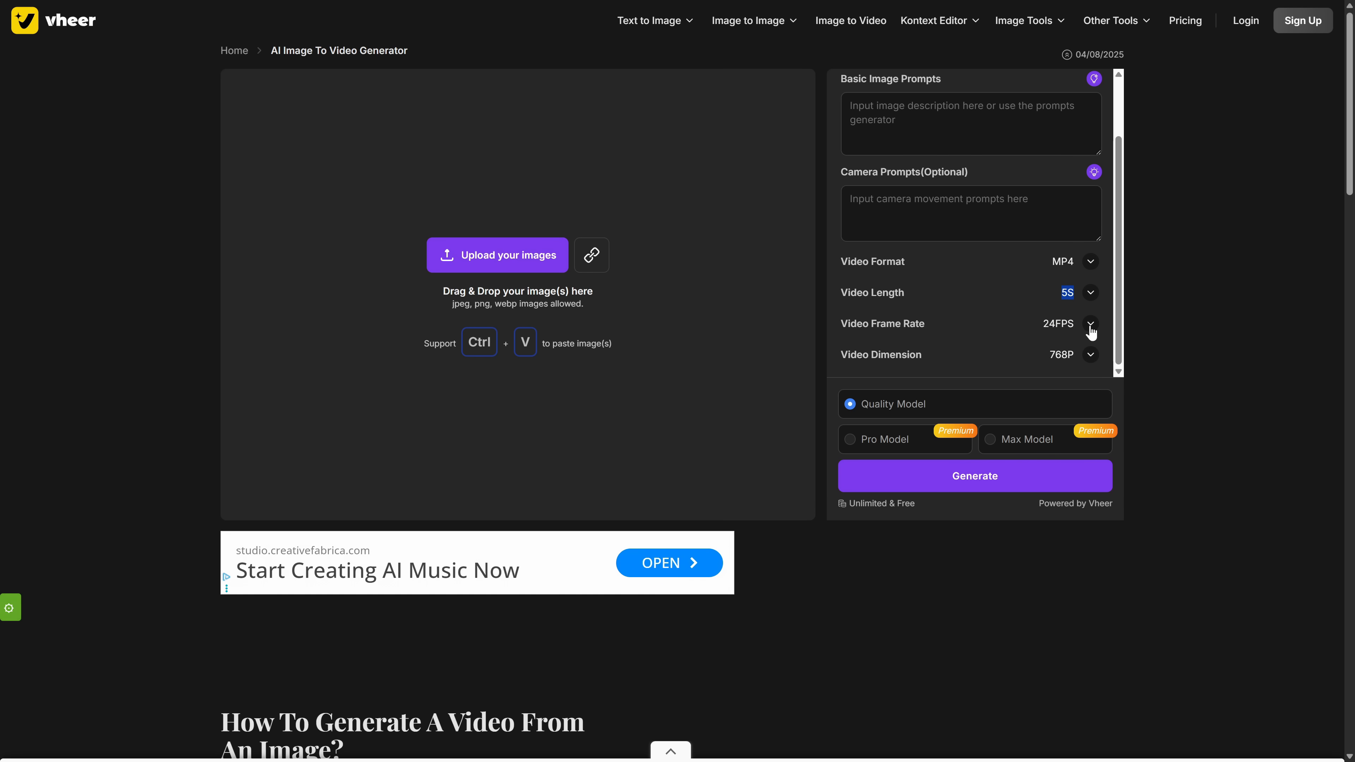
mouse_move(921, 398)
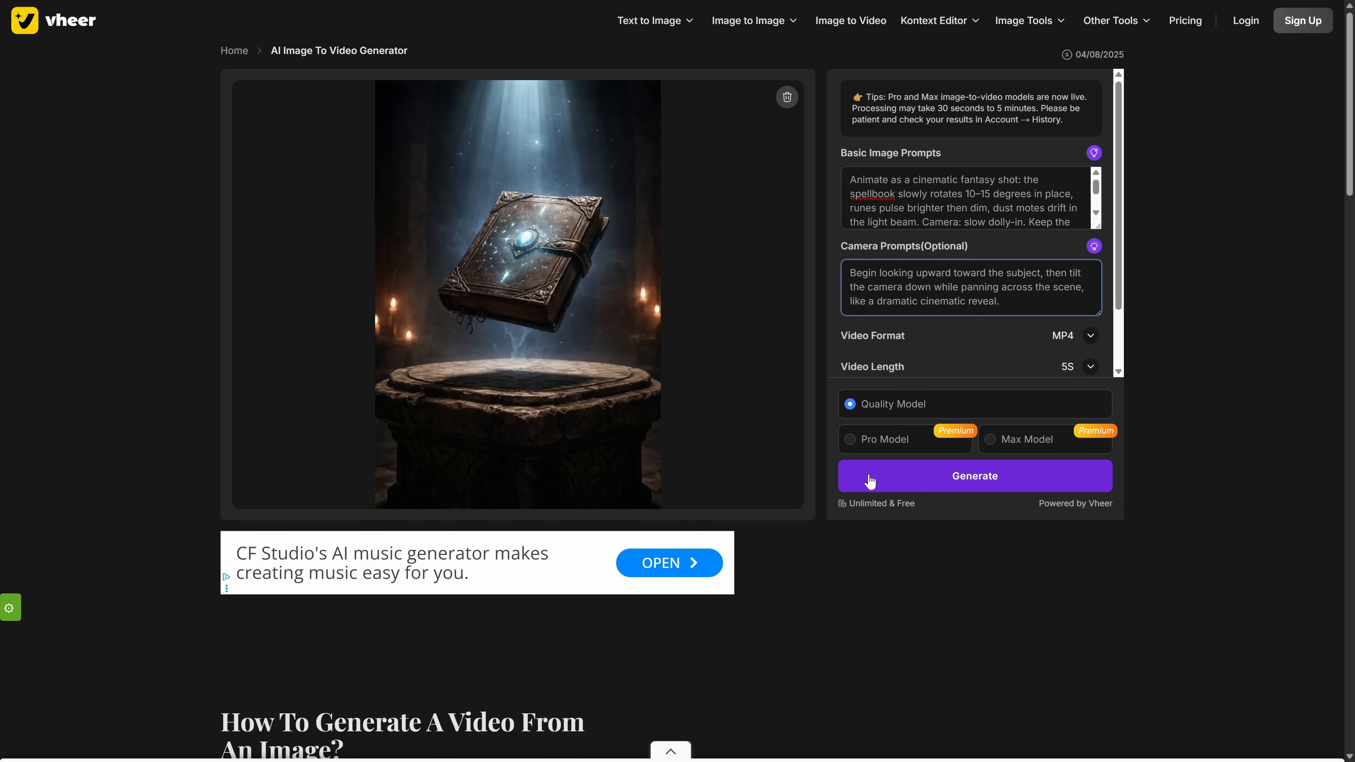
click(974, 475)
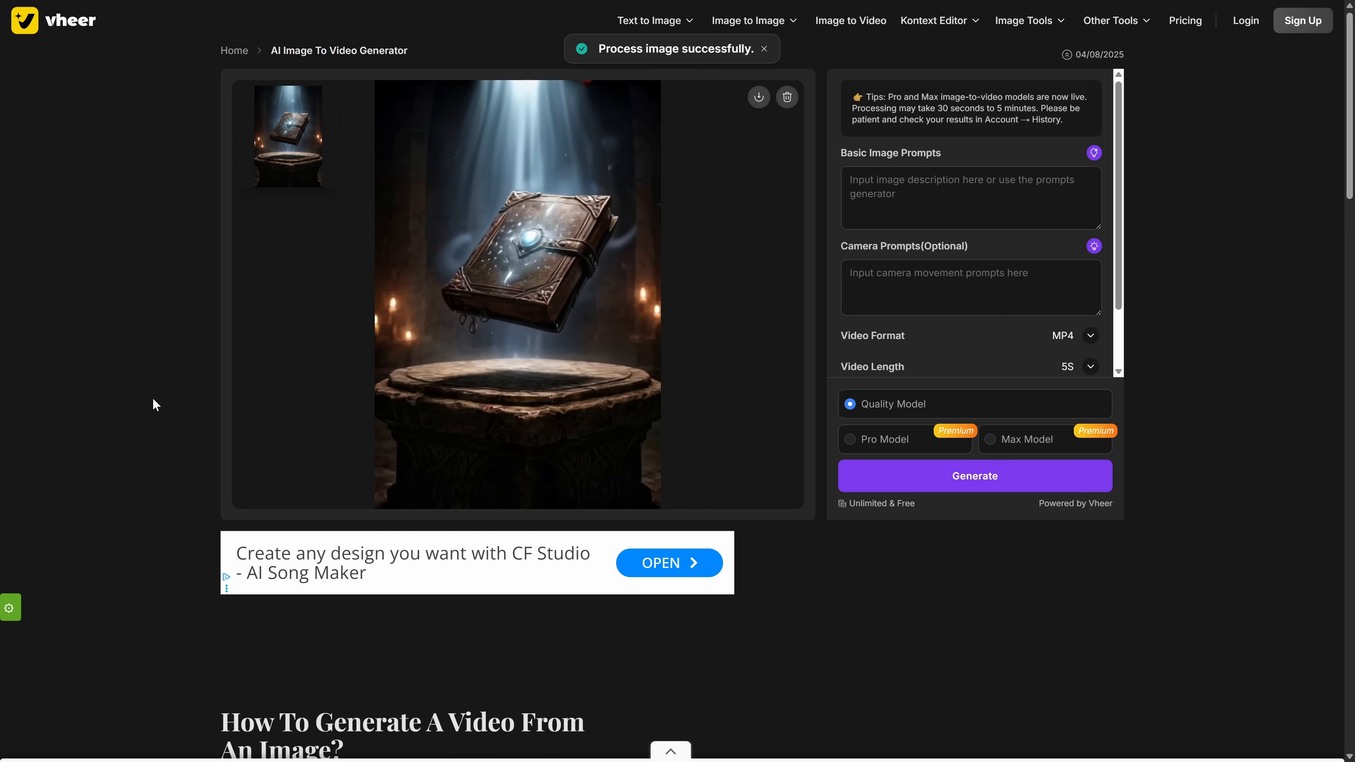
click(974, 475)
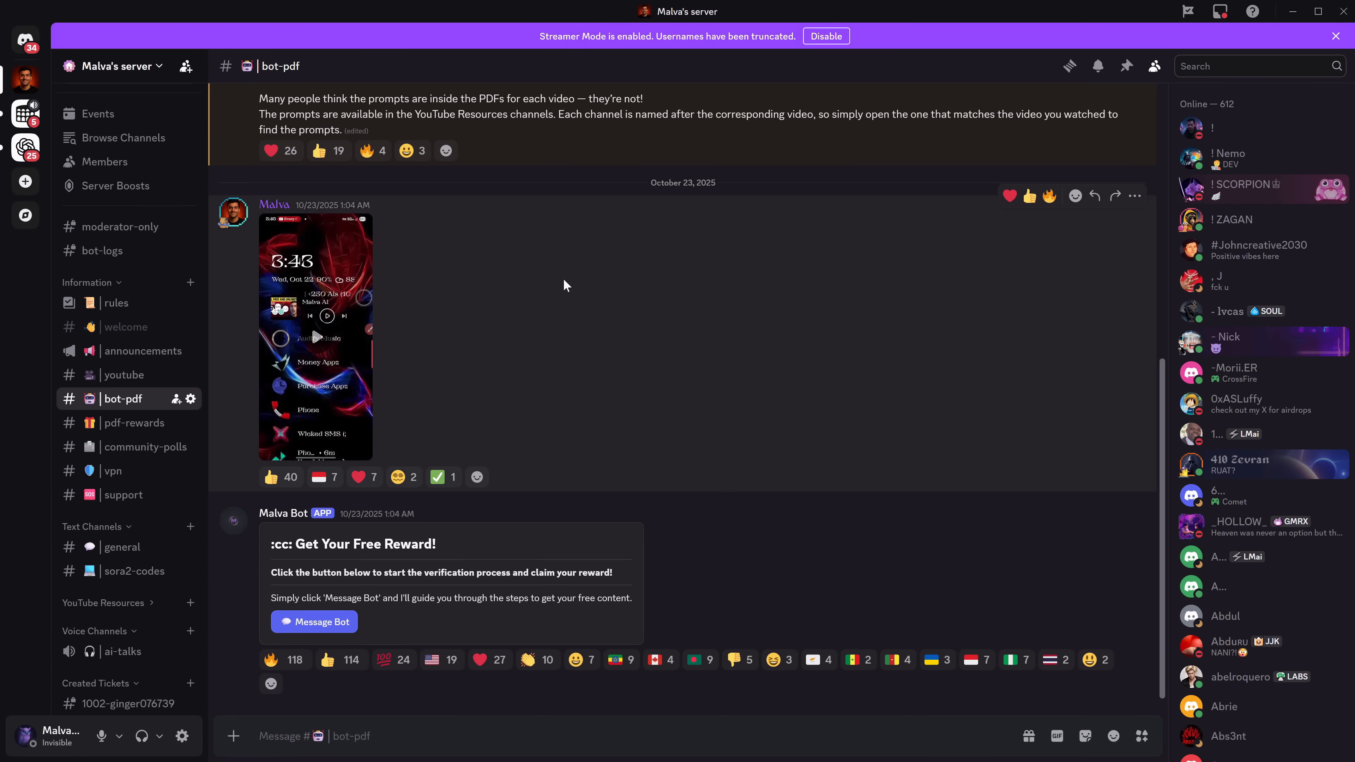
mouse_move(123, 374)
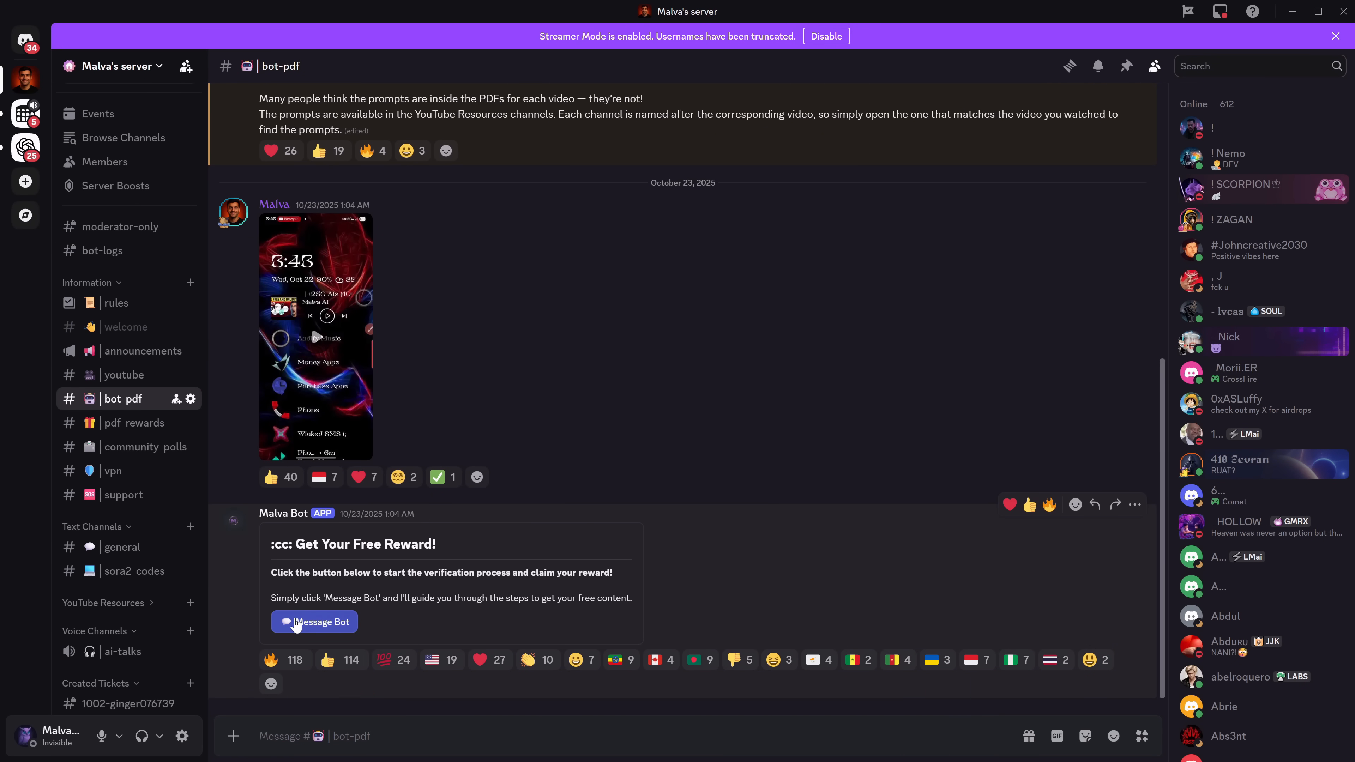
Step: Message the reward bot, enter its DM, and follow the submitted YouTube video link
click(313, 621)
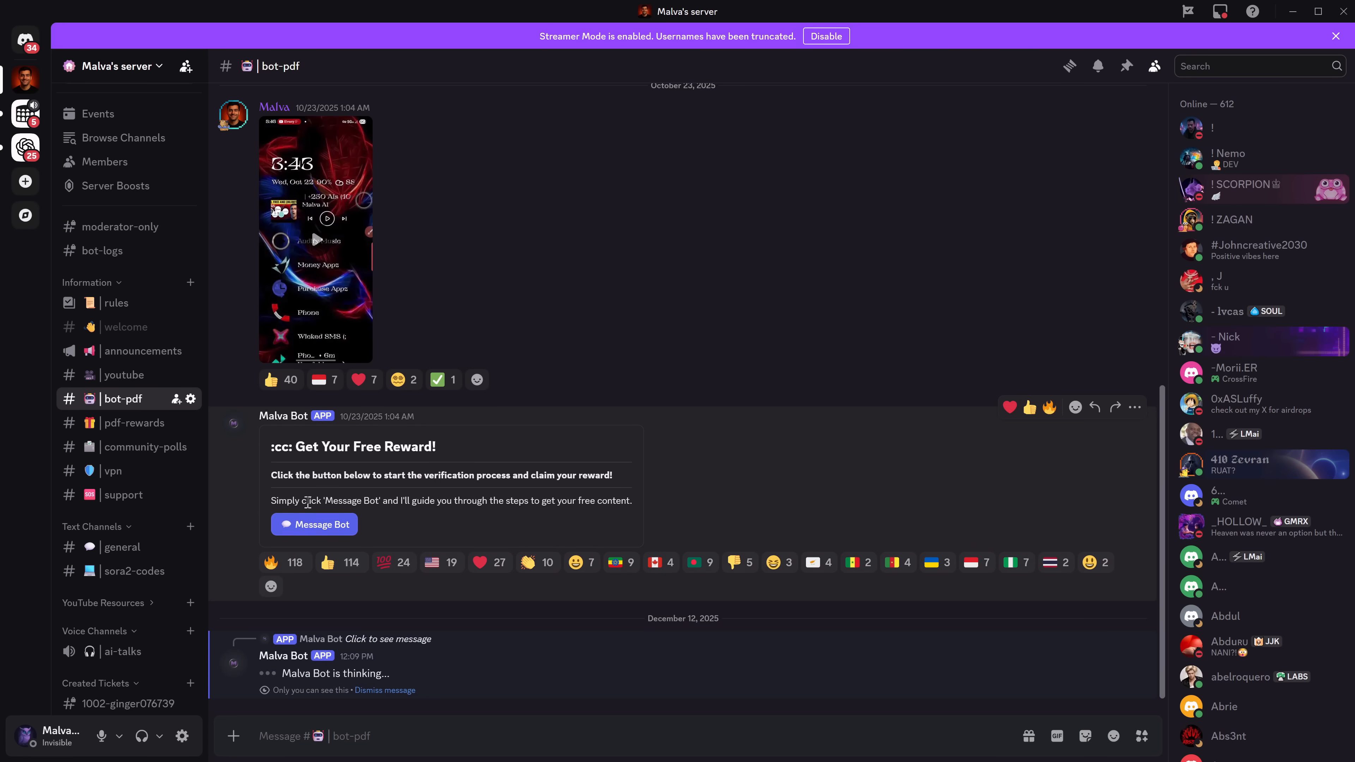
click(313, 525)
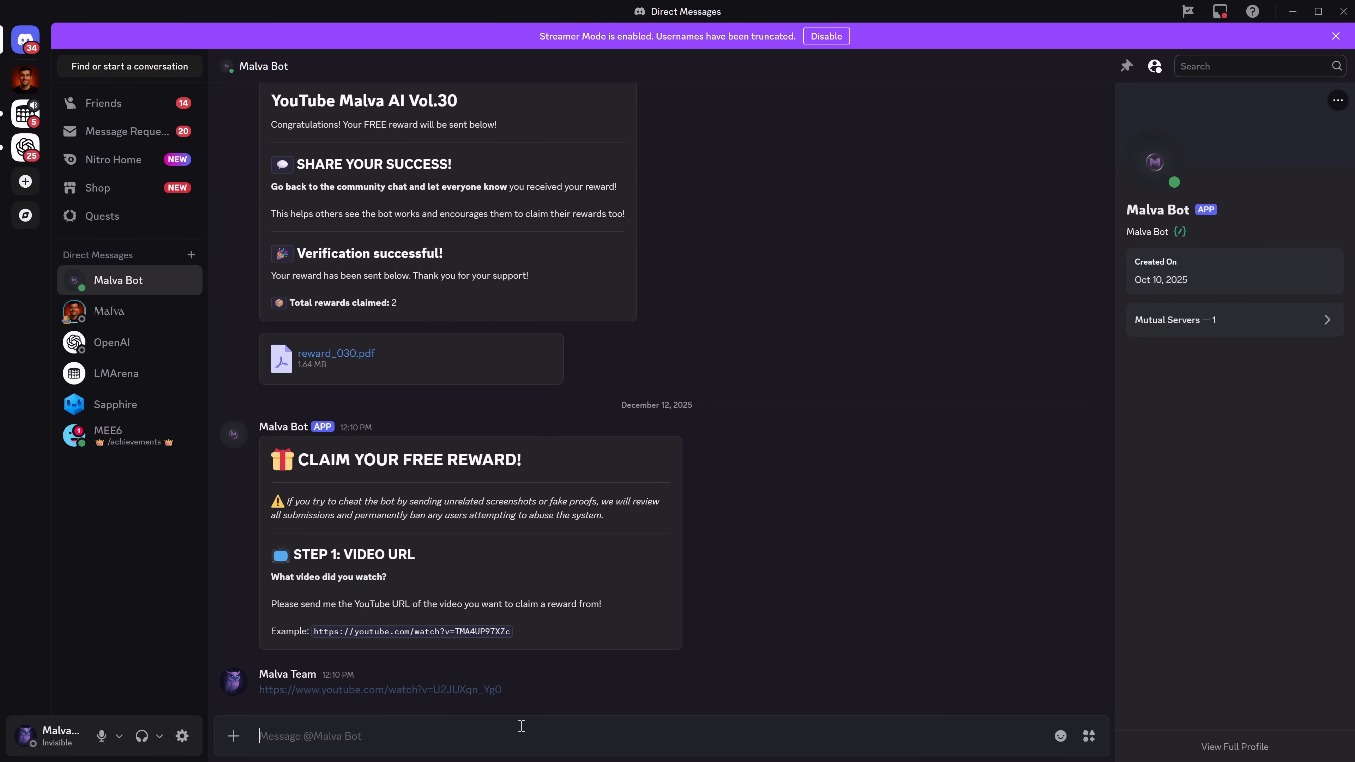
click(380, 689)
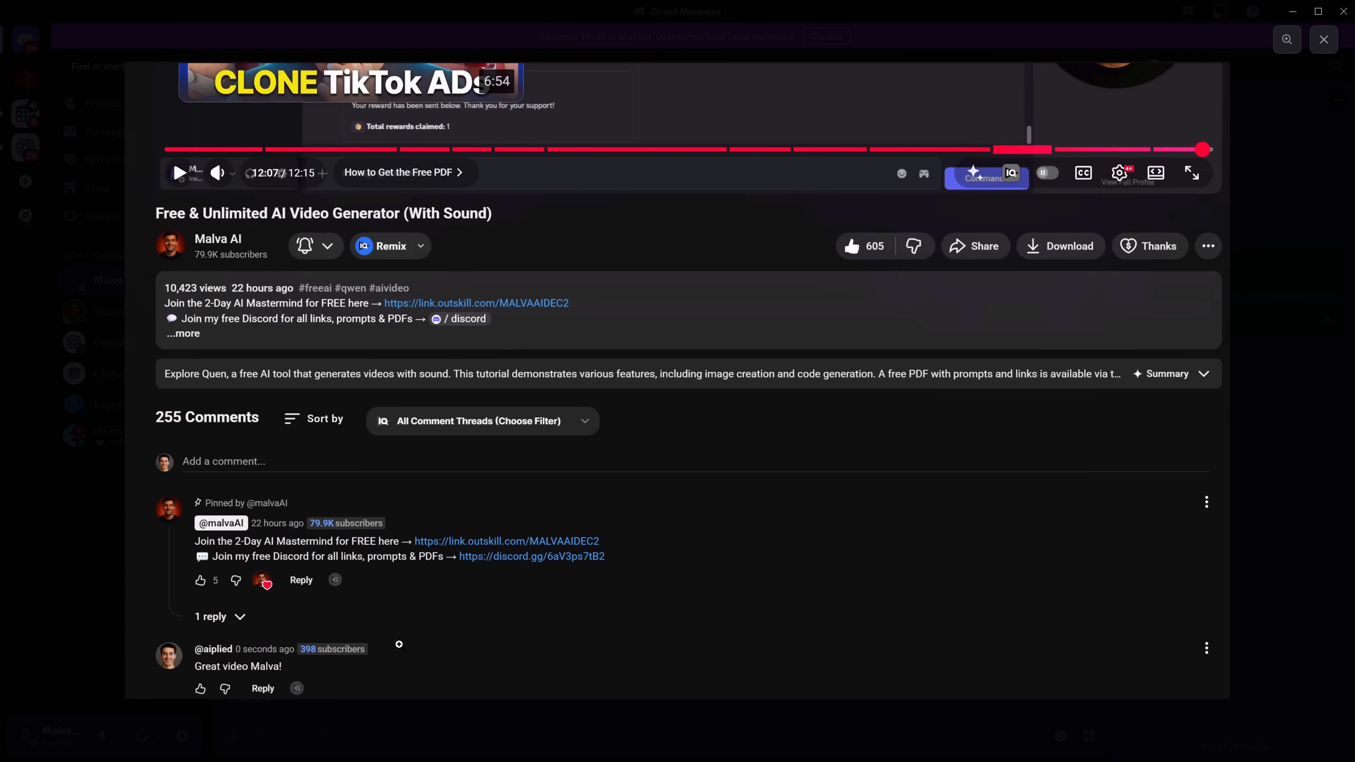